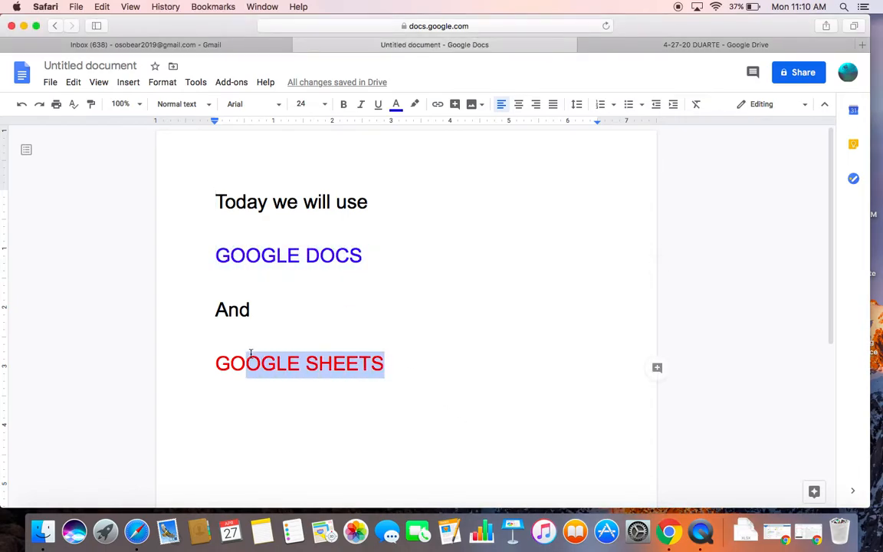
Add '= Microsoft WORD' after GOOGLE DOCS and '= EXCEL' after GOOGLE SHEETS.
click(419, 257)
text( = Mi)
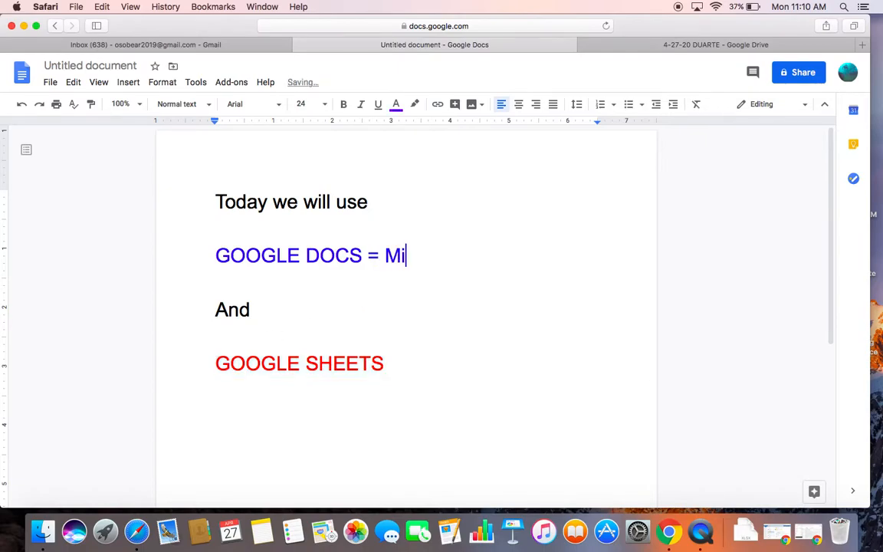
text(crosoft WORD)
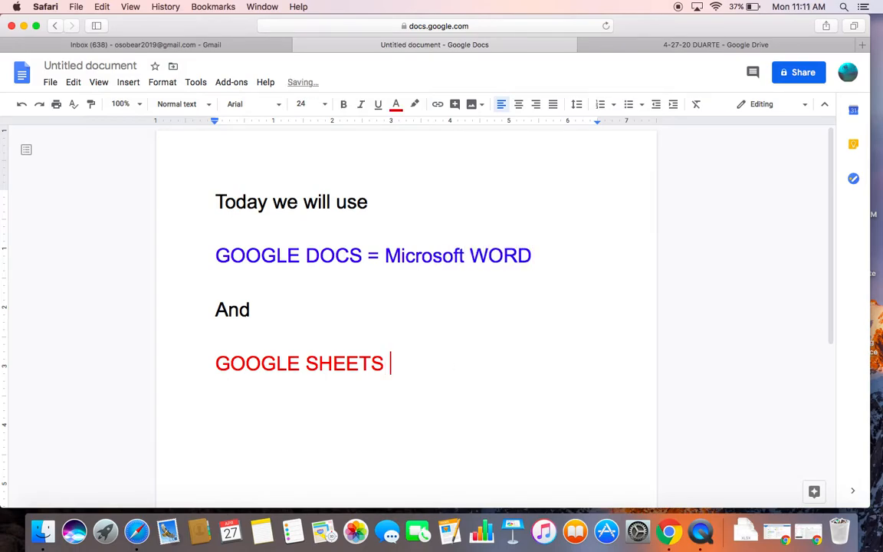
text(=)
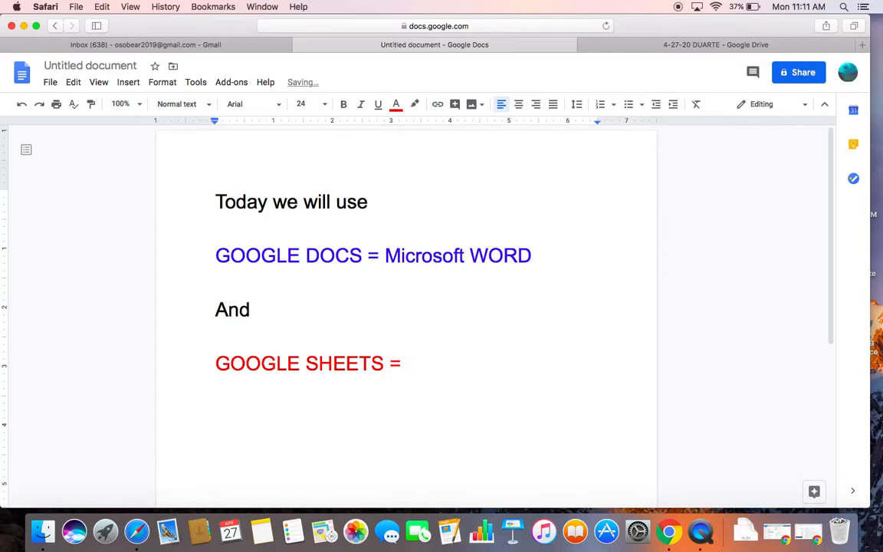
text(EXCEL)
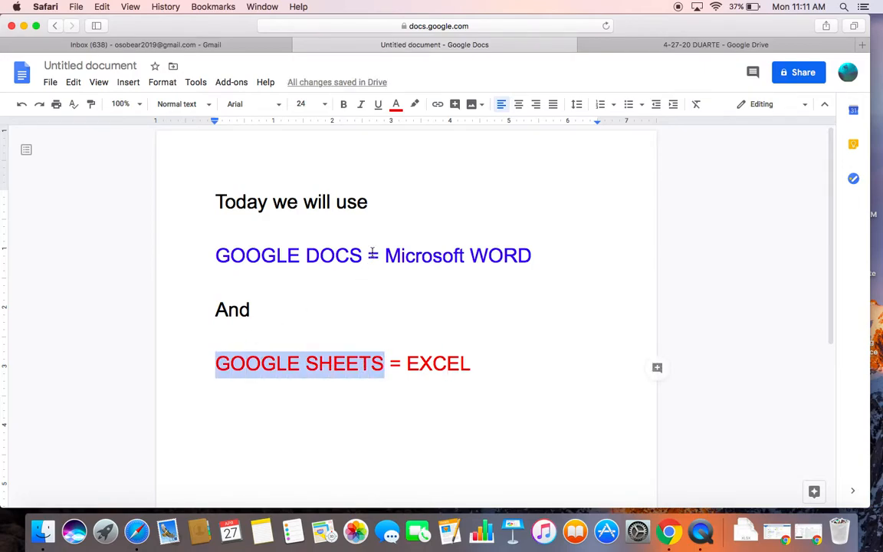
double_click(288, 255)
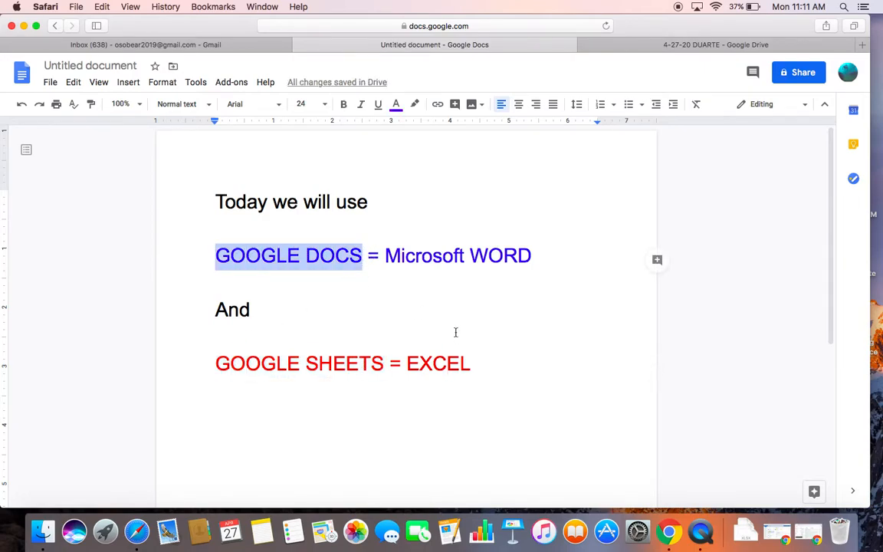
mouse_move(441, 319)
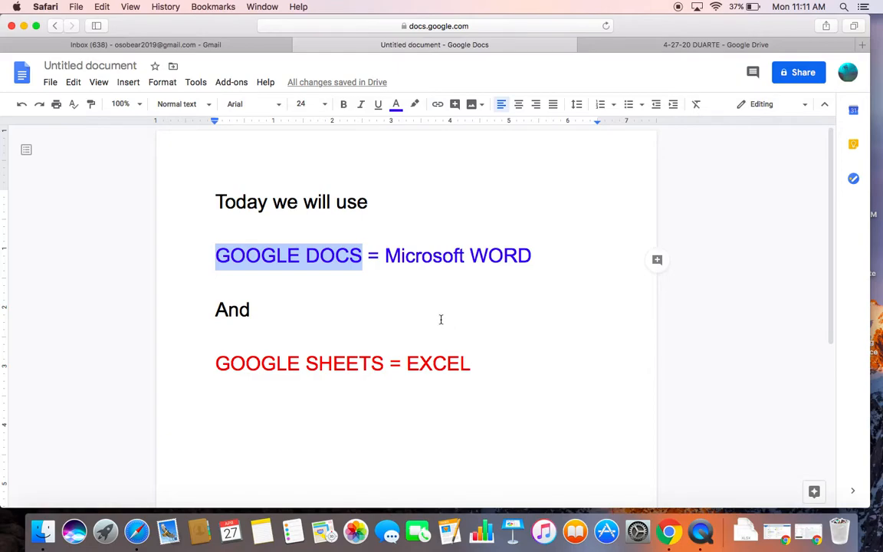
click(434, 255)
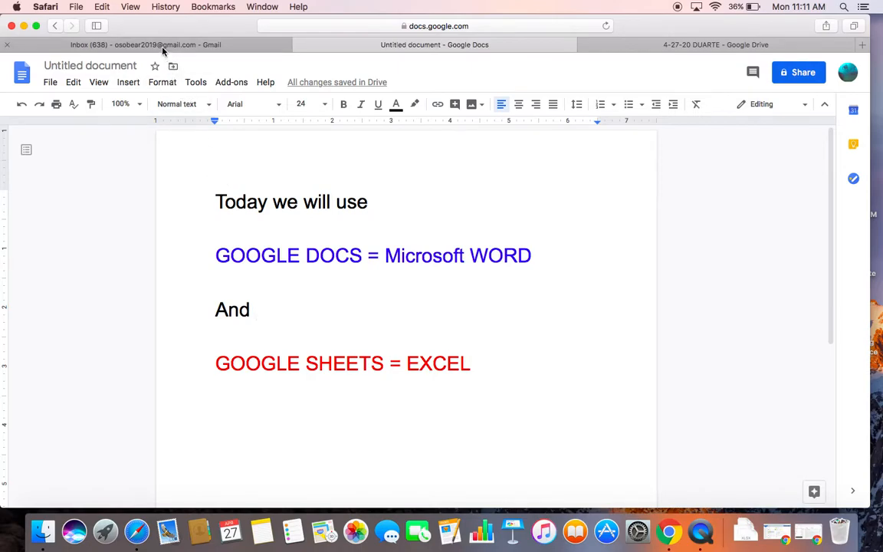
Open the classwork email's quarantine survey .docx attachment with Edit with Google Docs.
click(145, 45)
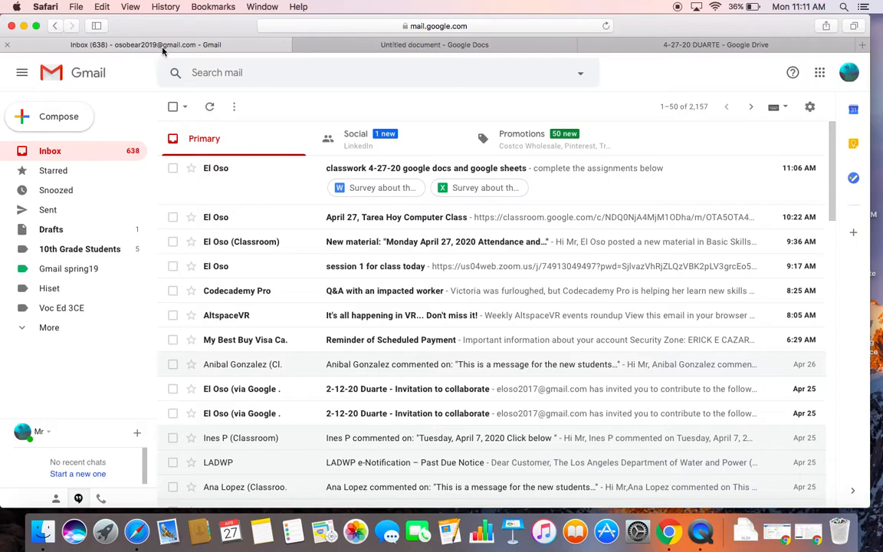
mouse_move(399, 174)
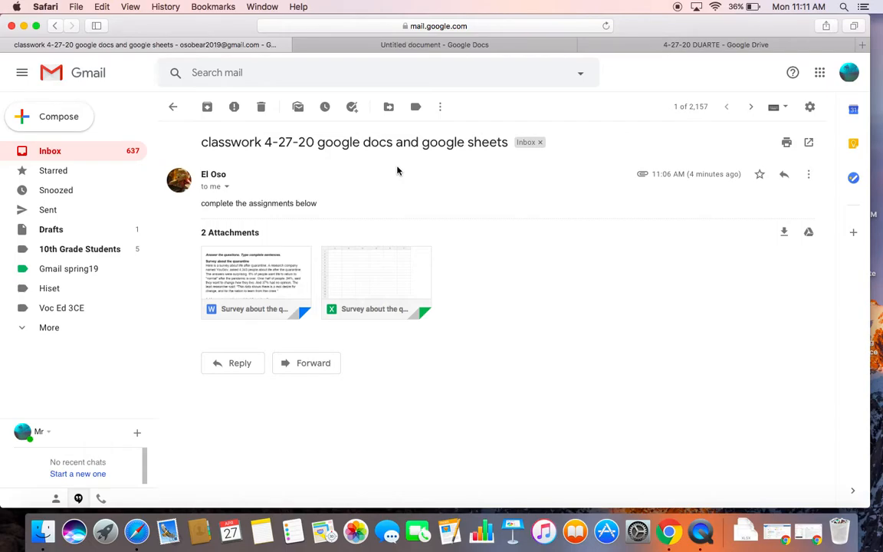
mouse_move(329, 142)
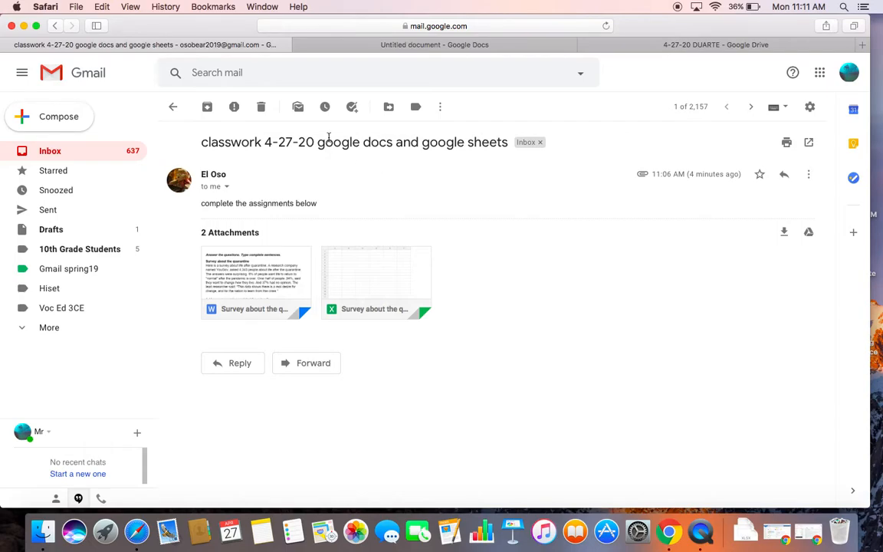
mouse_move(280, 270)
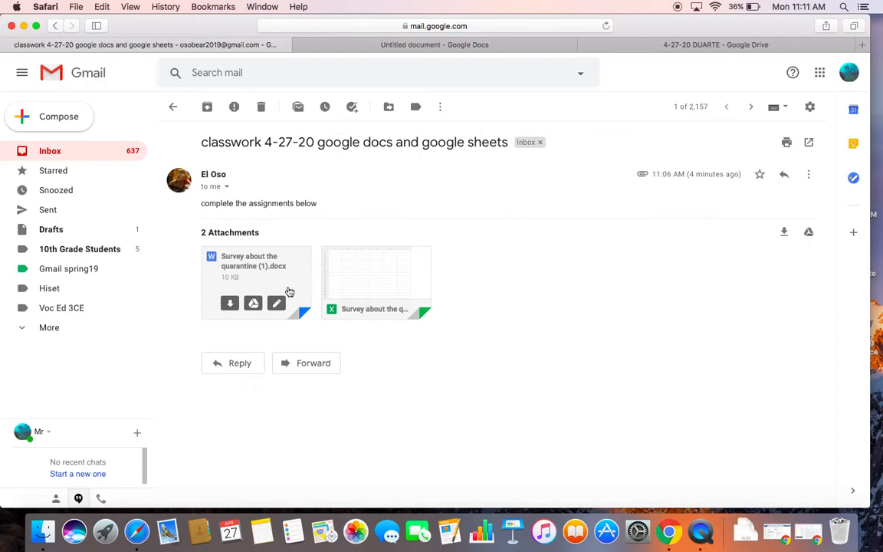
mouse_move(276, 303)
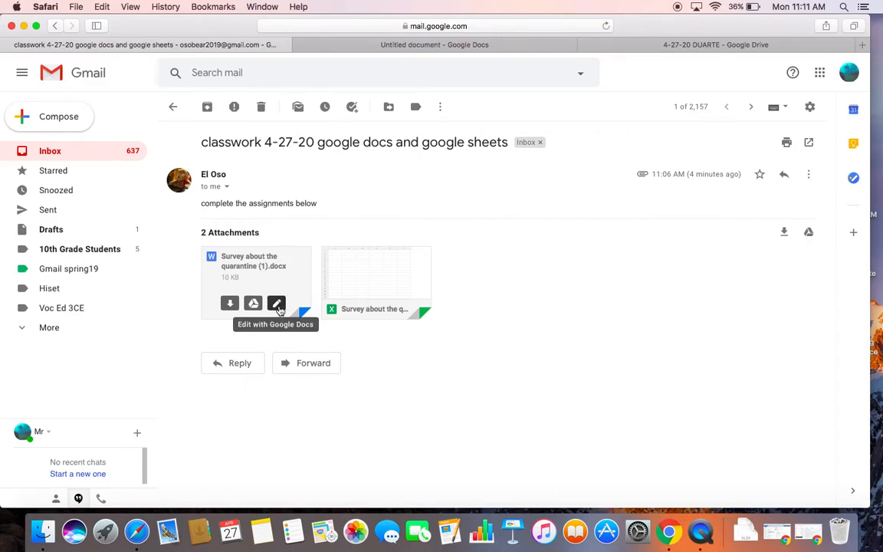
click(276, 303)
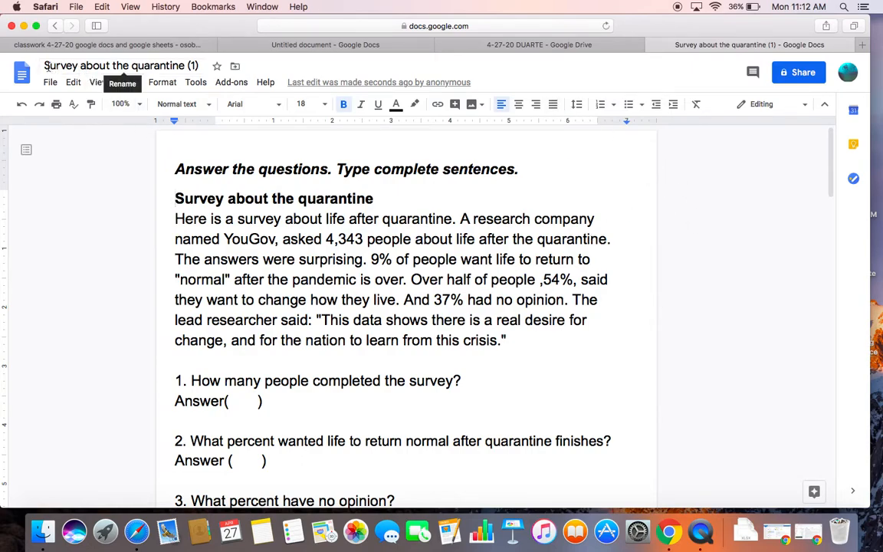
Prefix the survey document title with '4-27-20 DUARTE '.
click(119, 64)
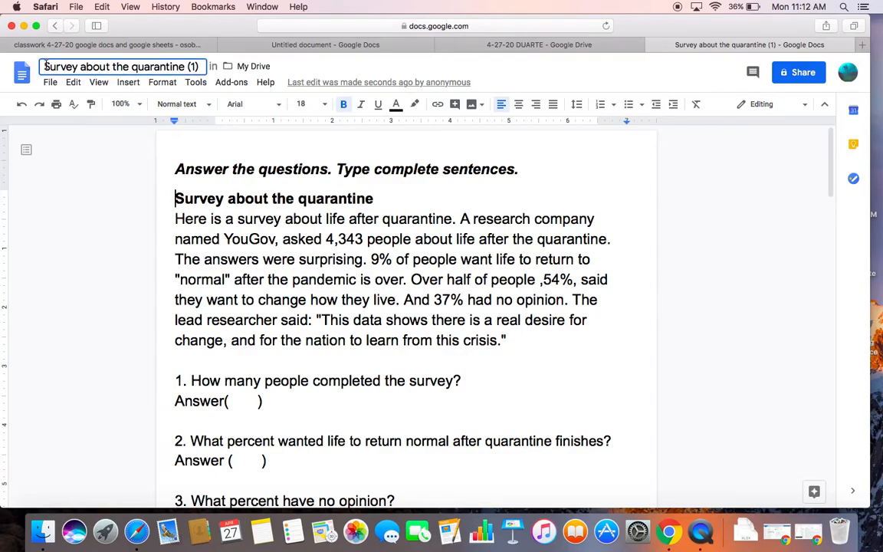
text(4-27-)
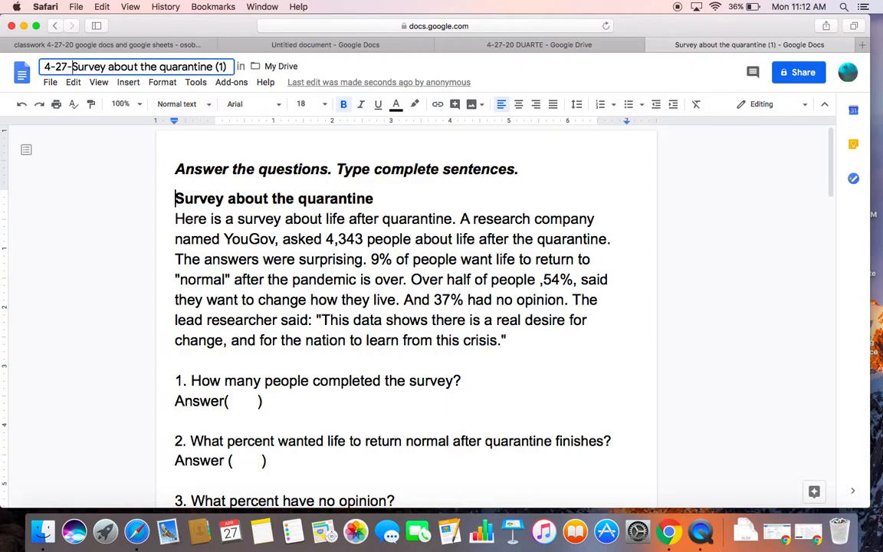
text(20)
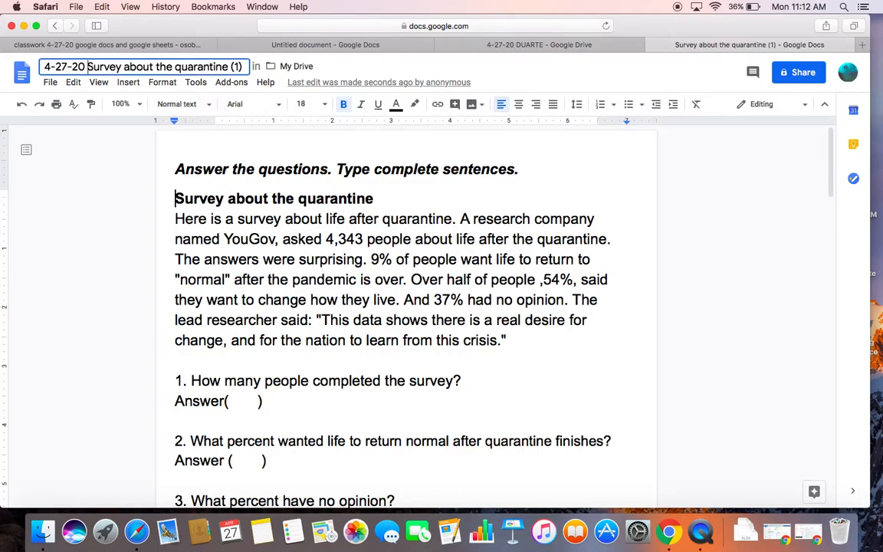
text(DUARTE)
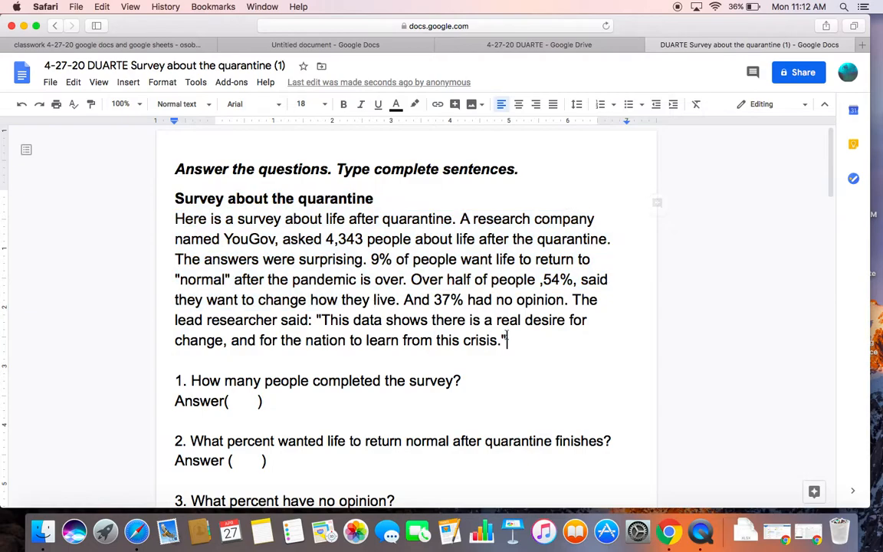
scroll(down, 3)
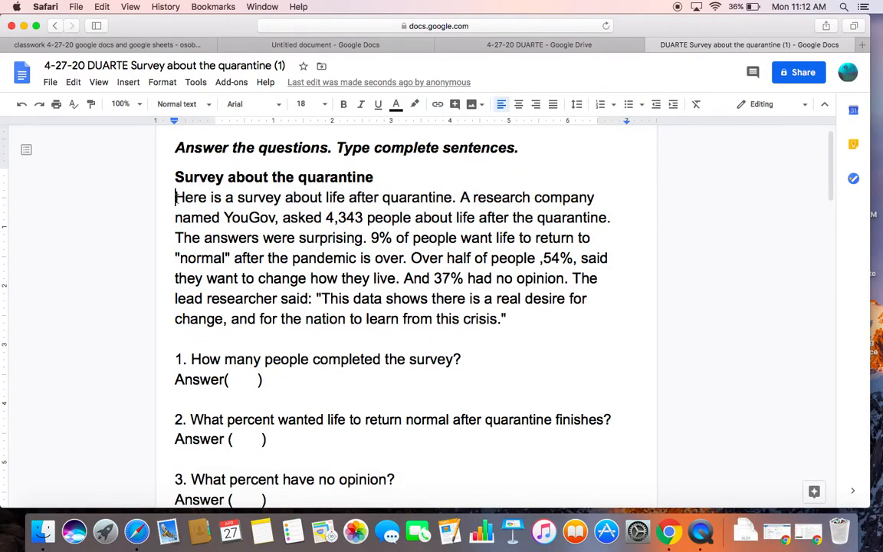
drag(175, 197, 506, 319)
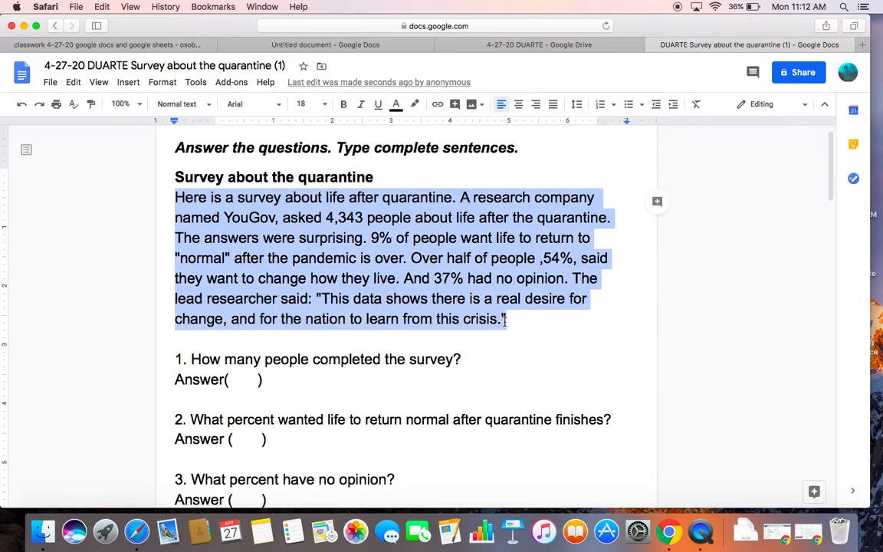
click(289, 396)
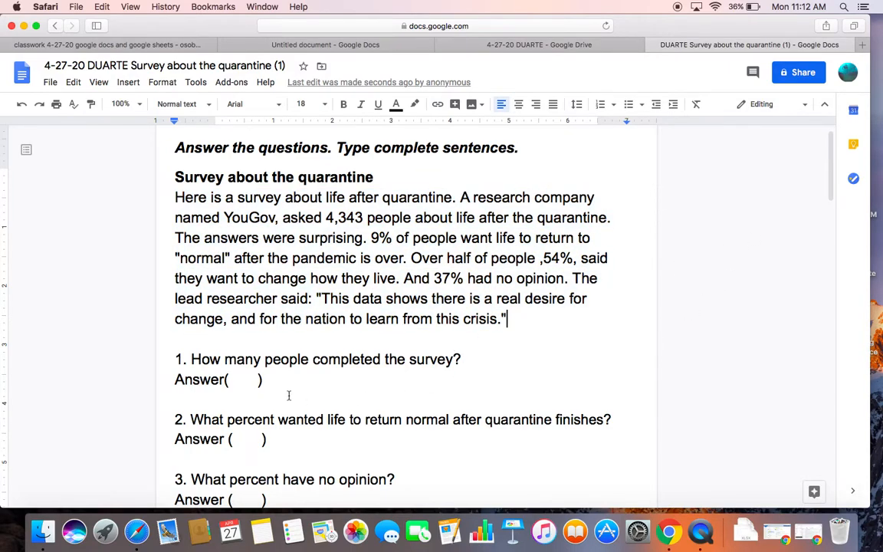
mouse_move(258, 355)
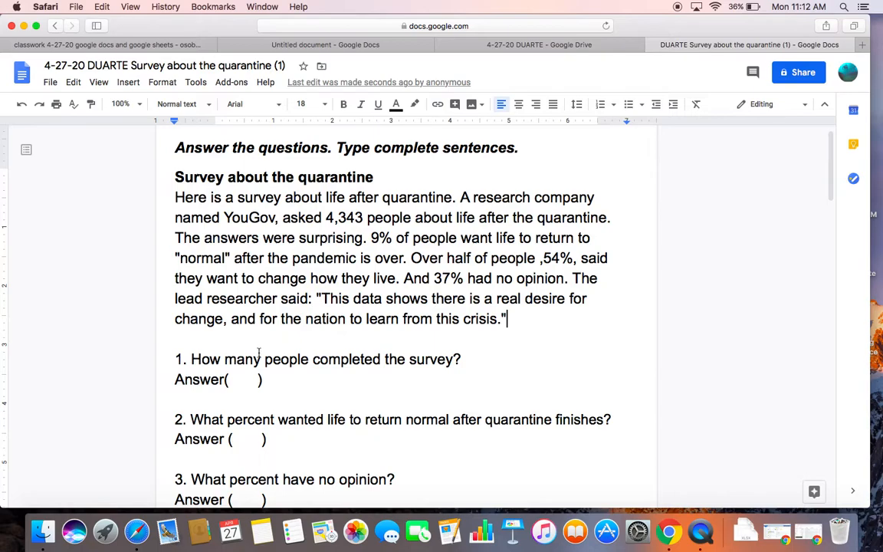
mouse_move(830, 155)
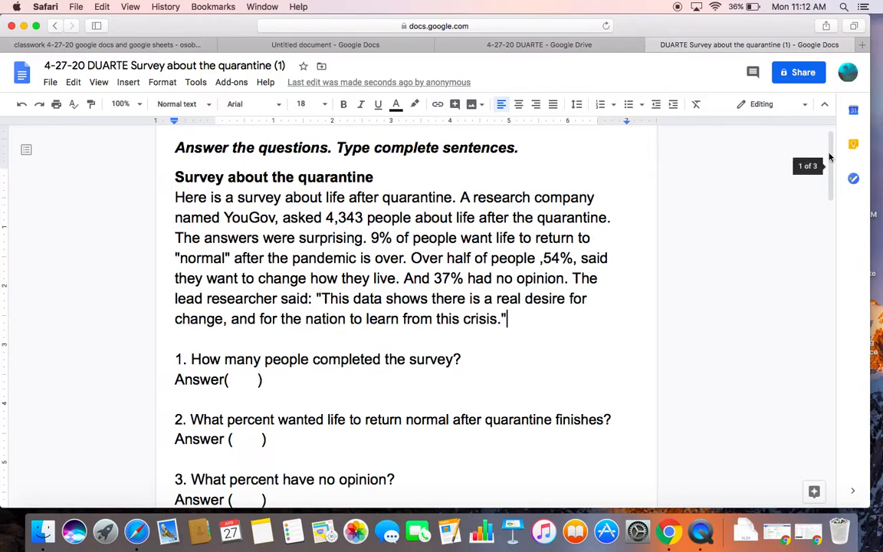
scroll(down, 3)
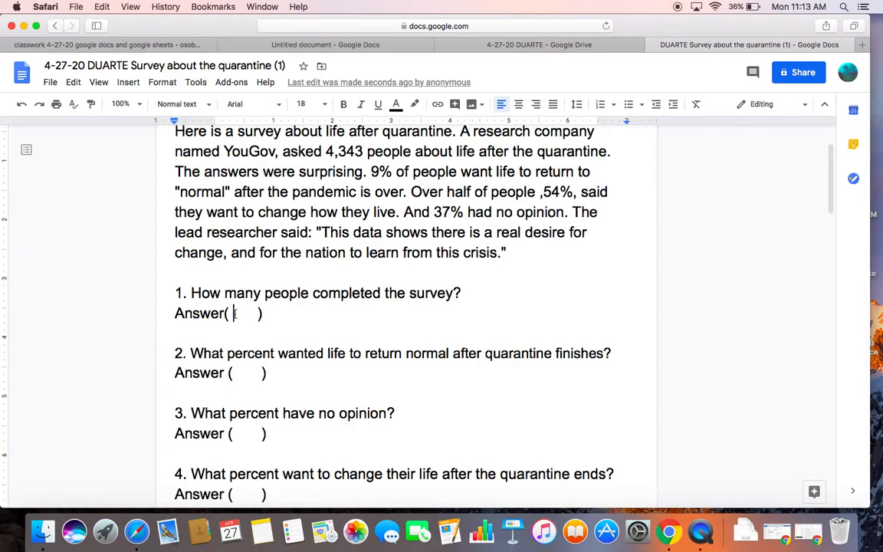
Type 2000 as the first answer and color that answer line red.
text(2000)
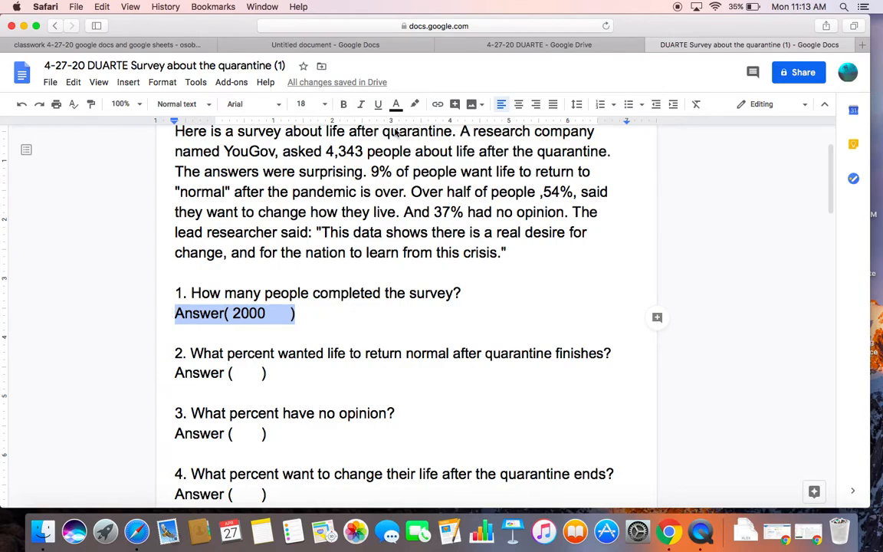
mouse_move(396, 105)
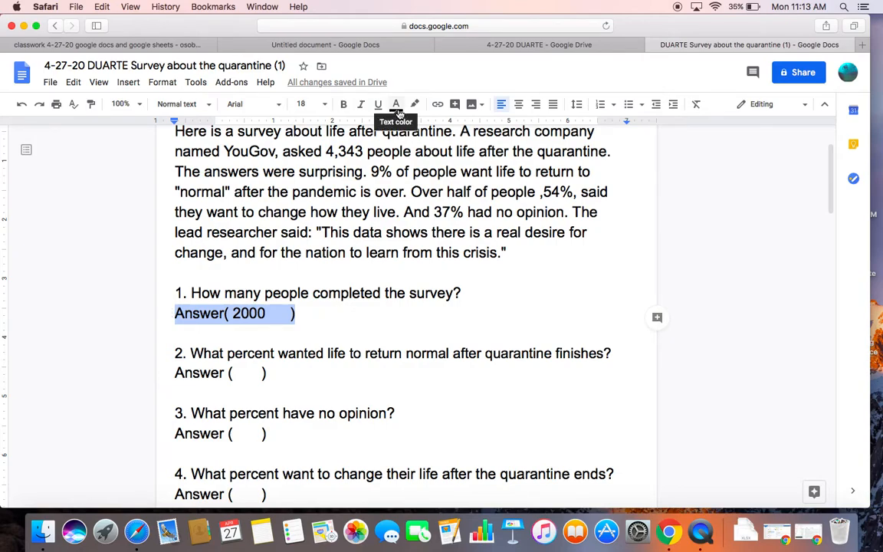
click(396, 105)
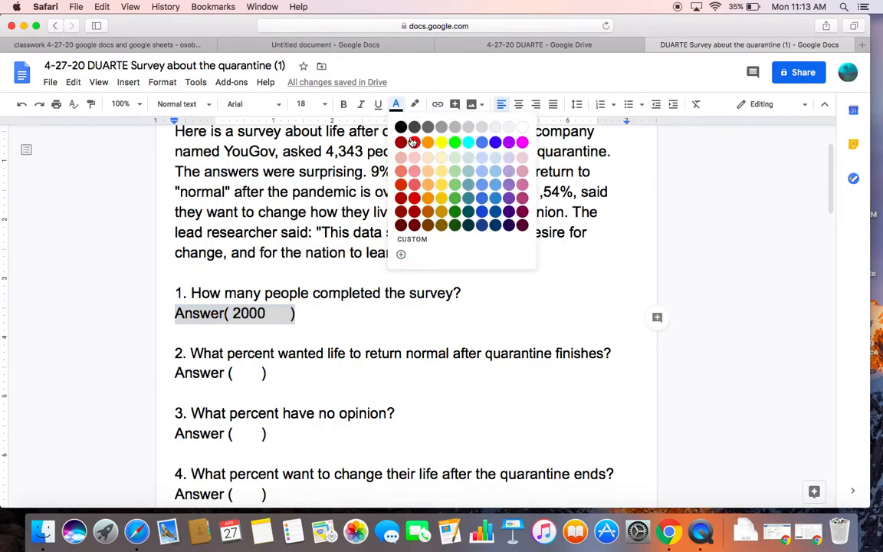
click(402, 141)
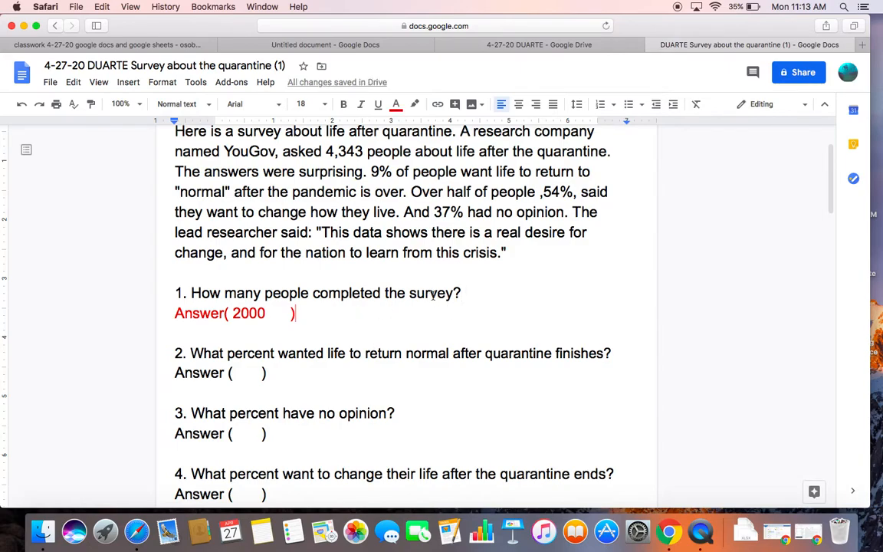
mouse_move(374, 313)
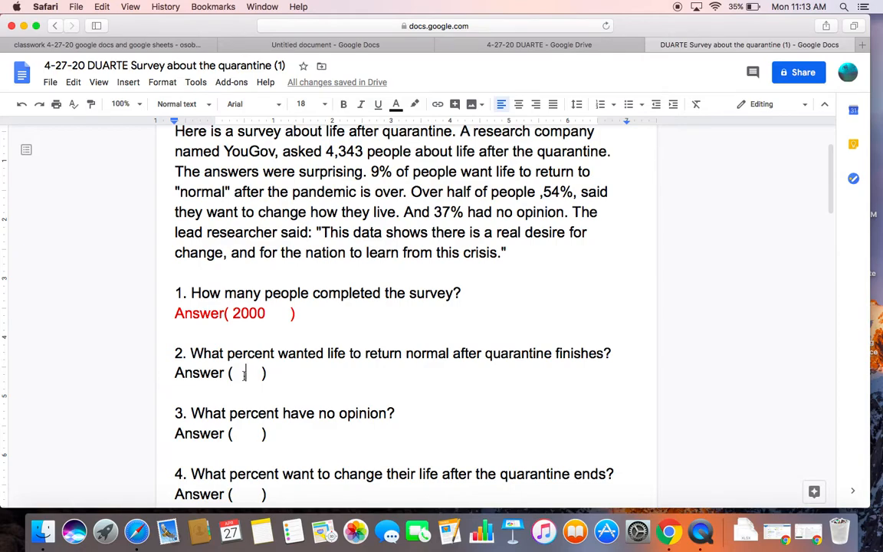
Type answer 2 as '70% of people want life to return to normal.'.
text(70)
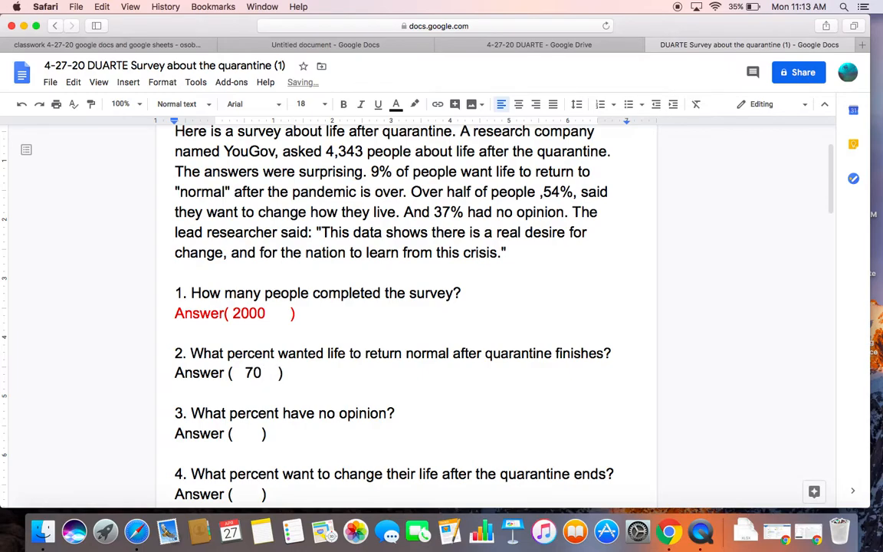
text(%)
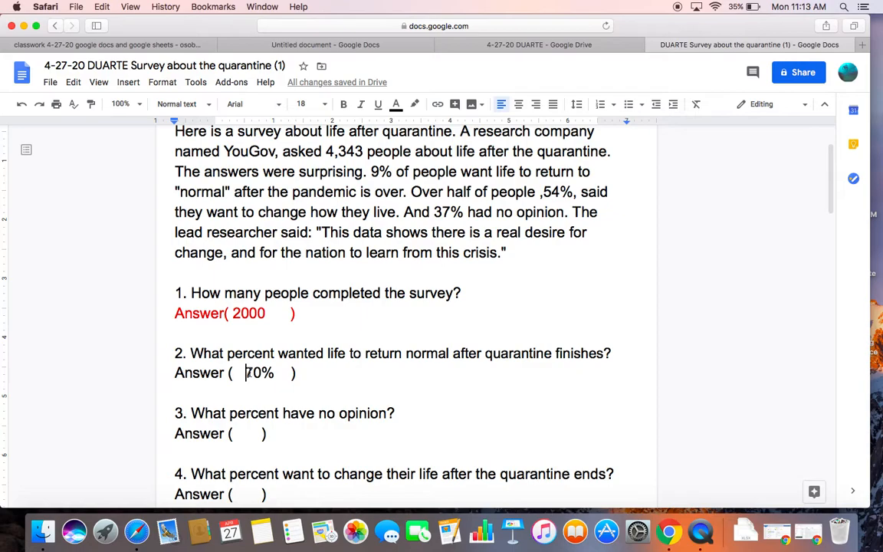
text(of pe)
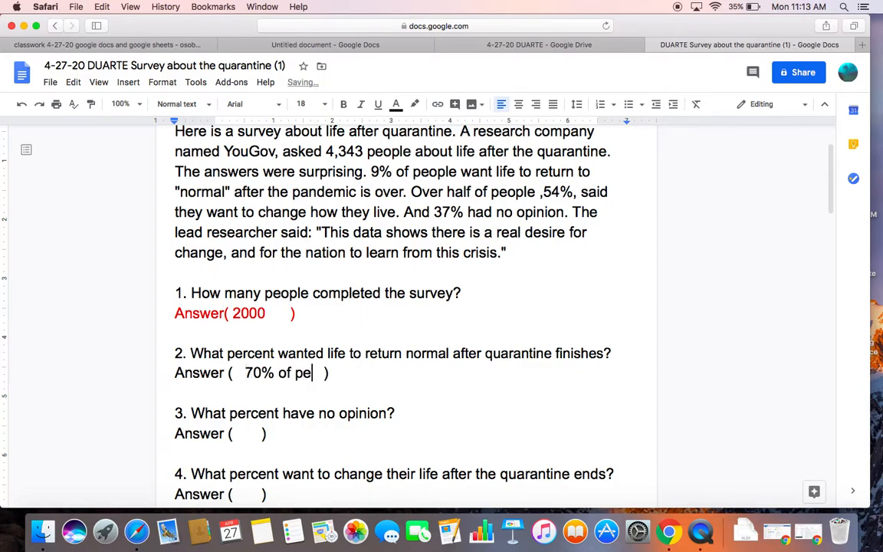
text(ople want the)
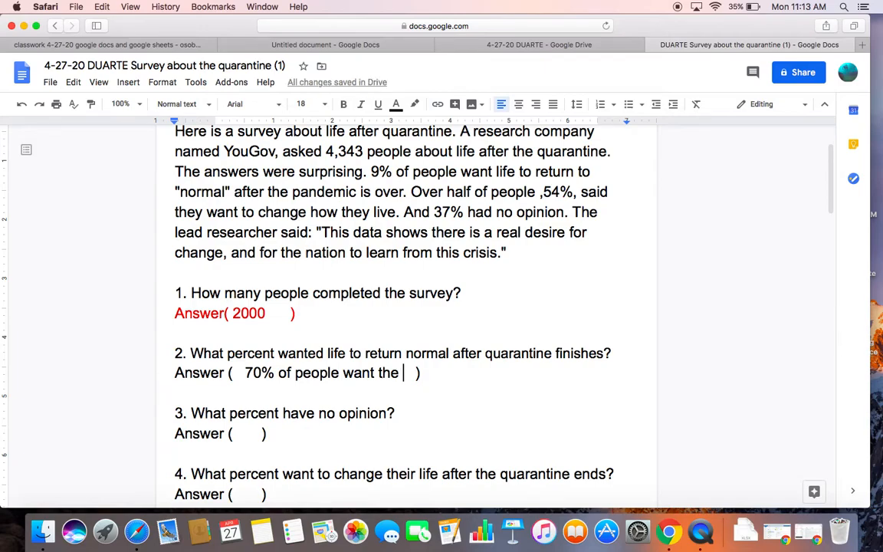
key(backspace)
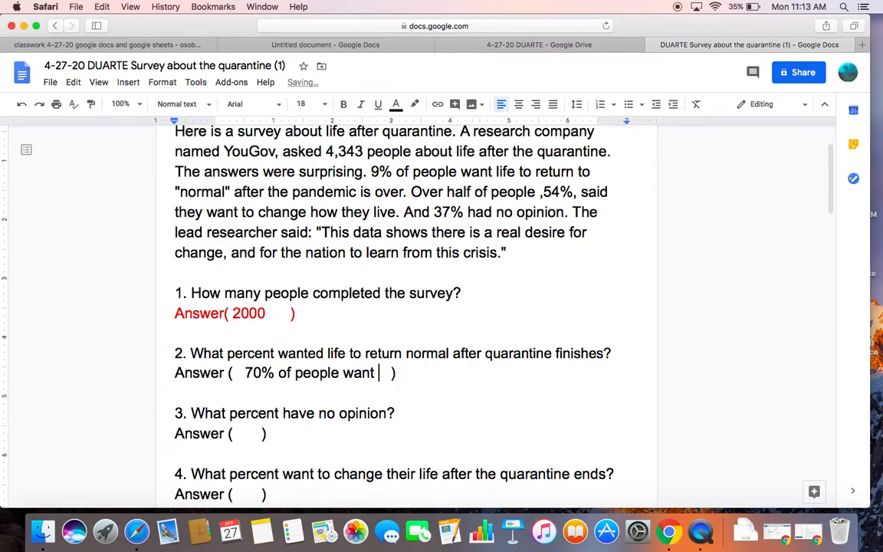
text(life to r)
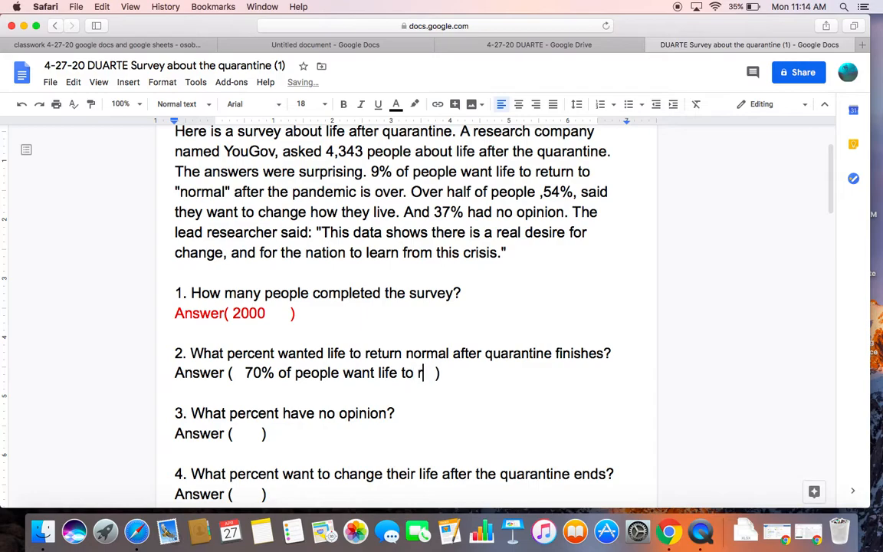
text(eturn normal)
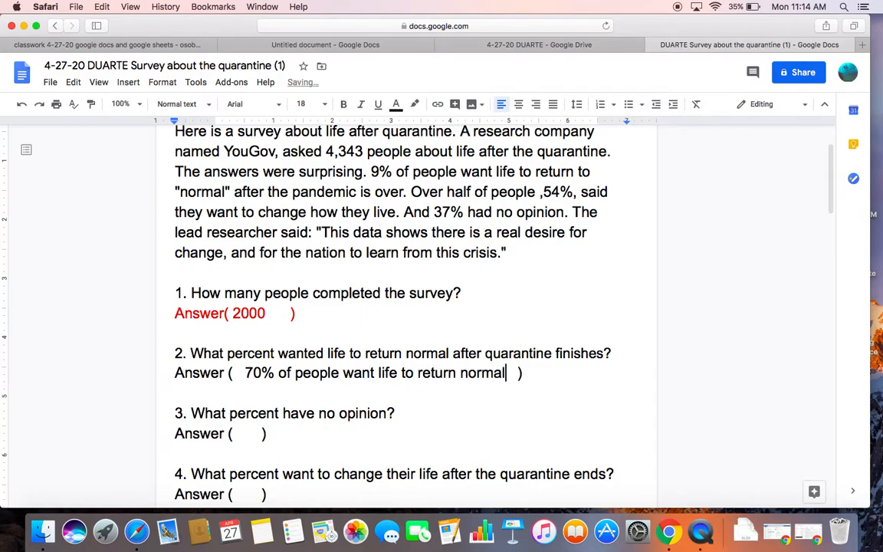
text(.)
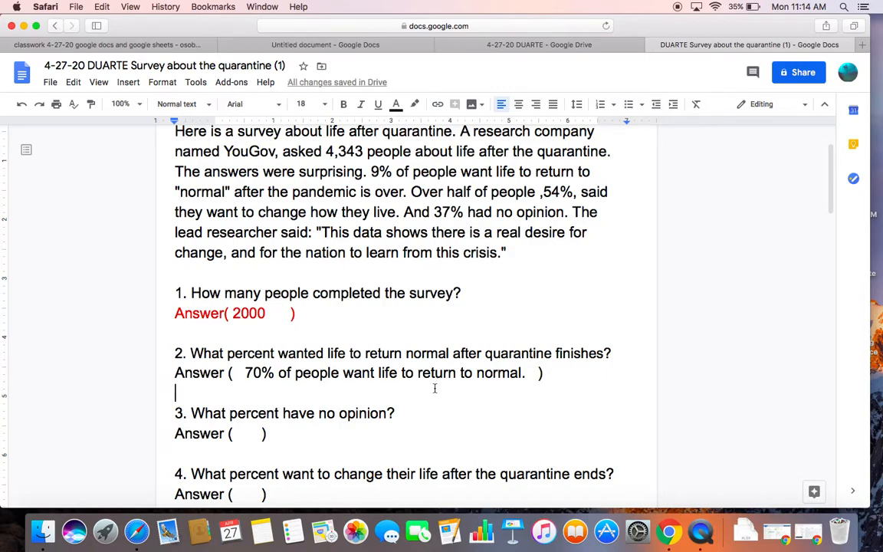
Select the whole Answer 2 line and color it red.
click(533, 373)
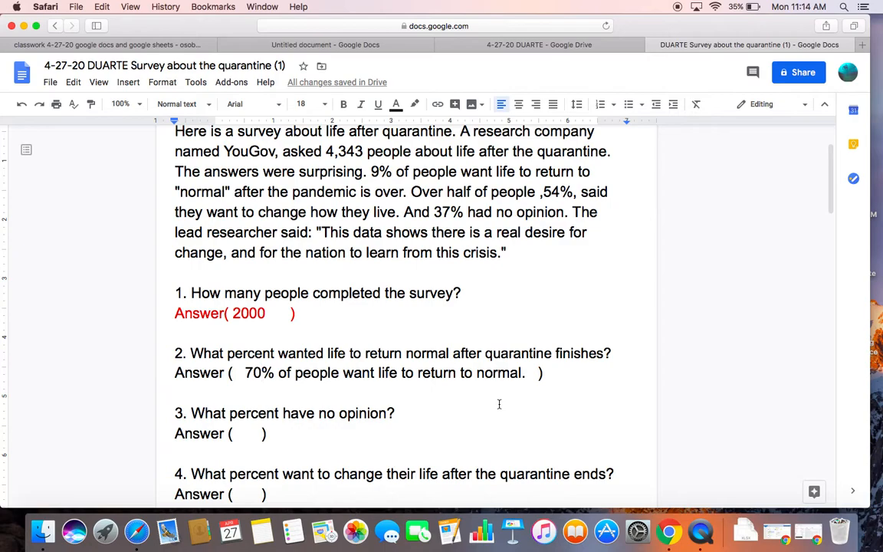
drag(378, 372, 537, 373)
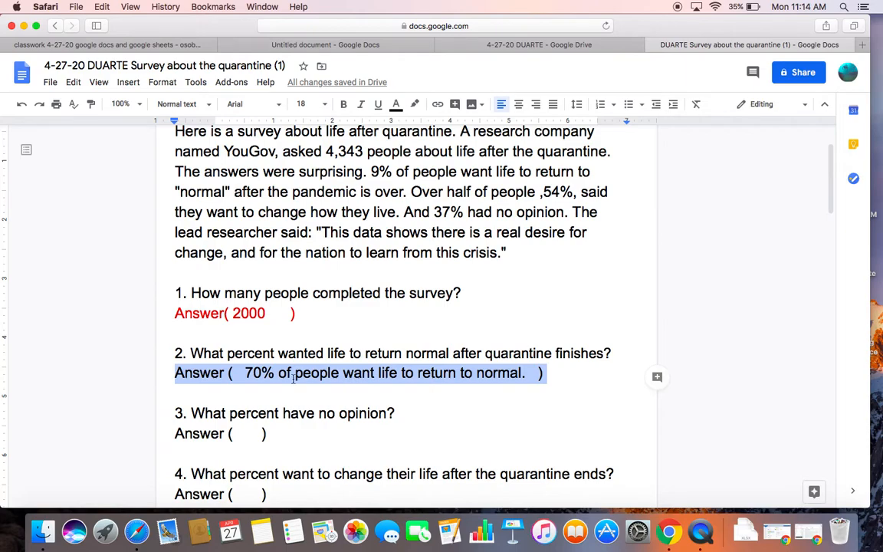
mouse_move(395, 105)
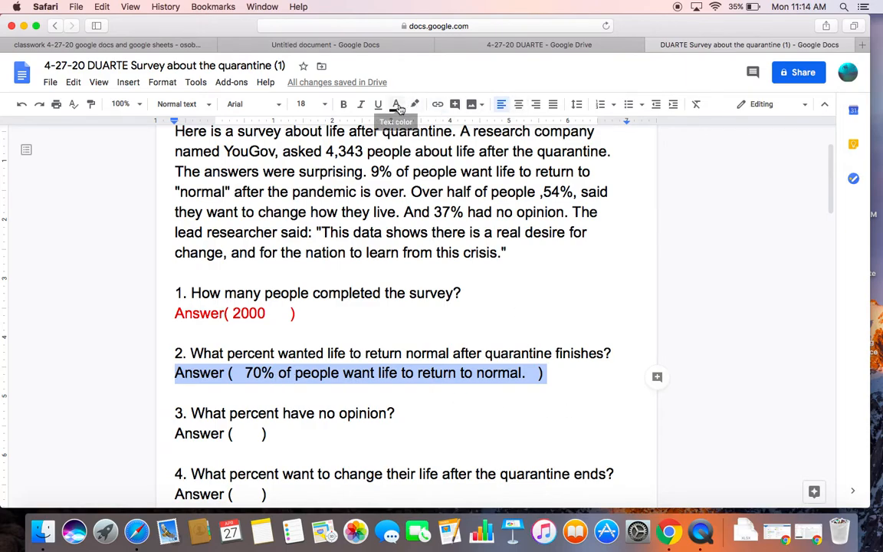
click(396, 103)
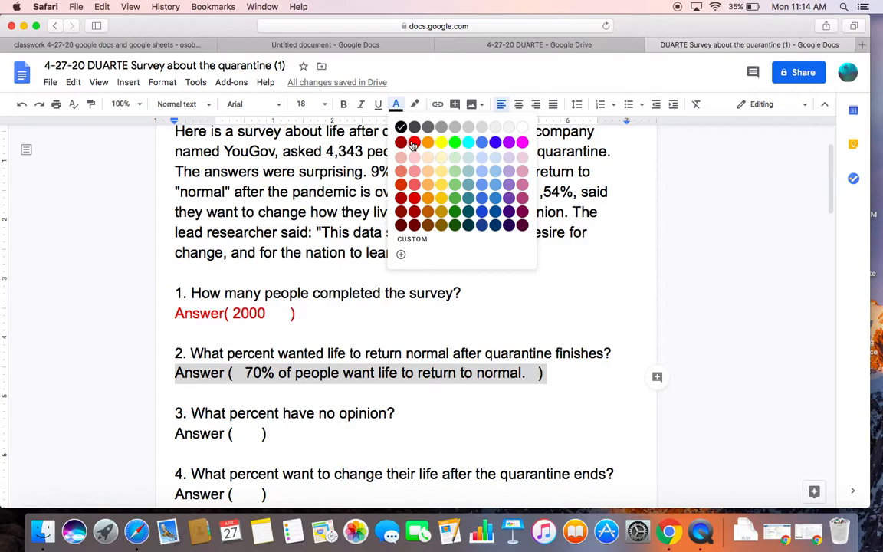
click(401, 142)
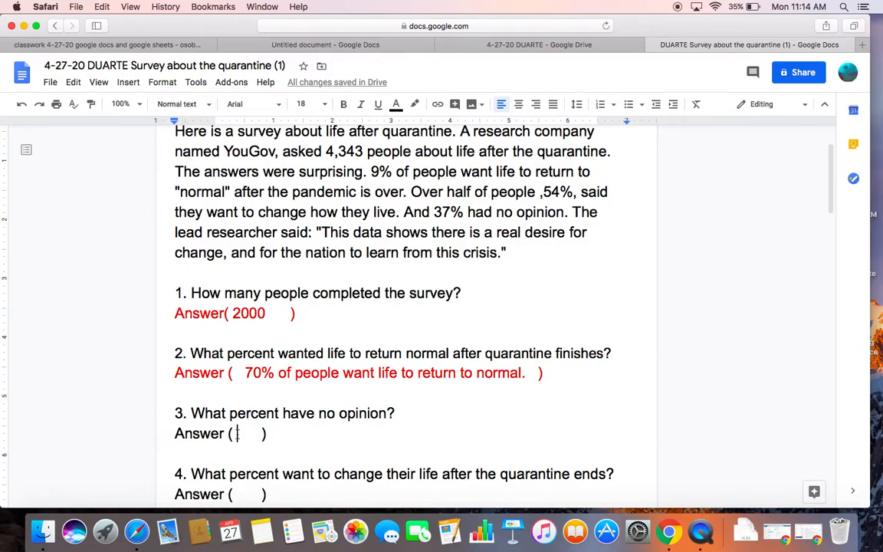
Type 20% as question 3's answer and reselect the answer line.
text(20%)
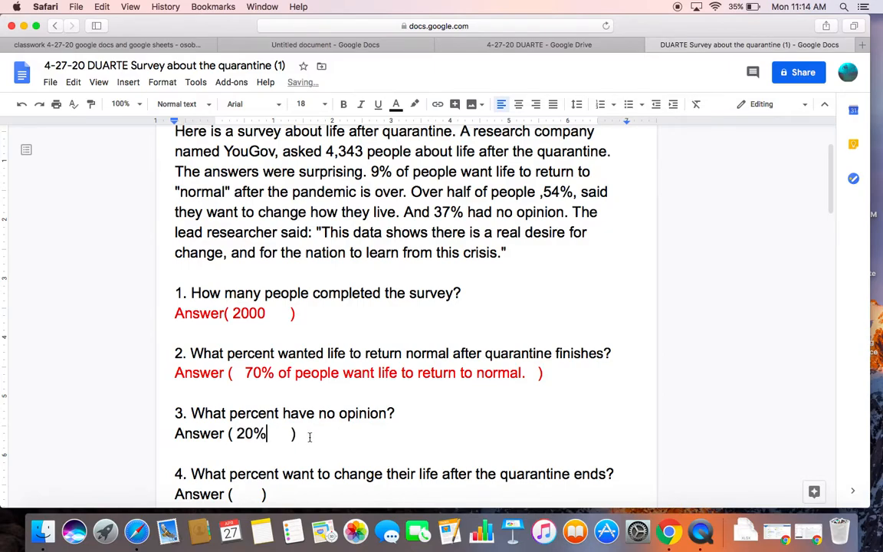
scroll(down, 3)
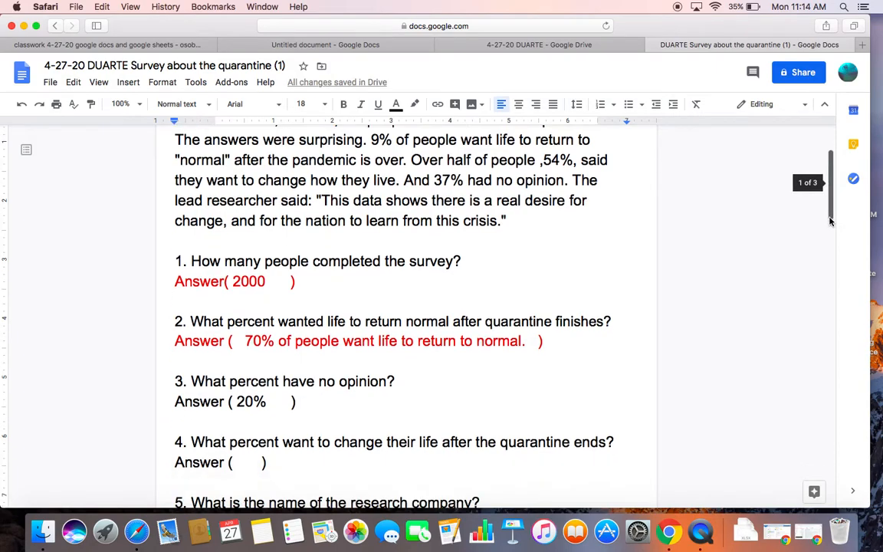
scroll(down, 3)
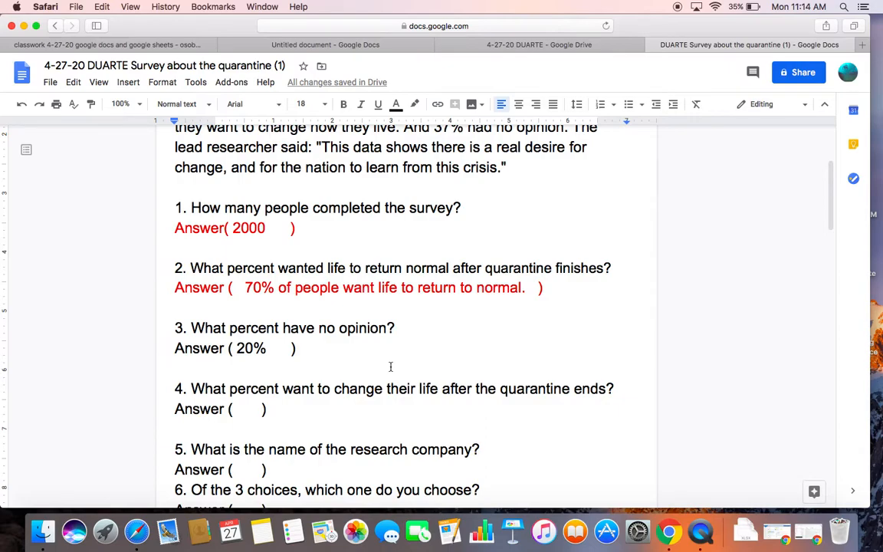
mouse_move(412, 361)
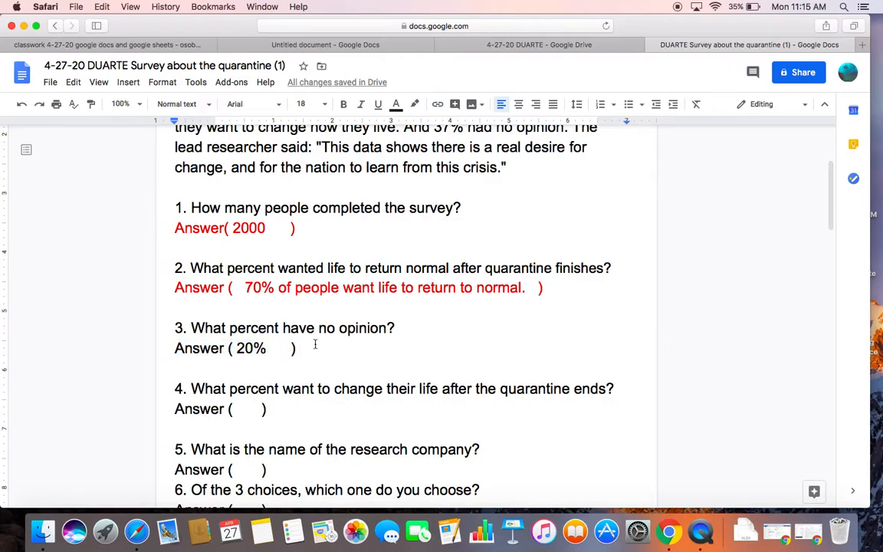
click(303, 349)
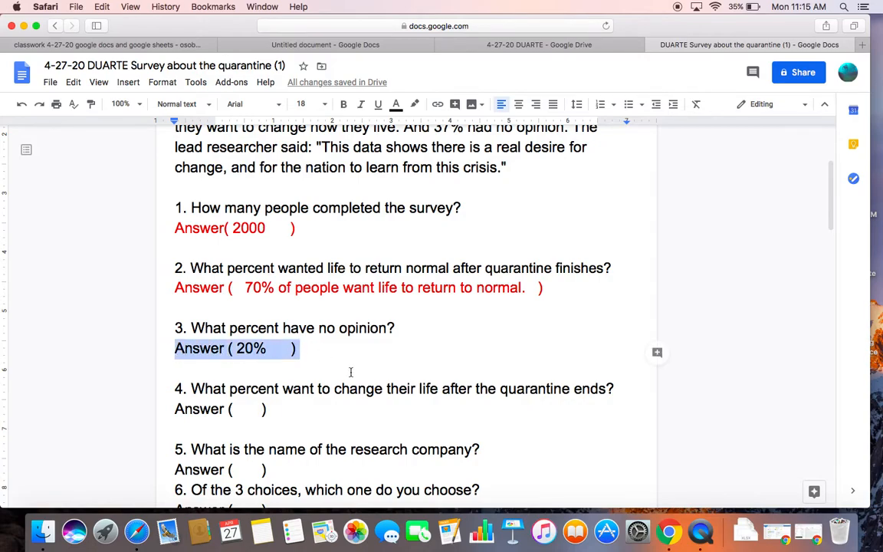
click(299, 349)
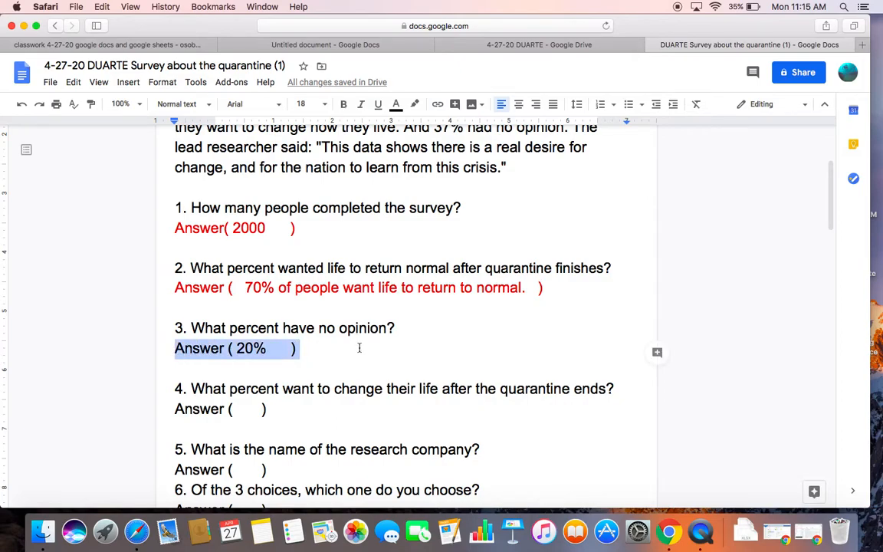
click(358, 348)
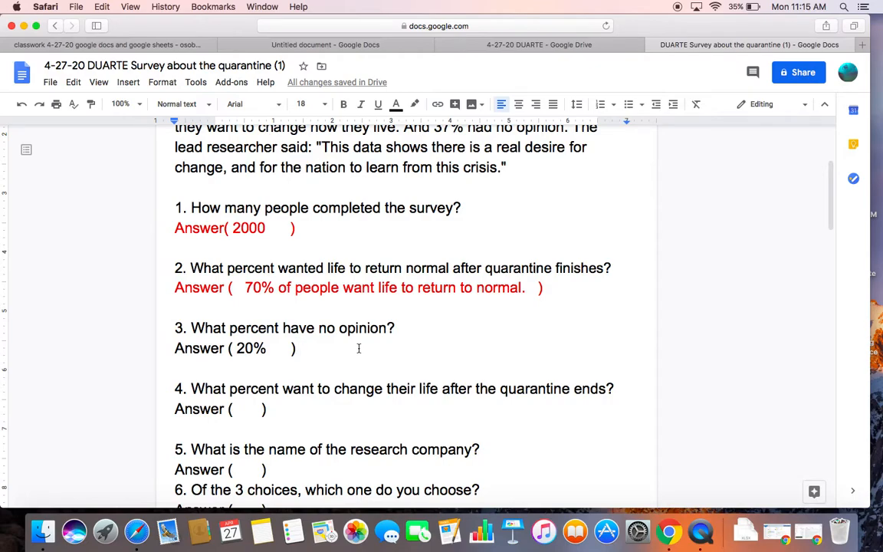
click(301, 349)
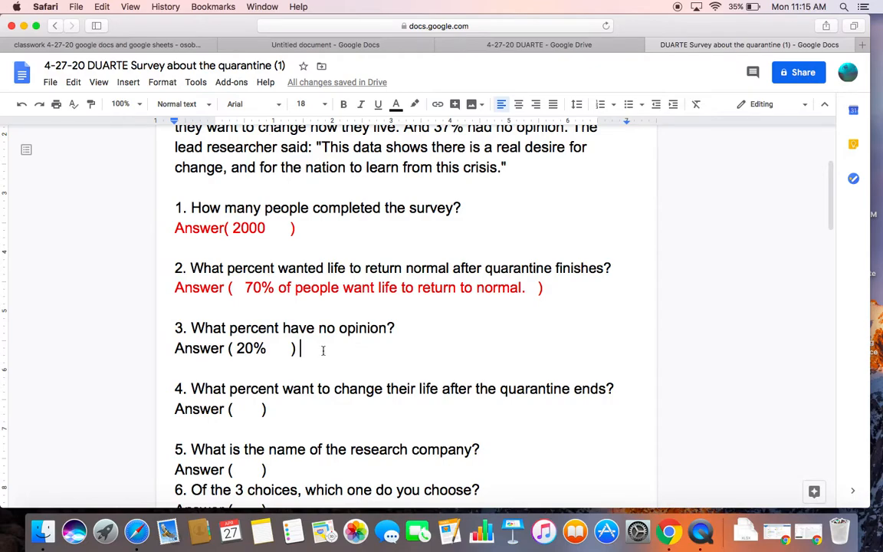
drag(302, 348, 175, 348)
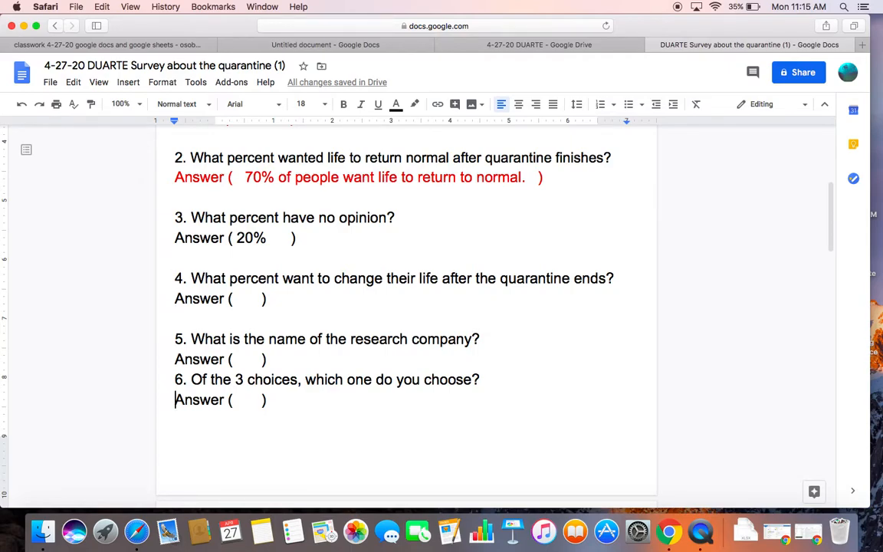
scroll(down, 3)
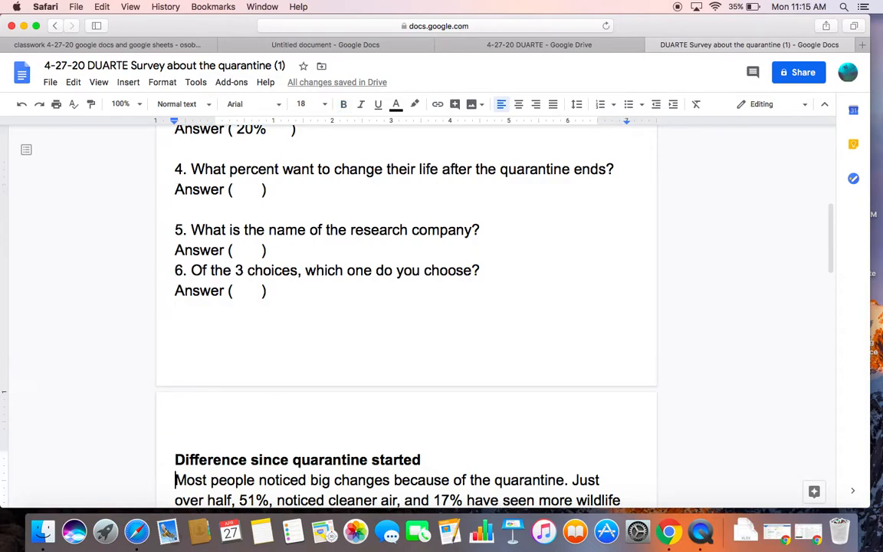
scroll(down, 3)
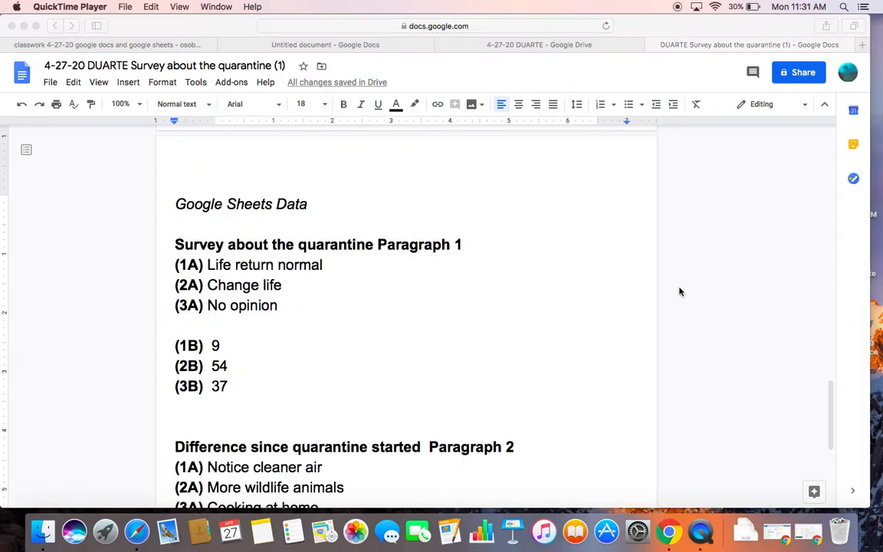
mouse_move(661, 292)
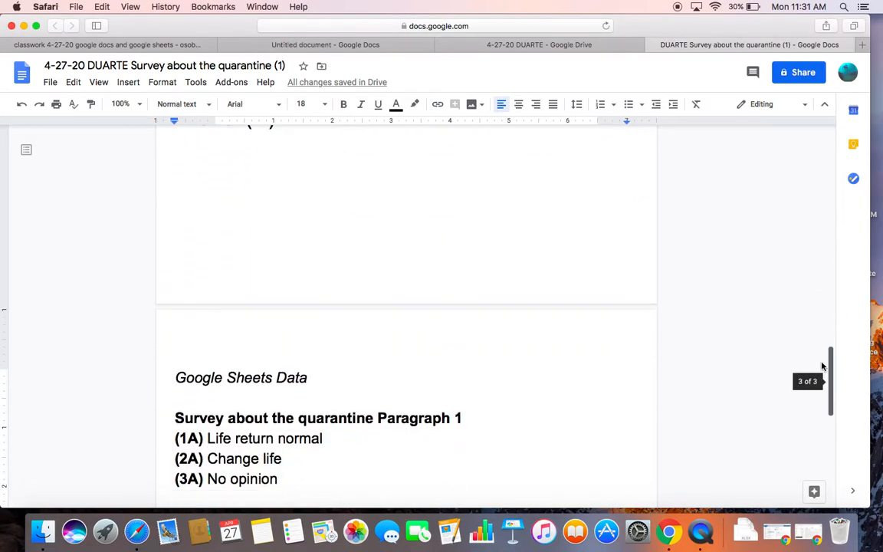
scroll(down, 3)
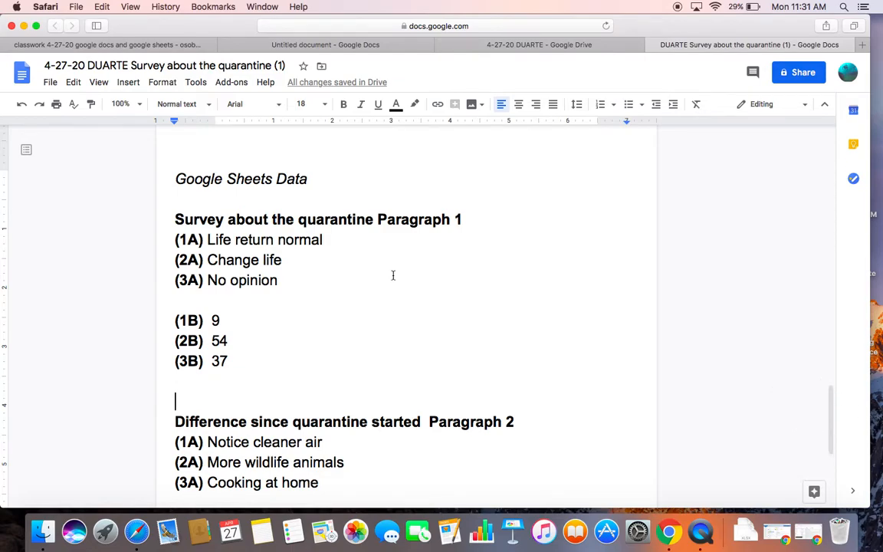
mouse_move(466, 268)
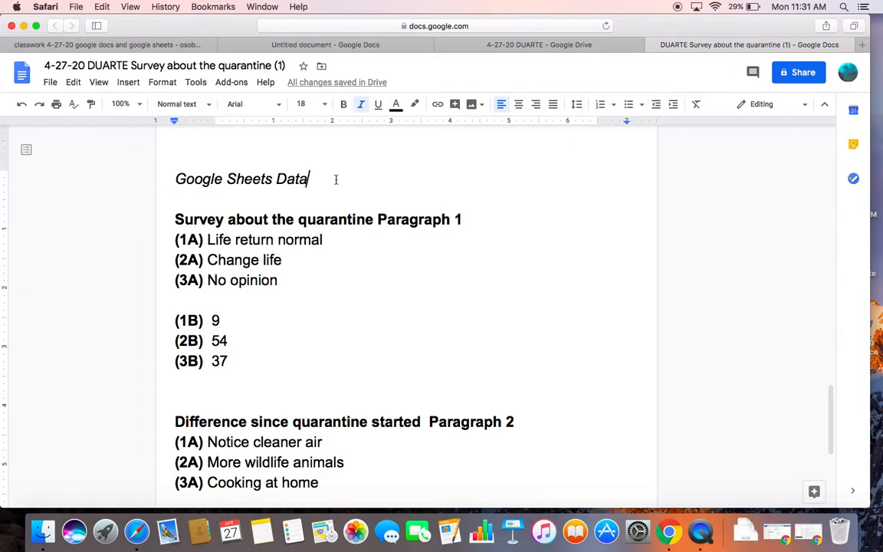
click(99, 43)
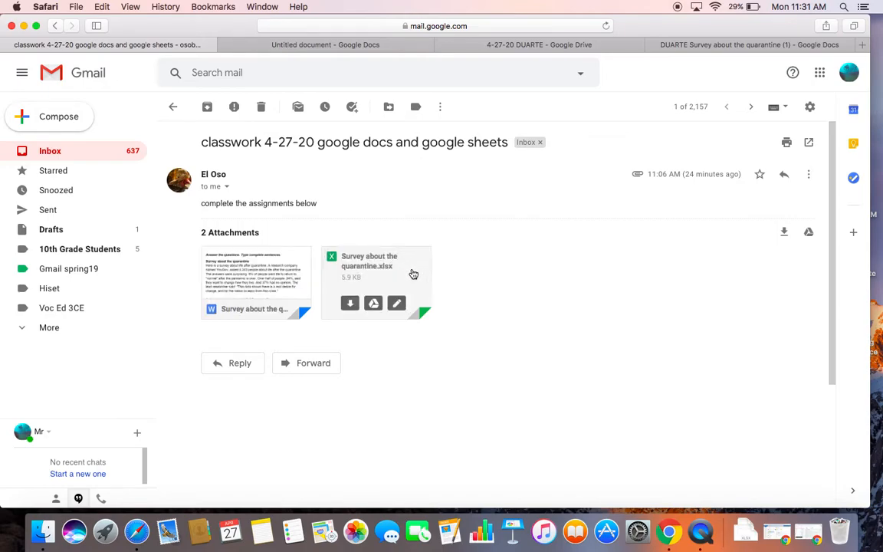
mouse_move(423, 295)
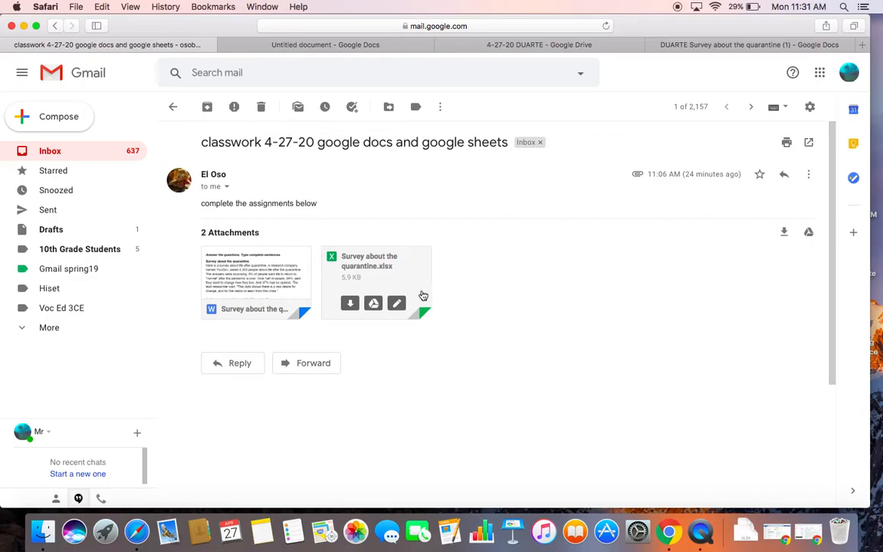
mouse_move(396, 303)
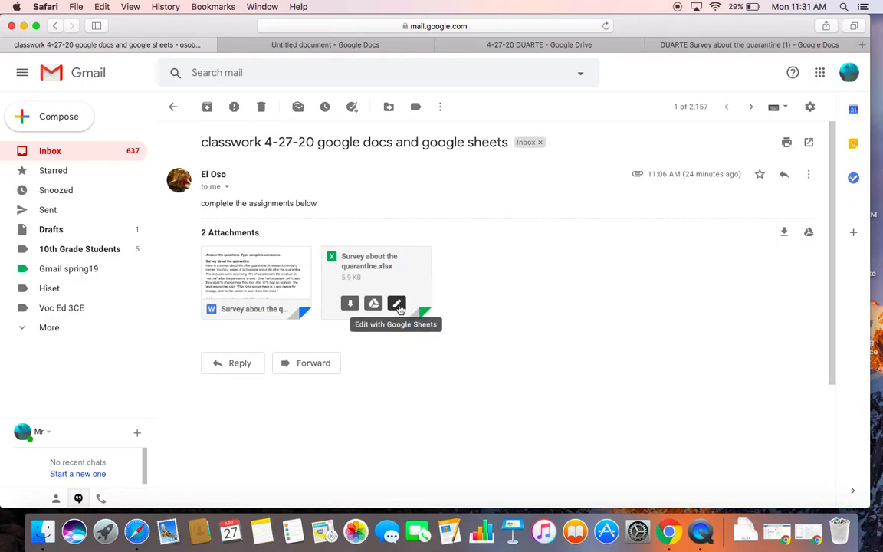
Open the Survey about the quarantine .xlsx attachment via Edit with Google Sheets.
click(396, 304)
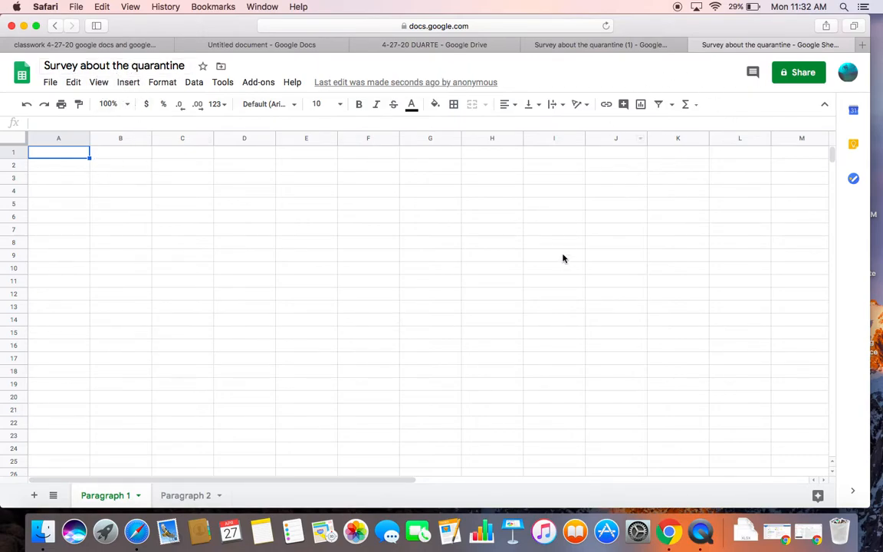
mouse_move(600, 164)
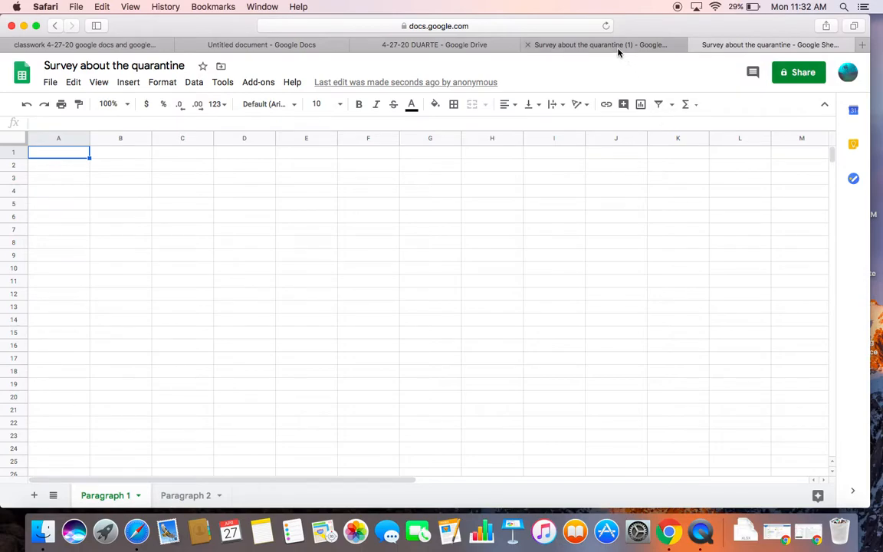
Find the first answer 'Life return normal' in the notes and return to the empty spreadsheet.
click(600, 44)
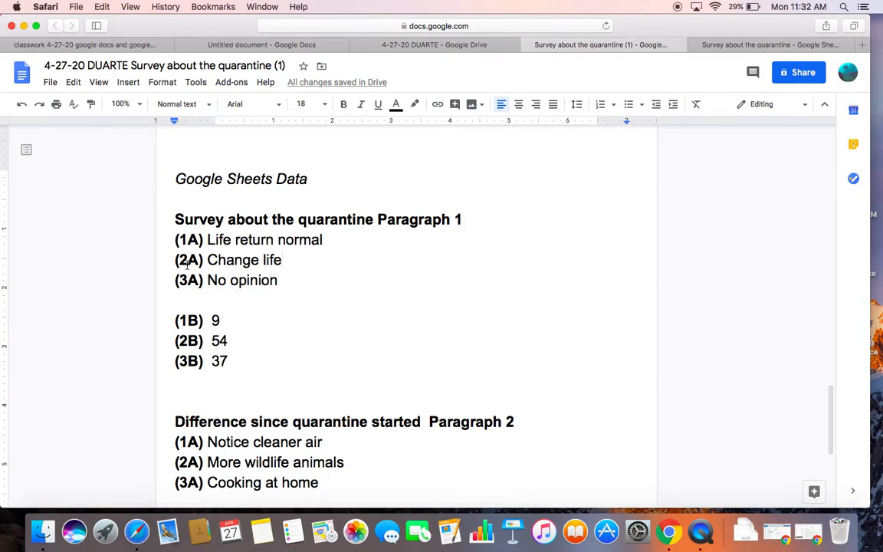
click(775, 45)
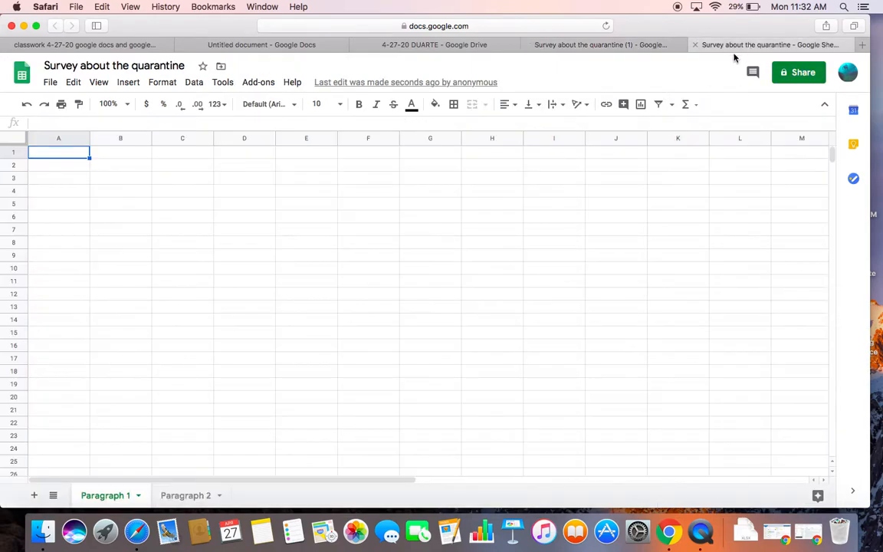
click(601, 45)
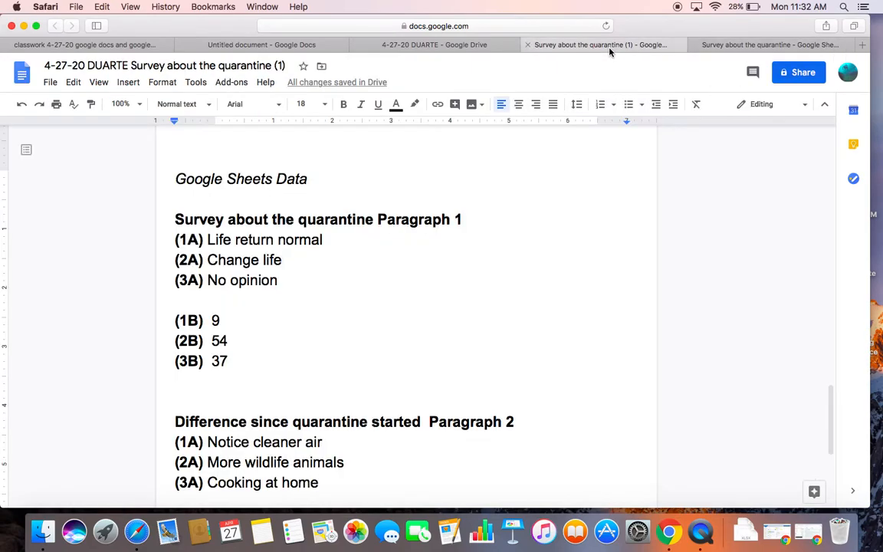
mouse_move(583, 65)
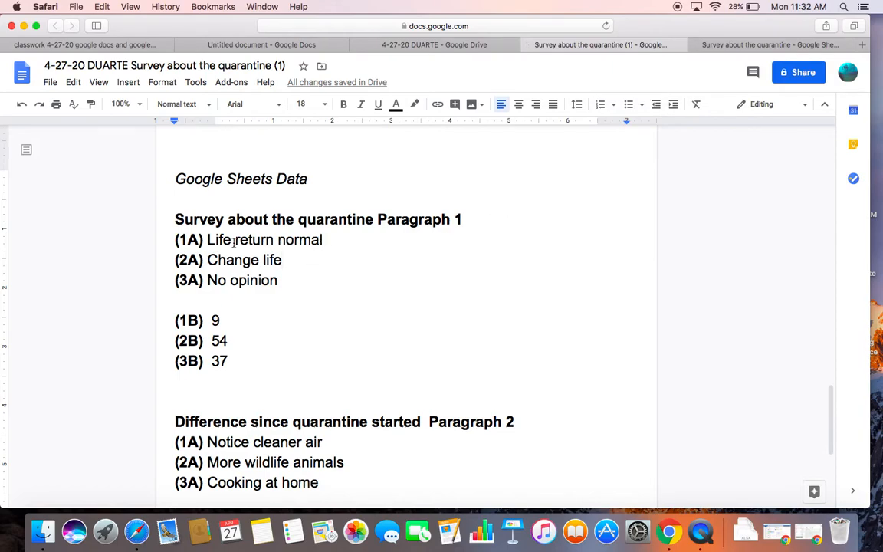
double_click(302, 239)
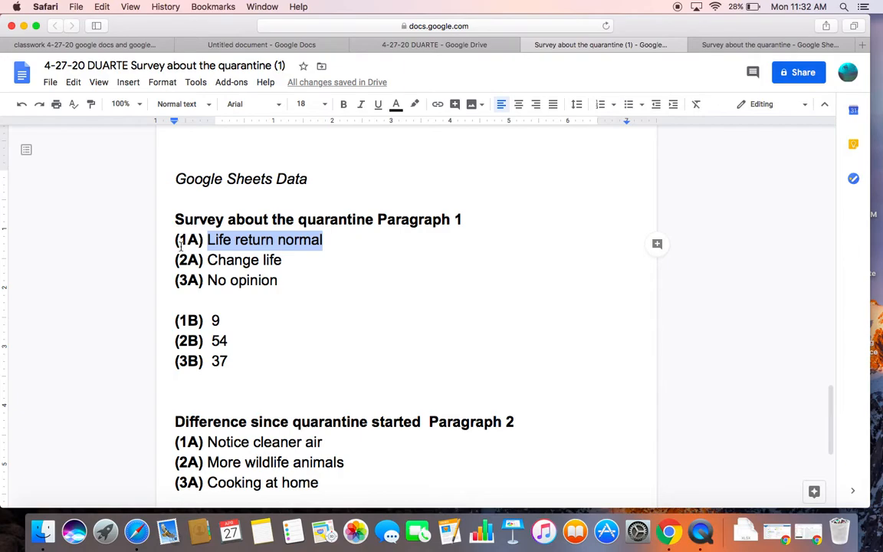
click(767, 45)
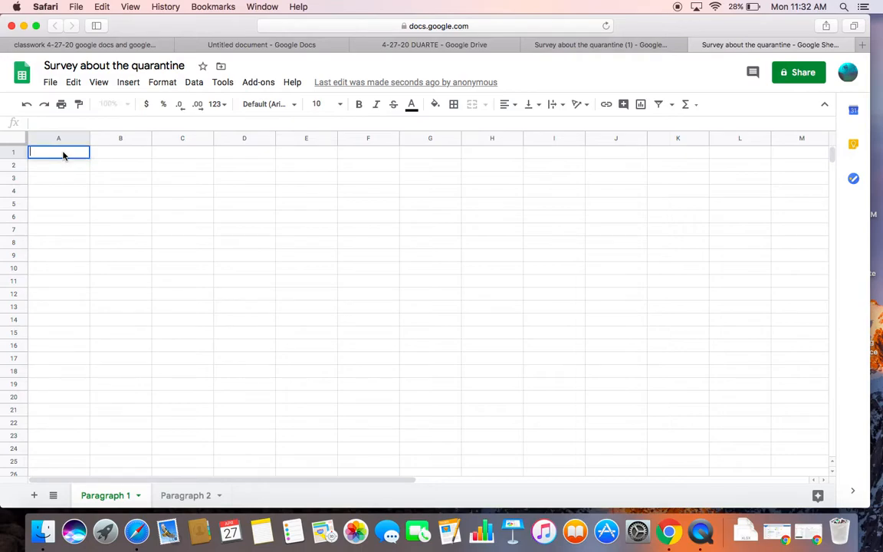
Enter 'life return normal' in A1 and 'Change life' in A2.
text(life)
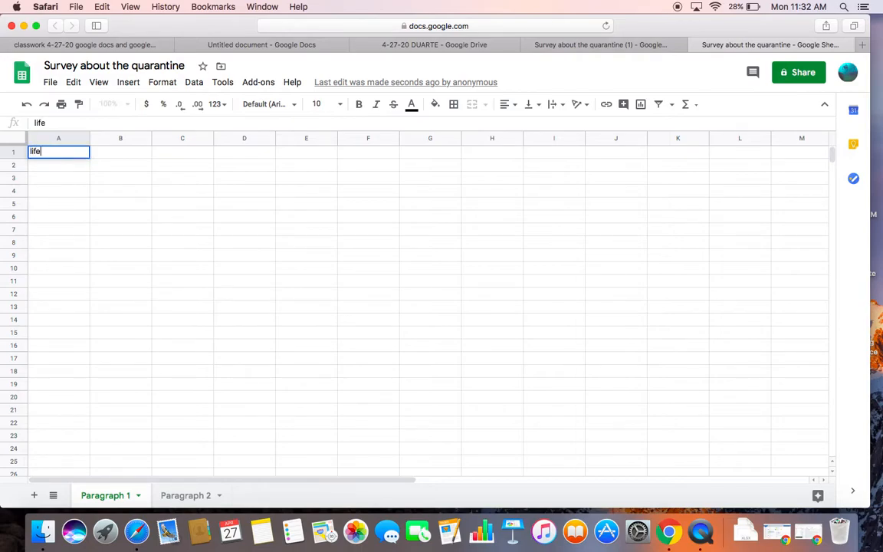
text(return n)
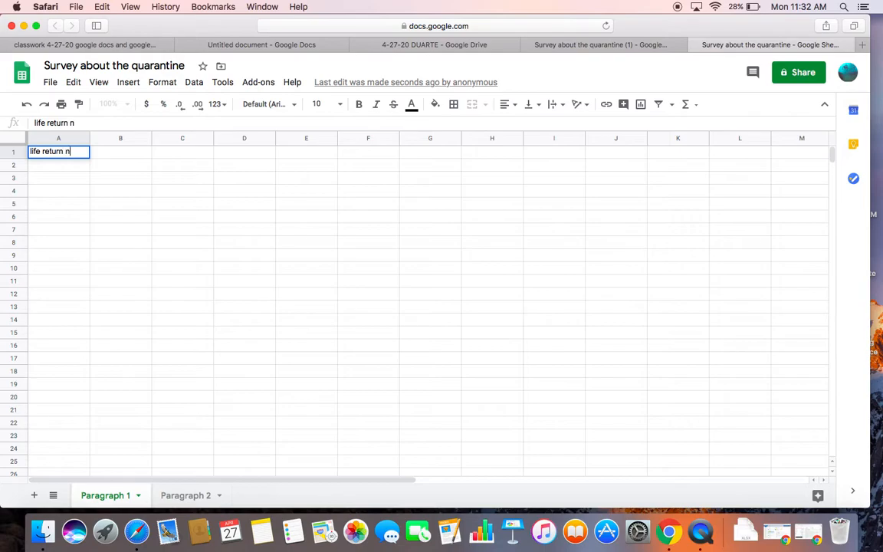
text(ormal)
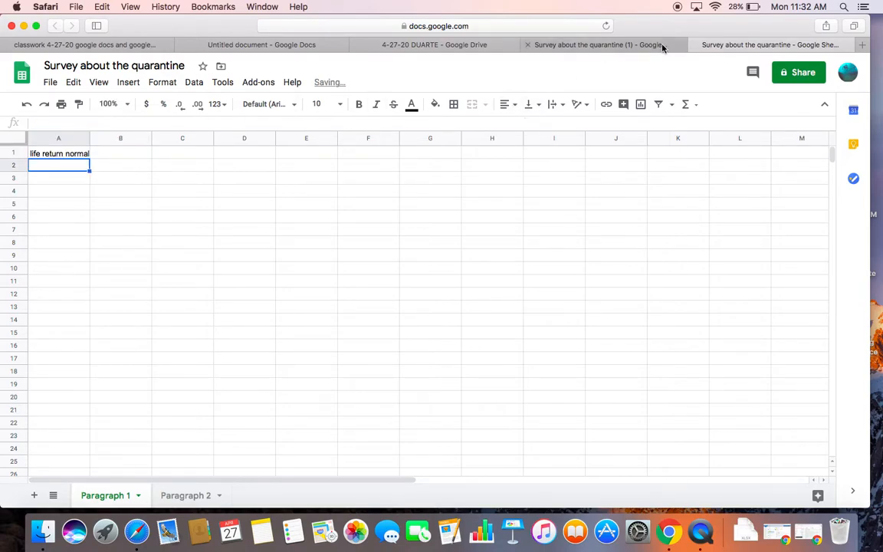
click(598, 44)
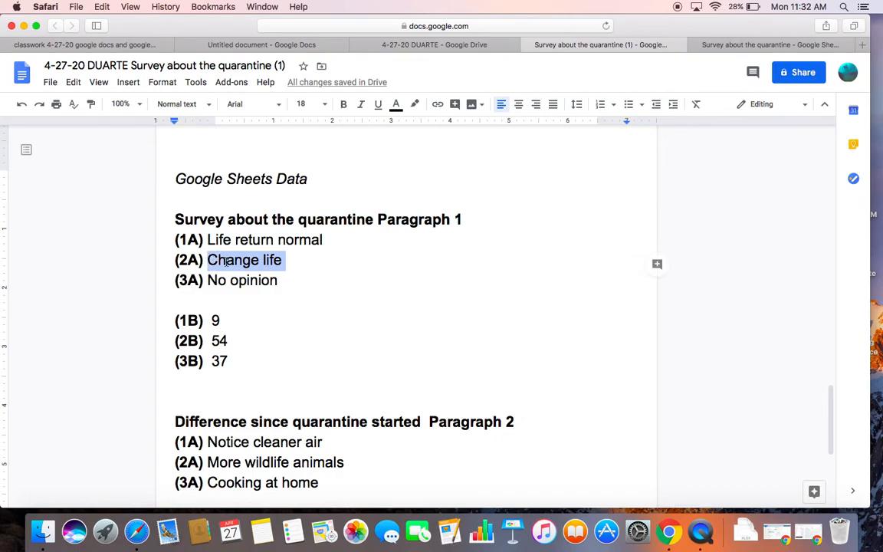
click(767, 46)
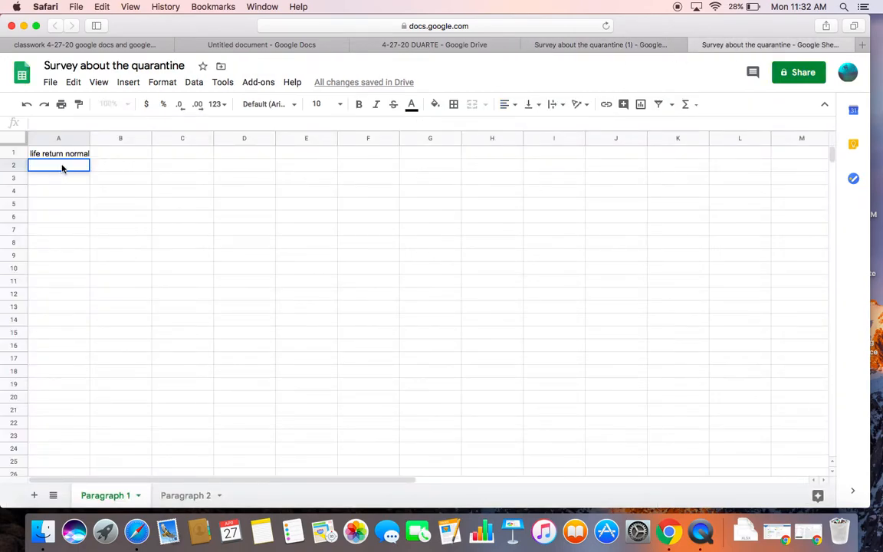
text(Change life)
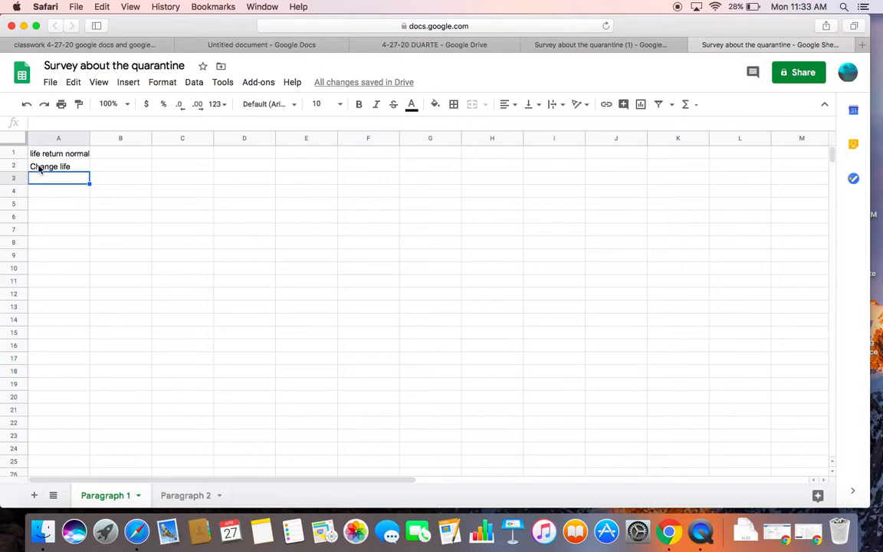
mouse_move(67, 167)
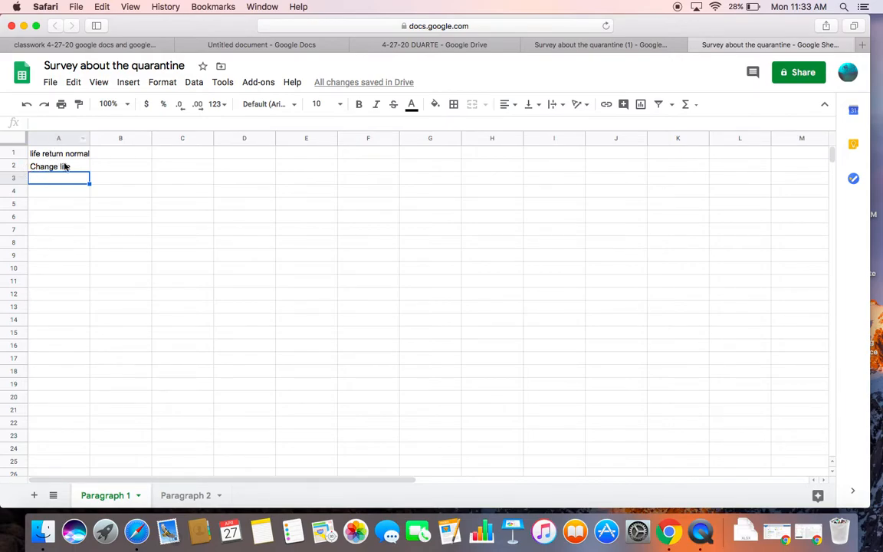
Check the notes for the third answer and enter 'No opinion' in A3.
click(601, 44)
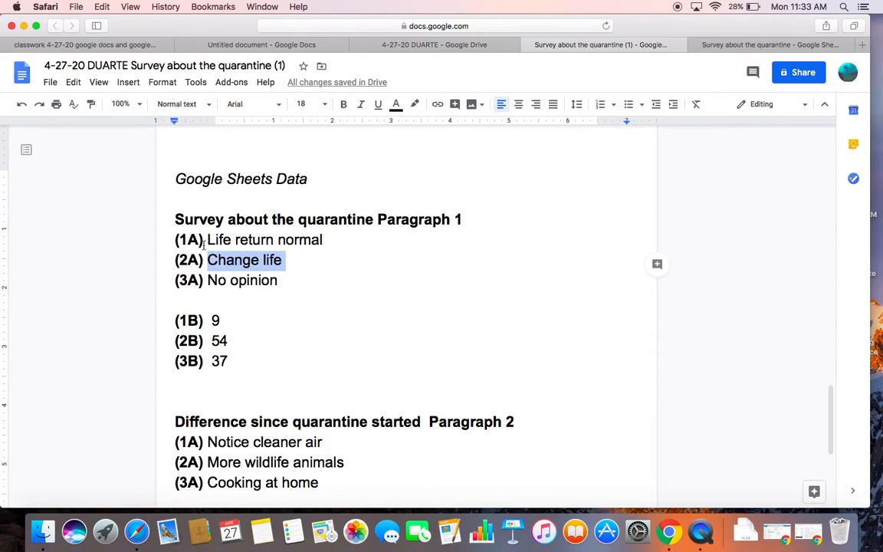
click(292, 260)
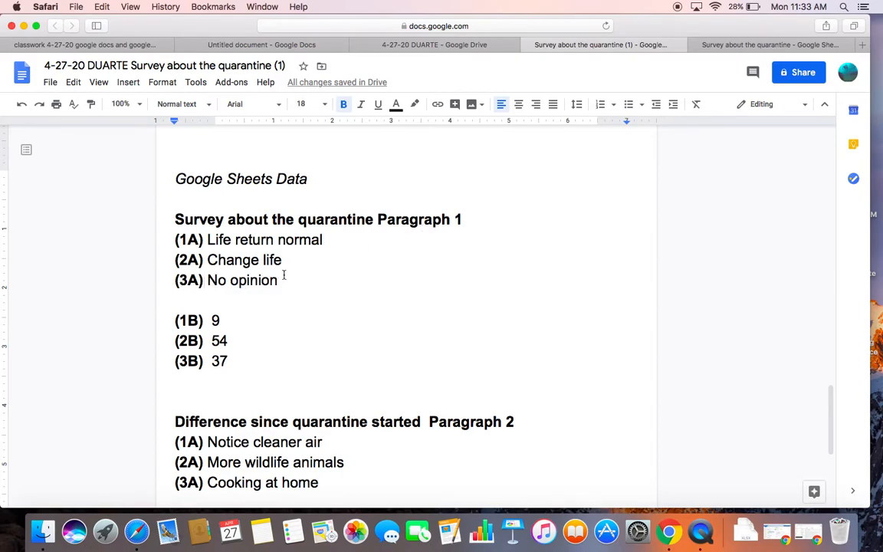
double_click(219, 280)
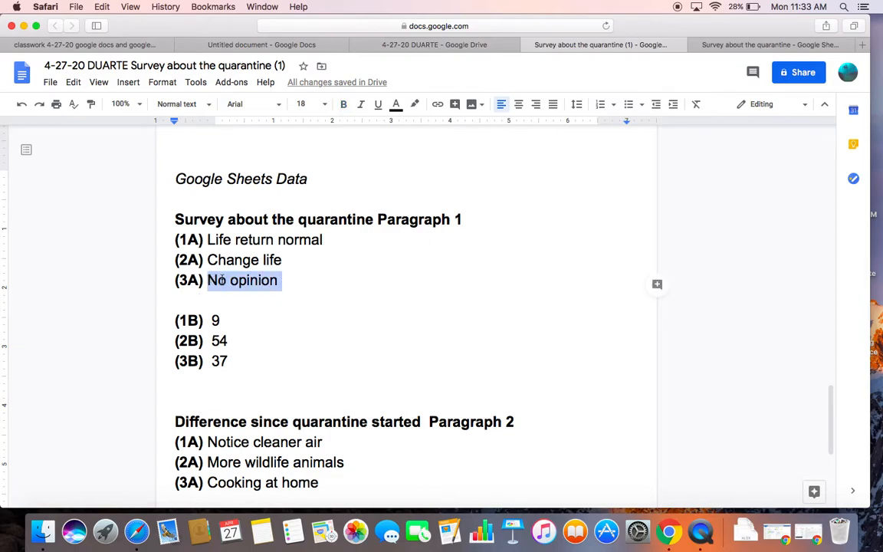
click(767, 44)
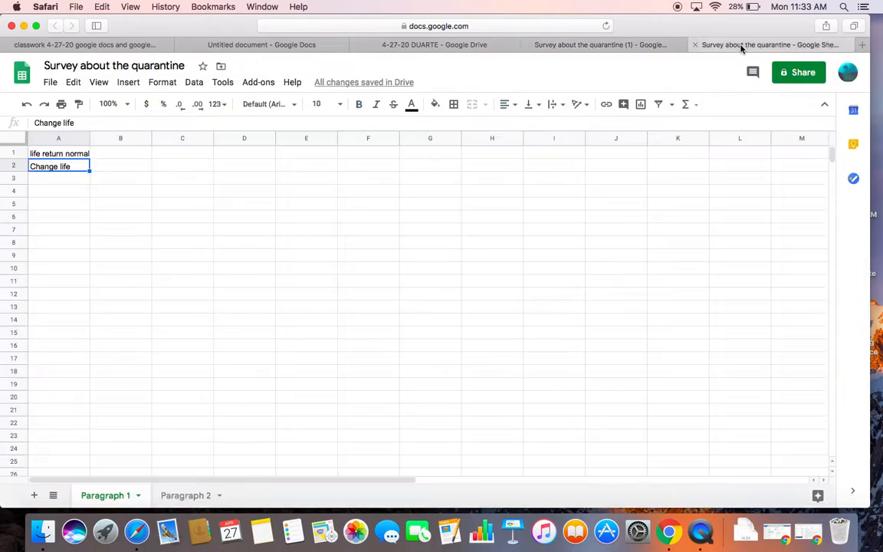
mouse_move(696, 64)
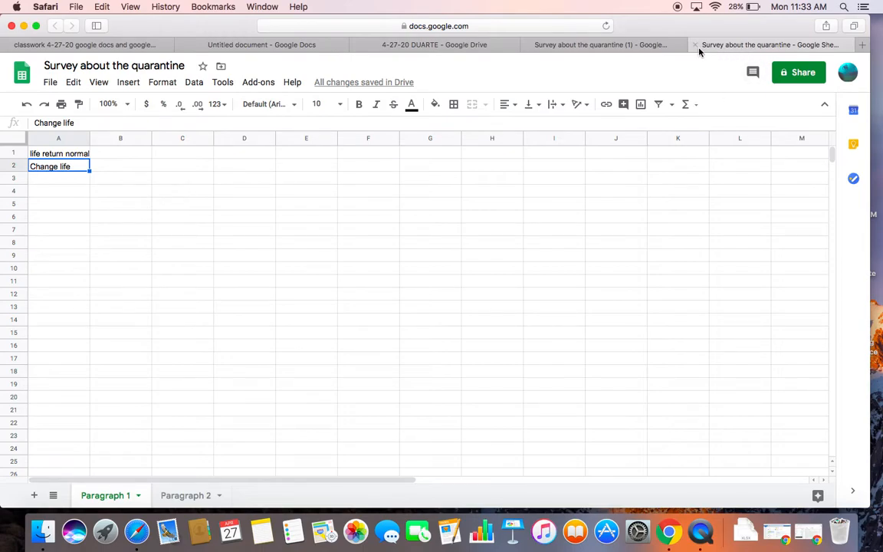
click(600, 44)
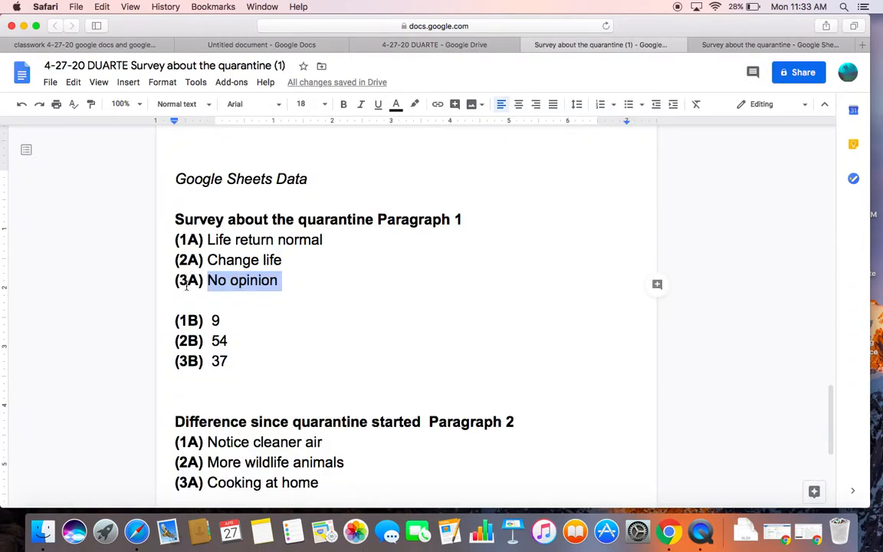
click(773, 44)
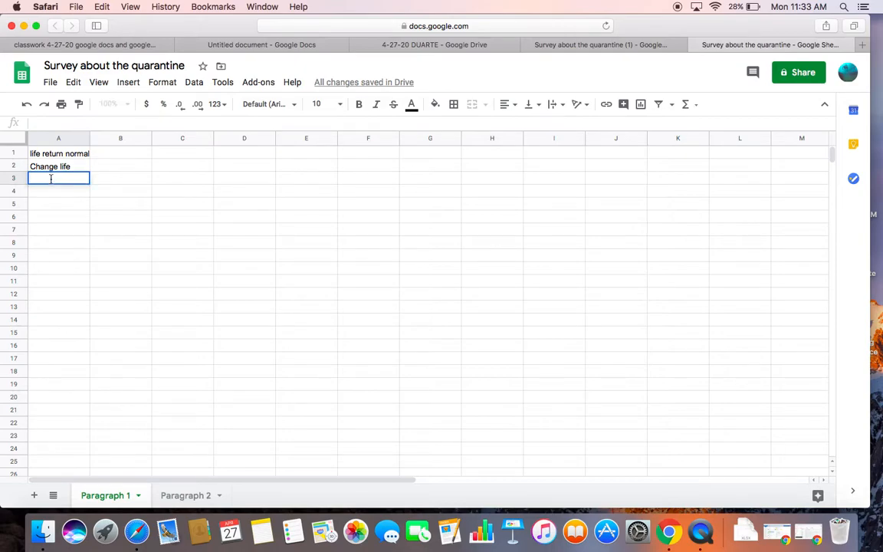
text(No opinion)
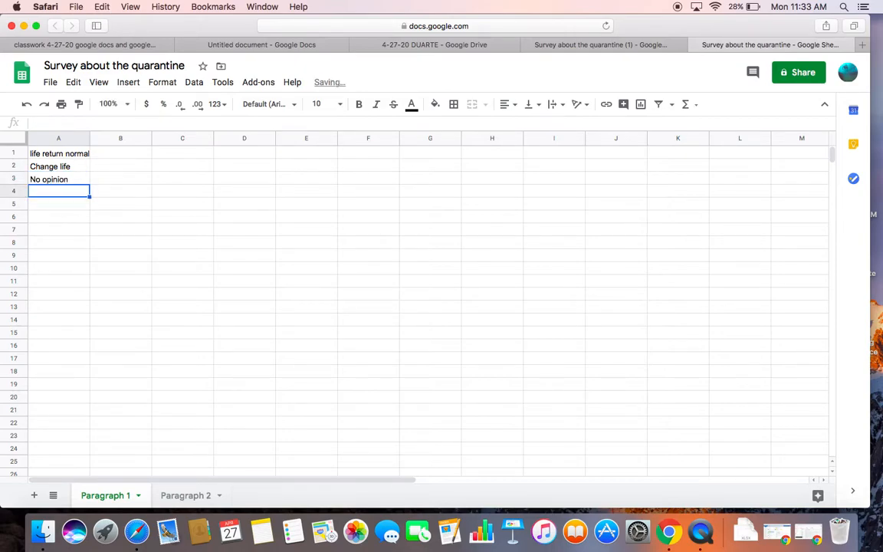
mouse_move(96, 215)
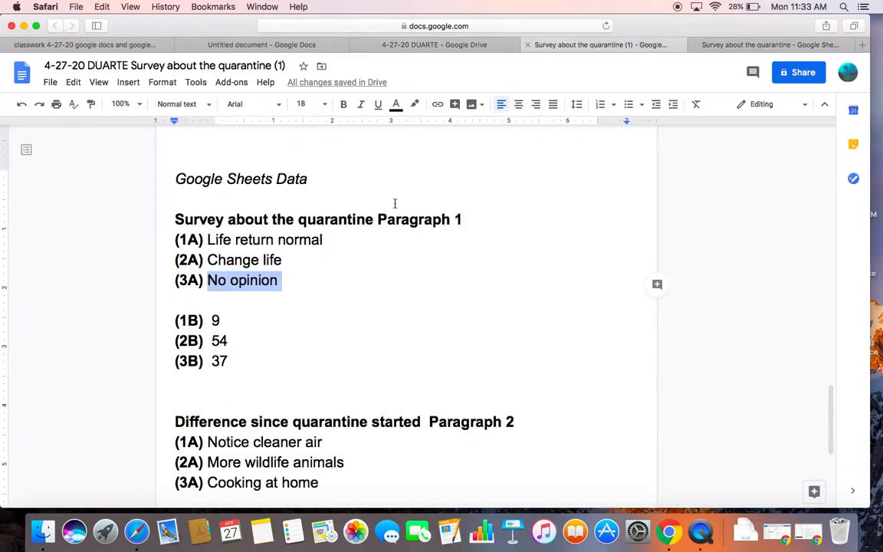
click(222, 320)
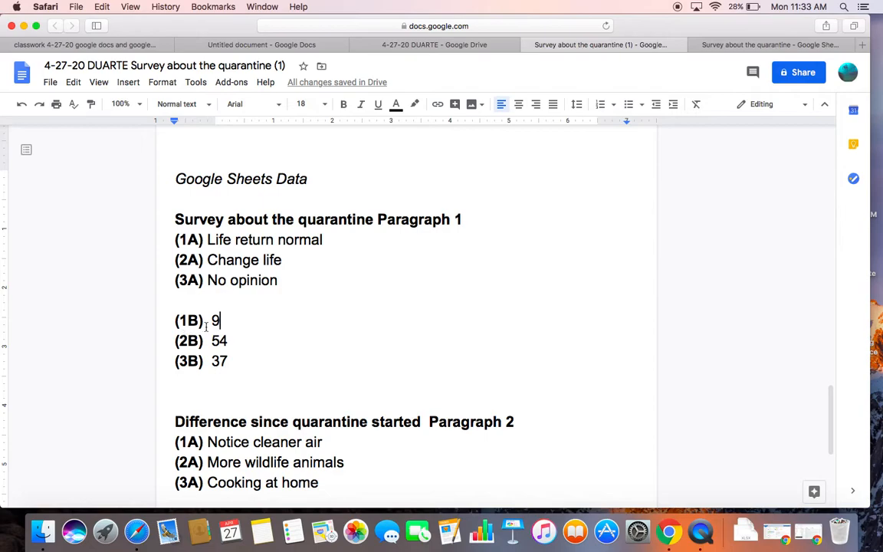
Enter the counts 9, 54 and 37 in B1–B3, reading them from the notes.
click(769, 44)
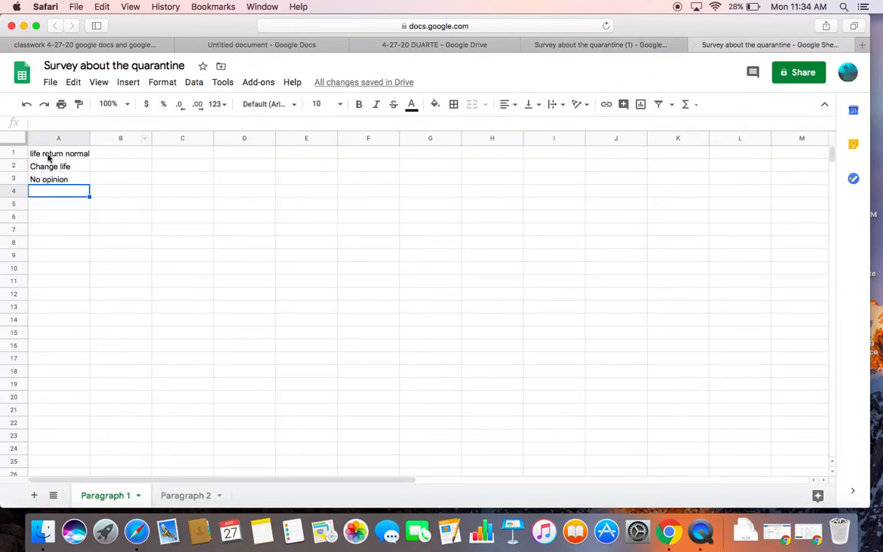
click(120, 153)
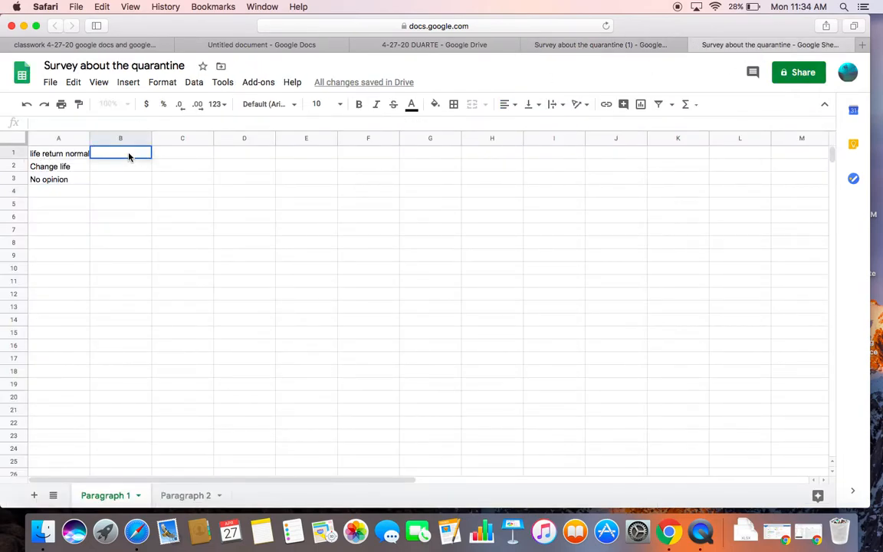
text(9)
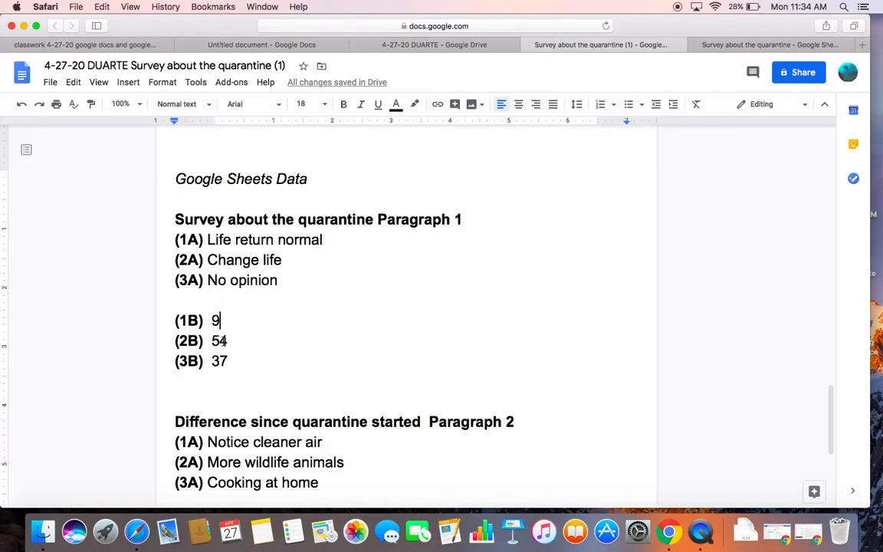
click(779, 44)
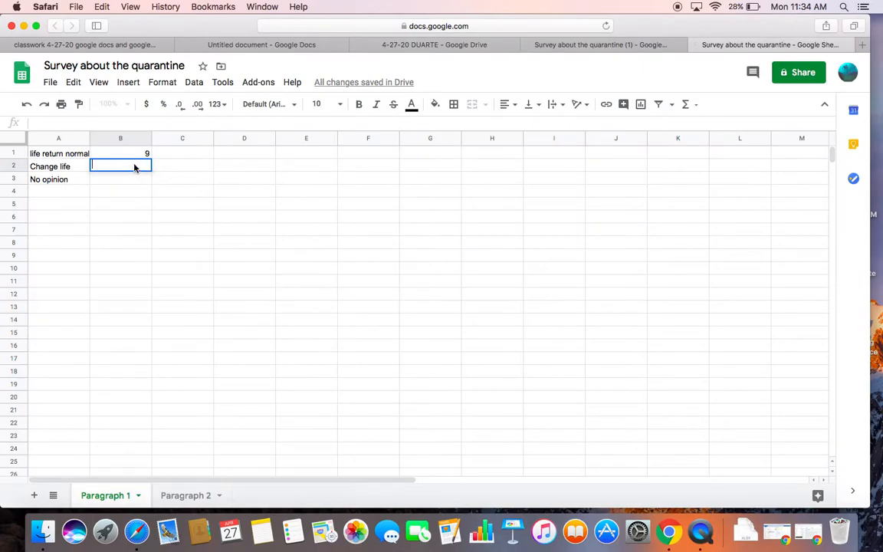
text(54)
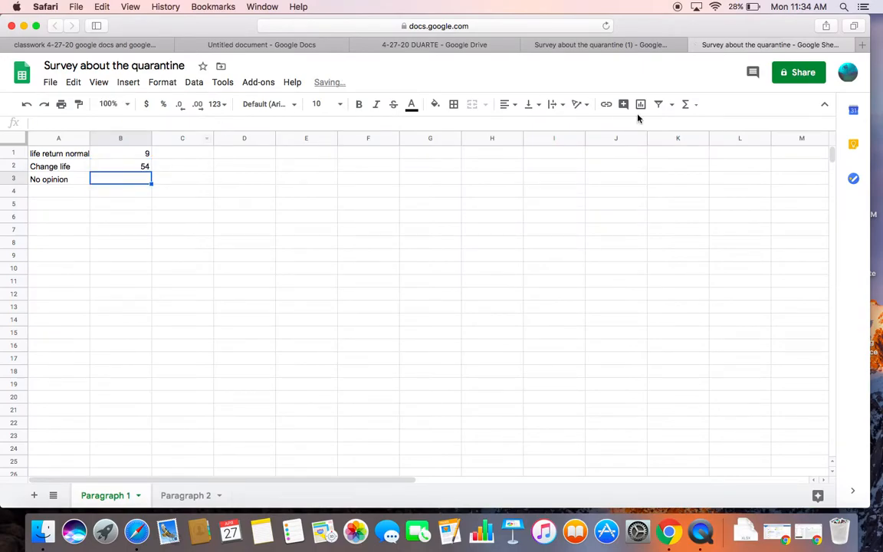
click(599, 44)
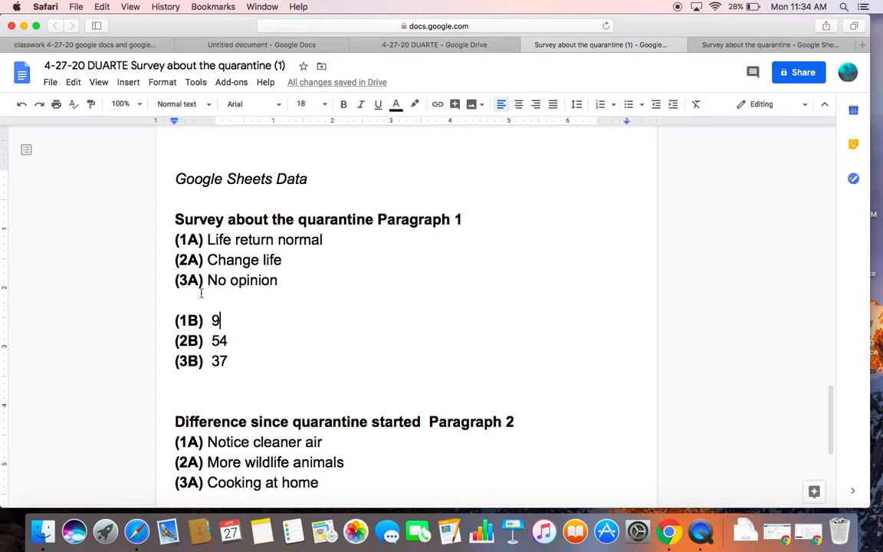
double_click(219, 362)
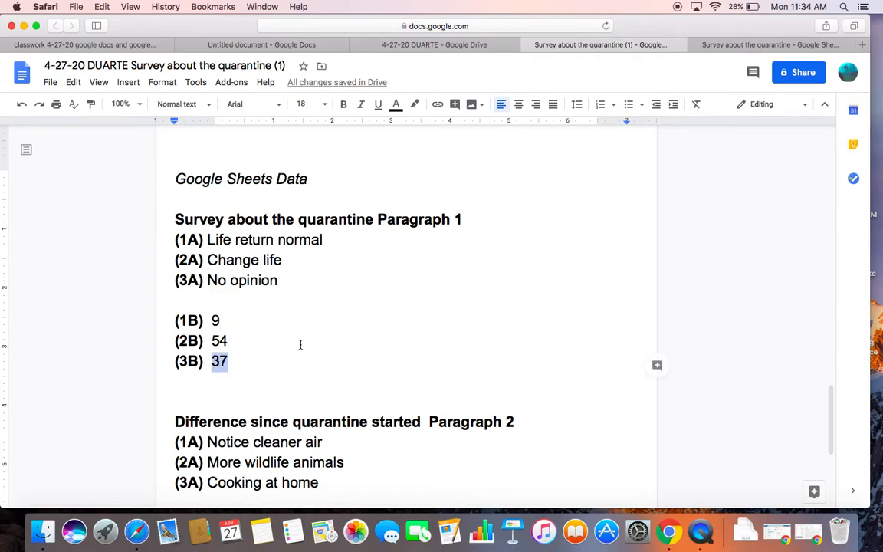
click(771, 44)
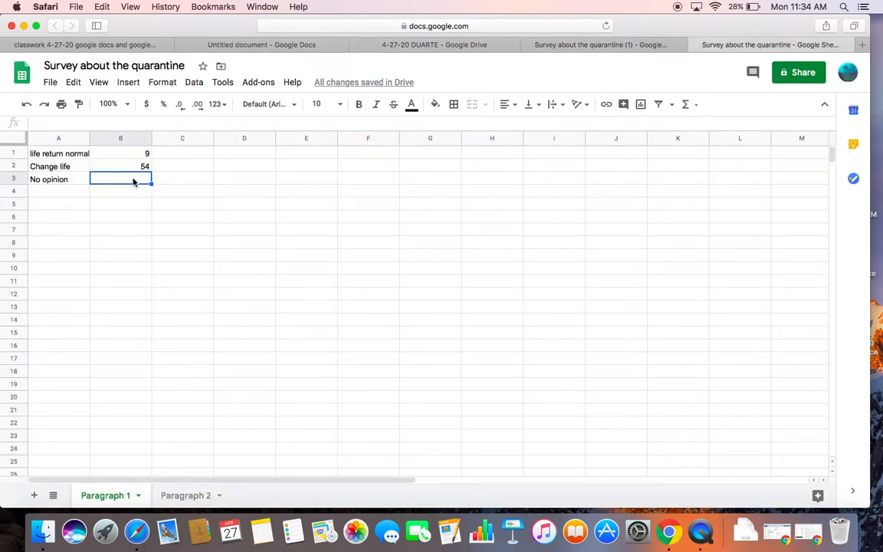
text(37)
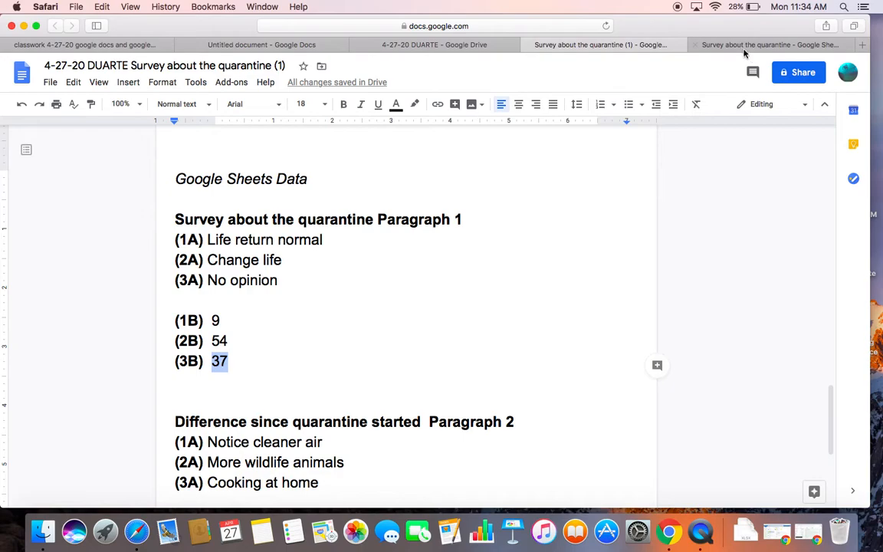
click(773, 45)
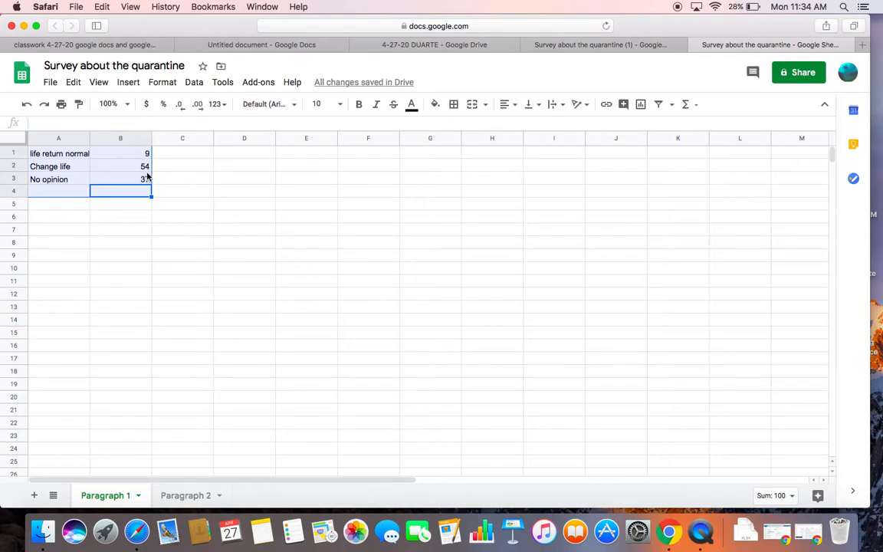
Start selecting the survey answers and counts range A1:B3 on Paragraph 1.
click(182, 203)
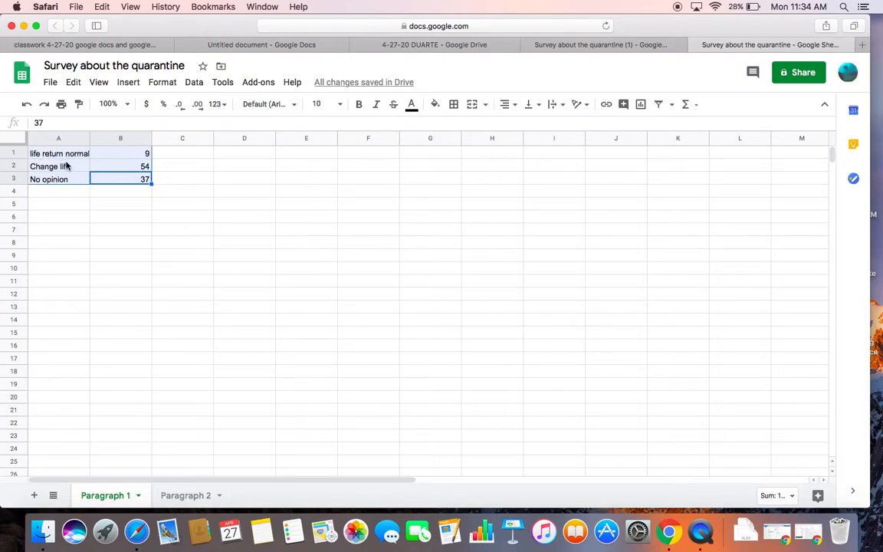
mouse_move(99, 154)
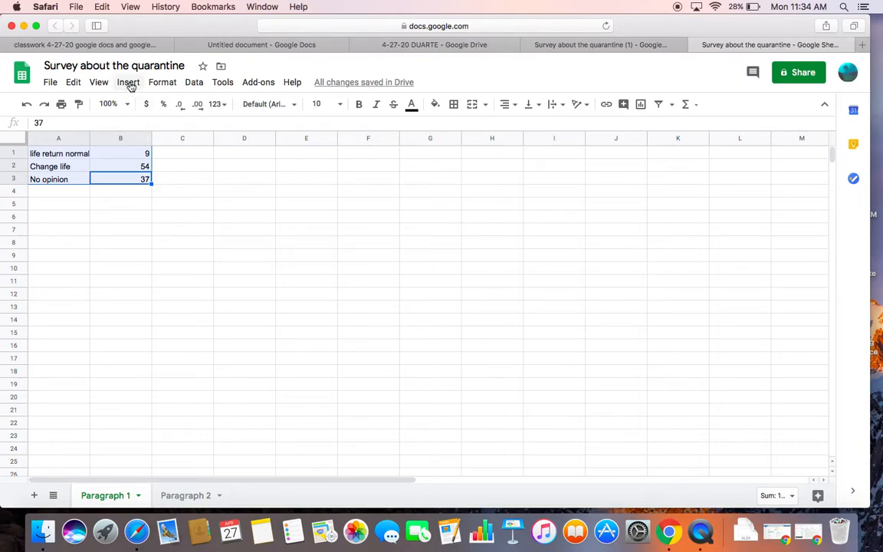
Open the Insert menu to begin adding a pie chart of A1:B3.
click(128, 82)
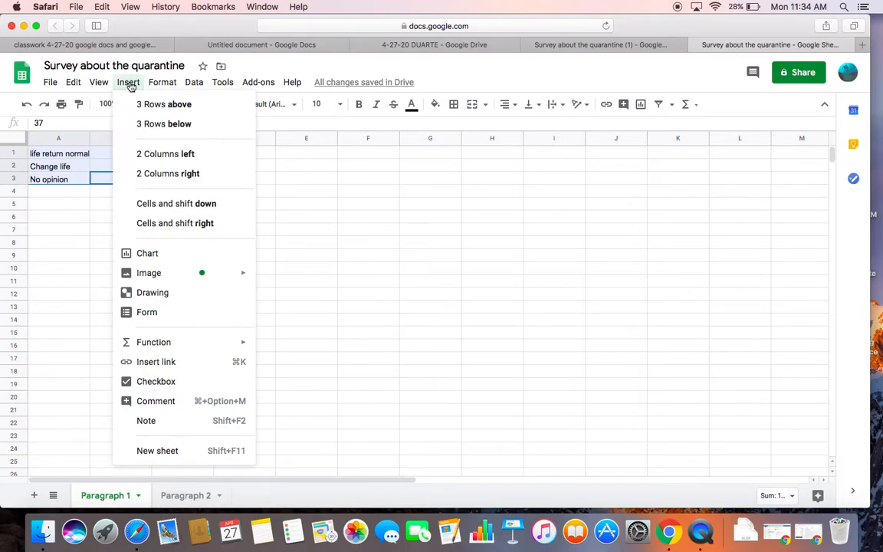
mouse_move(160, 207)
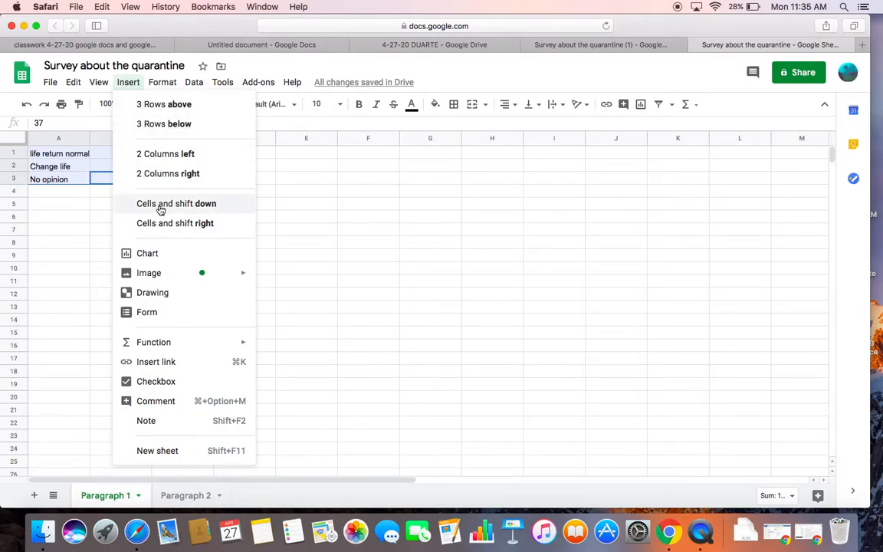
mouse_move(157, 254)
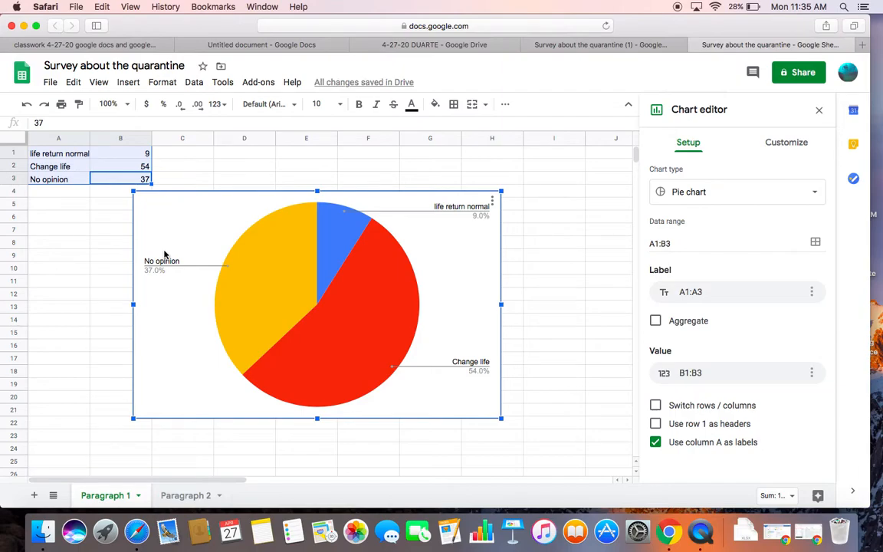
mouse_move(431, 270)
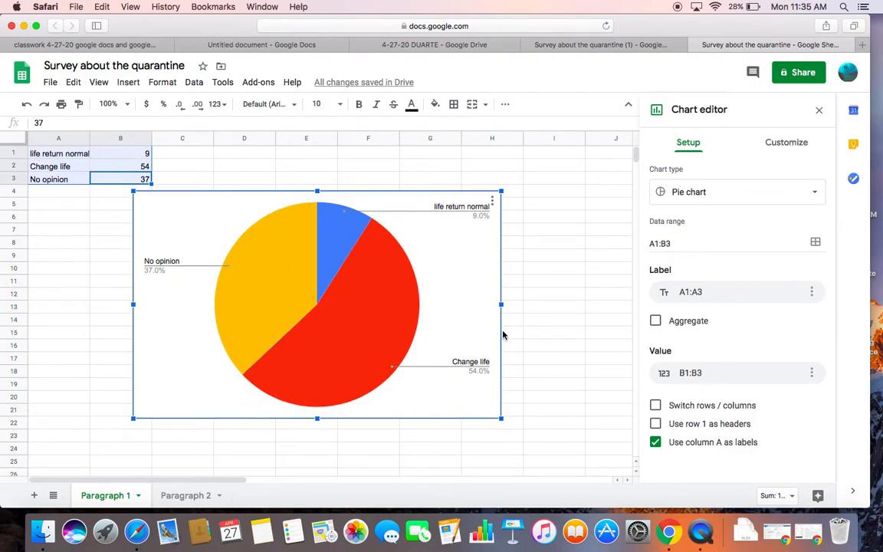
mouse_move(355, 234)
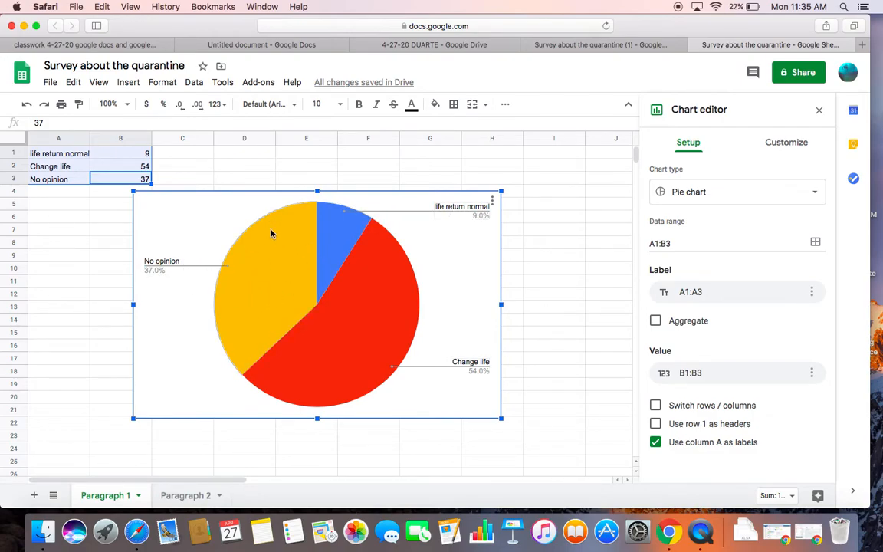
mouse_move(493, 373)
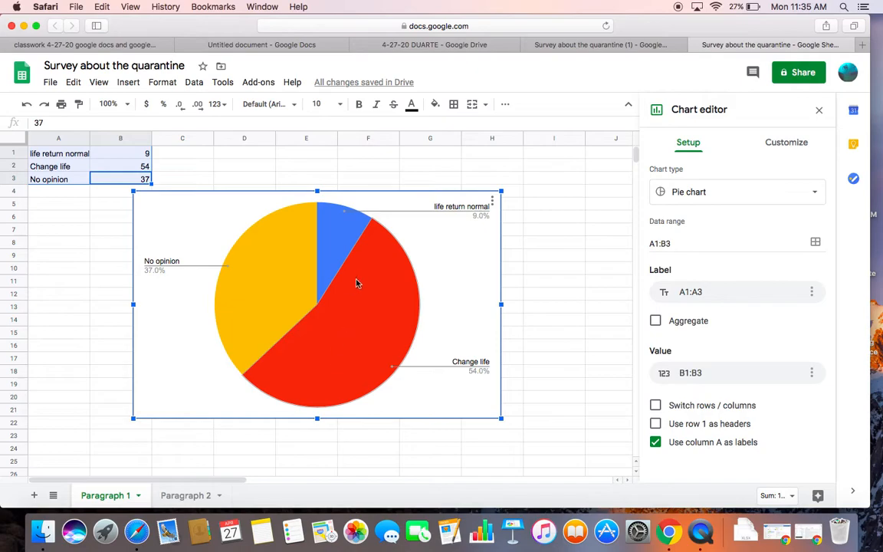
mouse_move(362, 373)
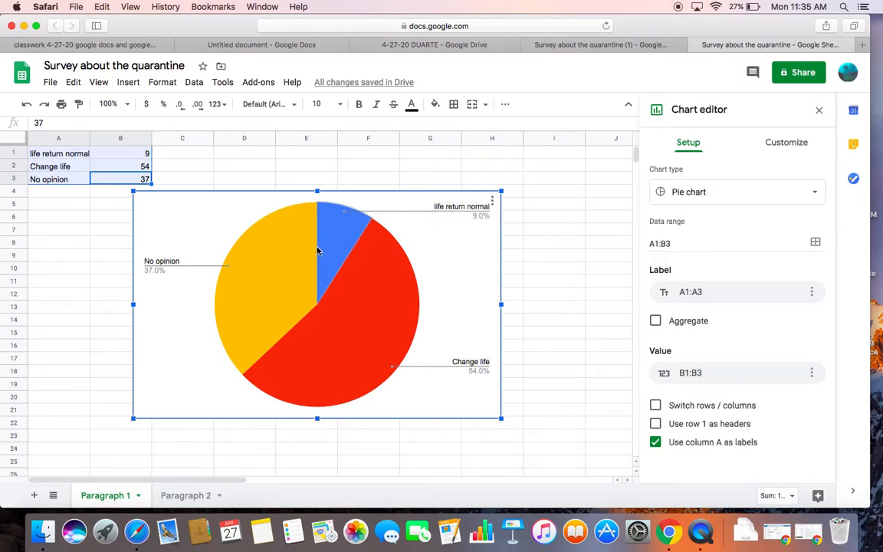
mouse_move(340, 248)
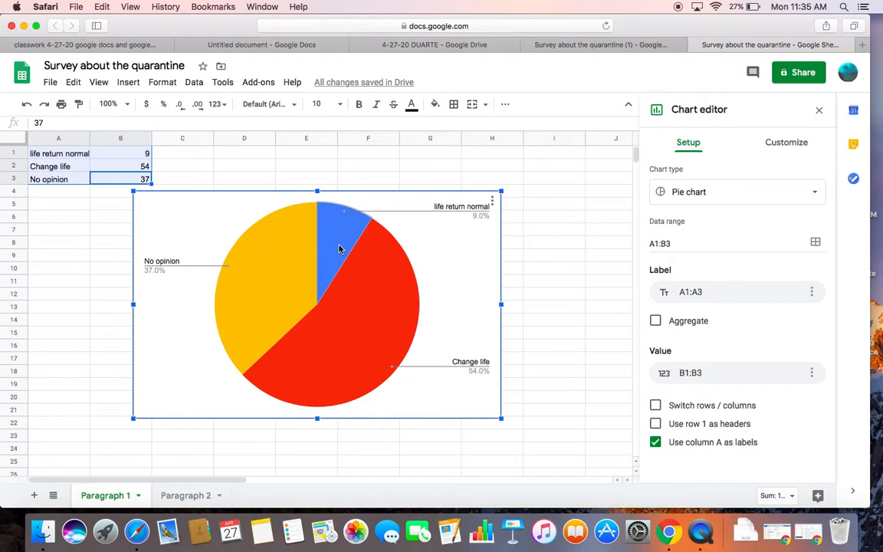
mouse_move(98, 285)
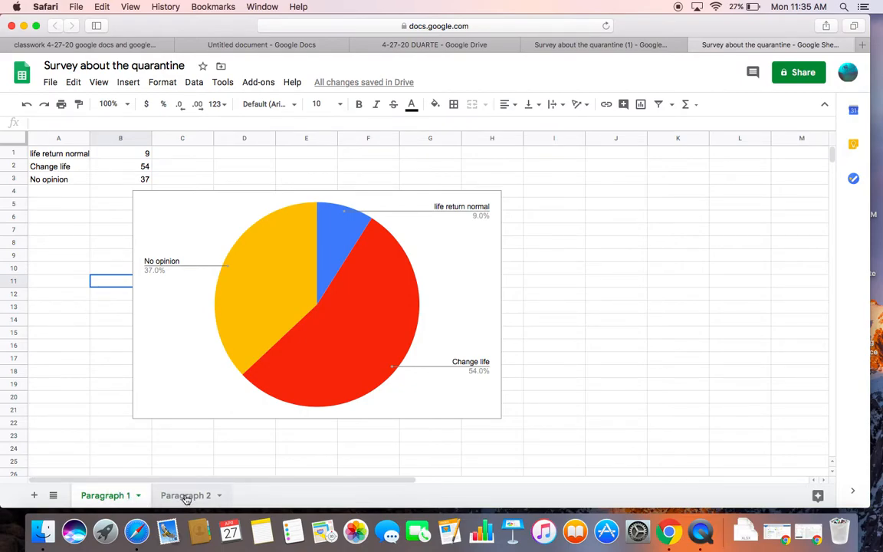
Check the survey notes, then enter 'notice cleaner air' in Paragraph 2 cell A1.
click(185, 495)
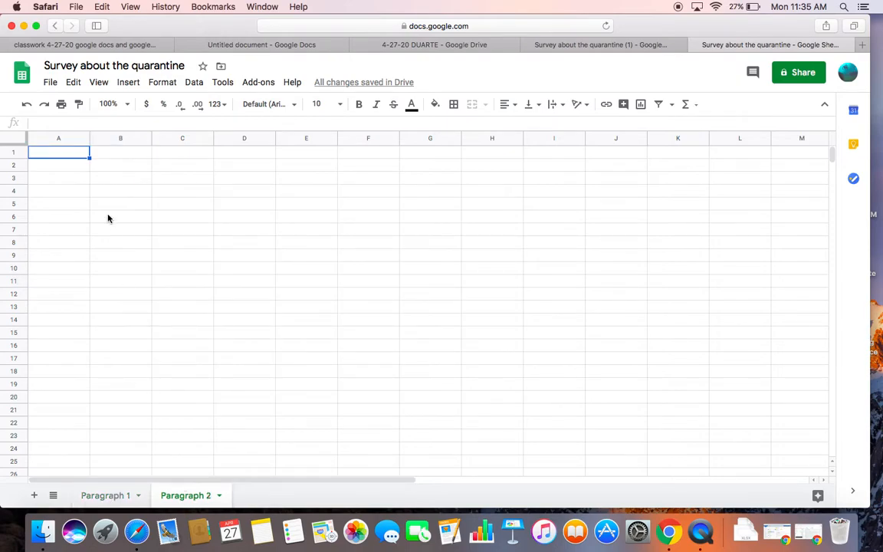
mouse_move(648, 109)
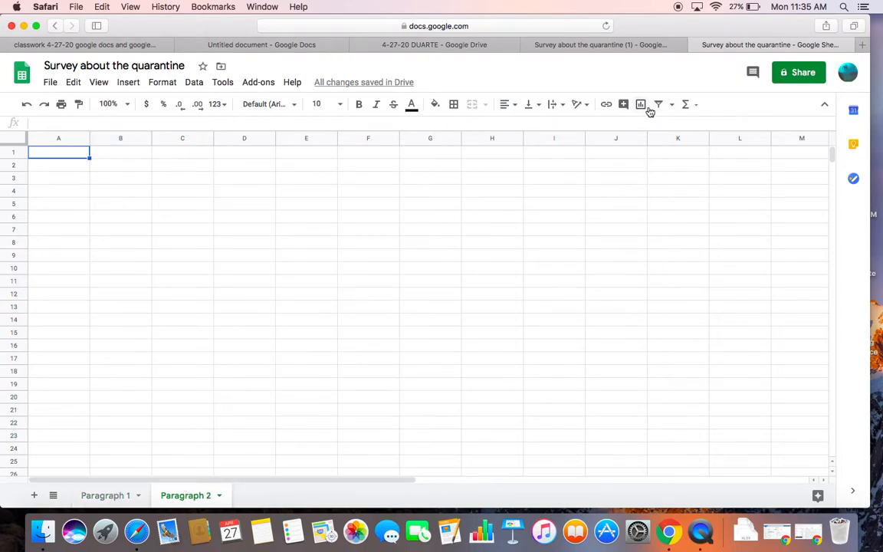
click(600, 45)
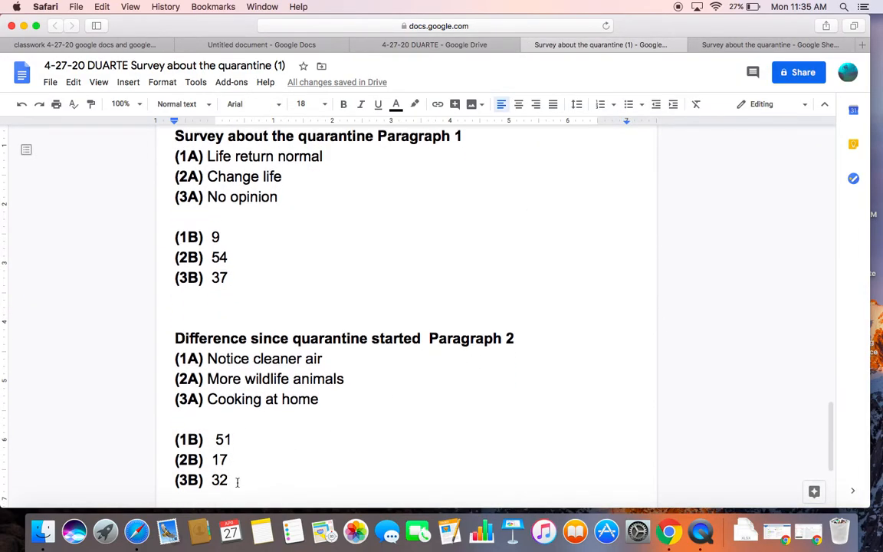
mouse_move(330, 359)
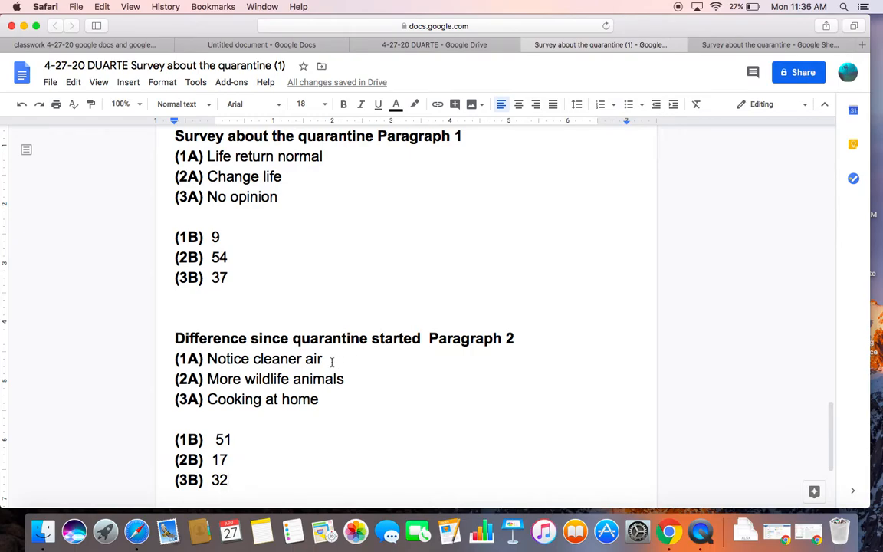
mouse_move(341, 359)
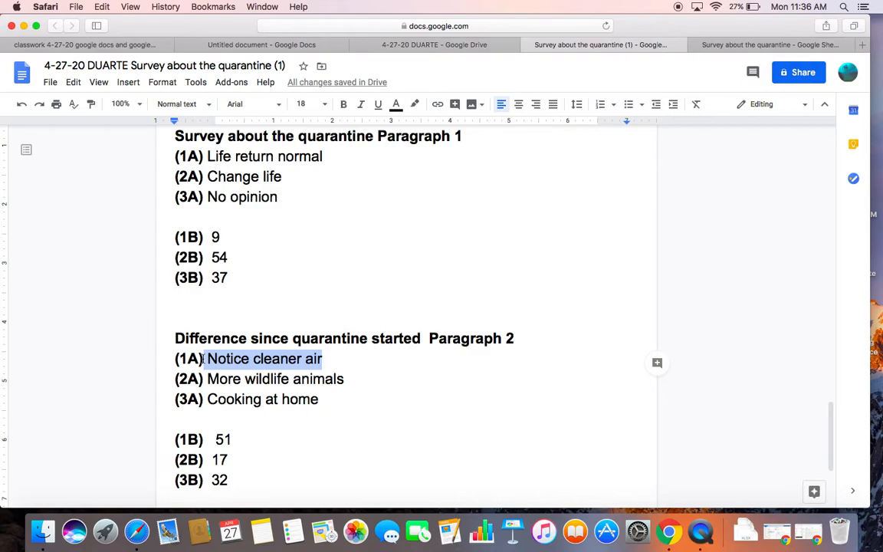
mouse_move(253, 379)
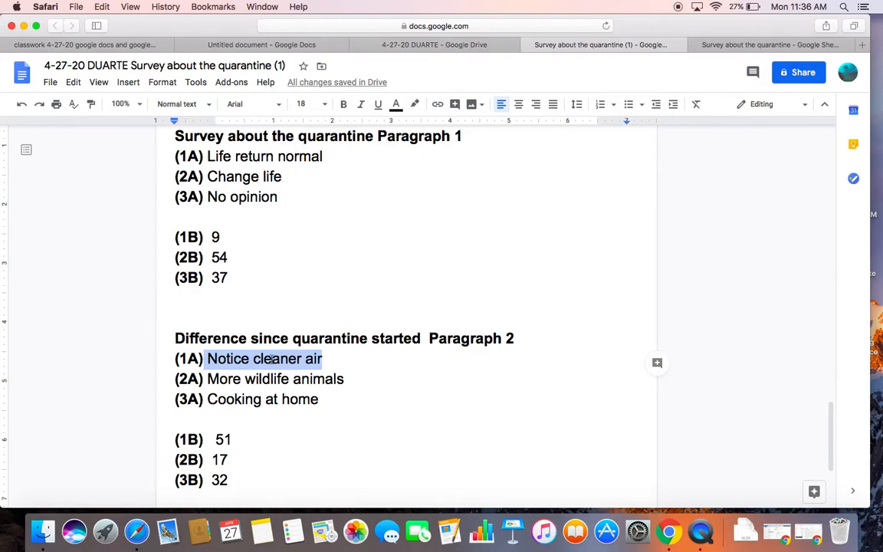
click(774, 46)
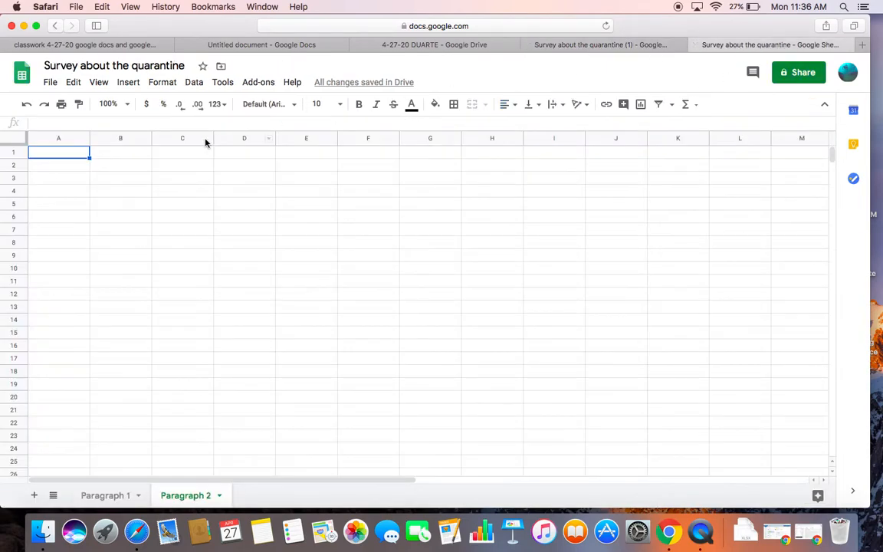
text(noti)
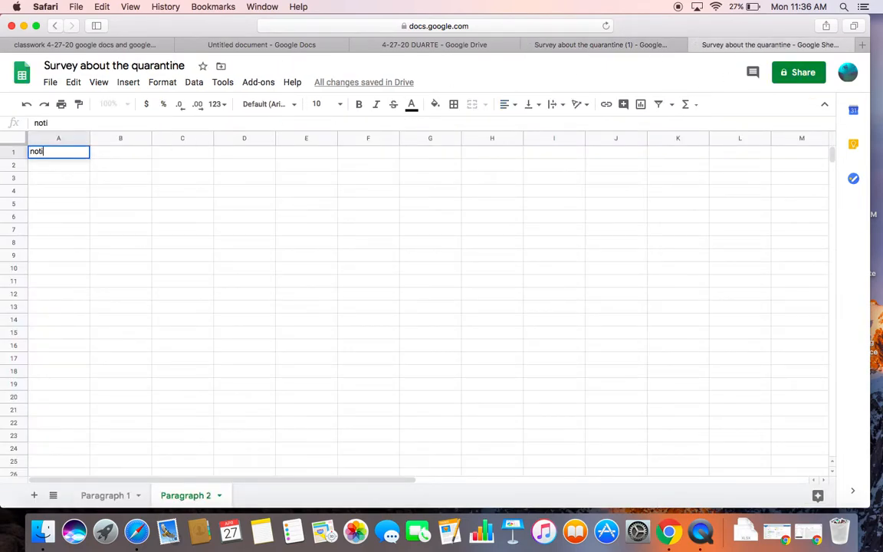
text(ce clea)
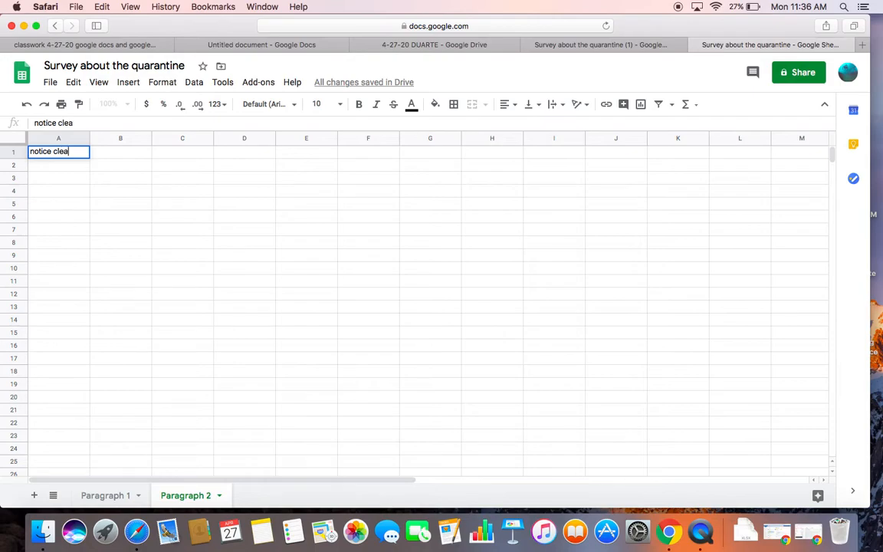
text(ner a)
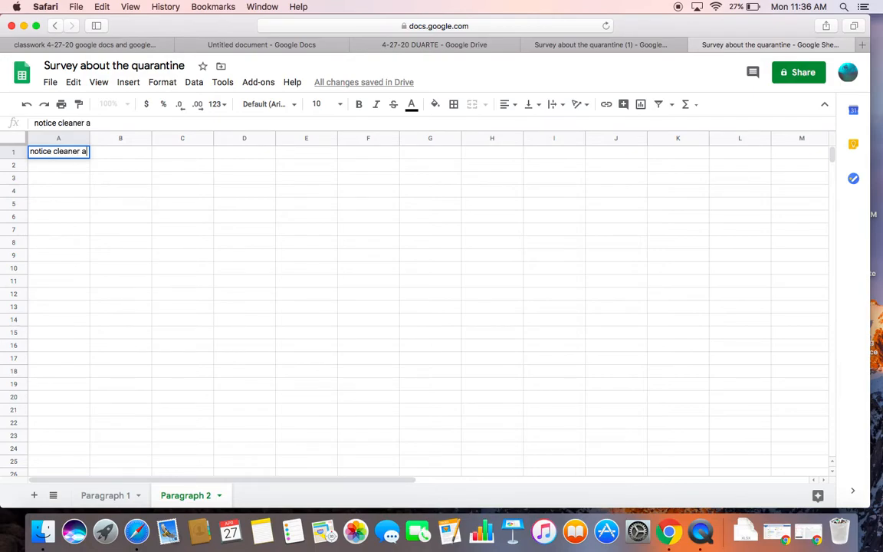
key(Enter)
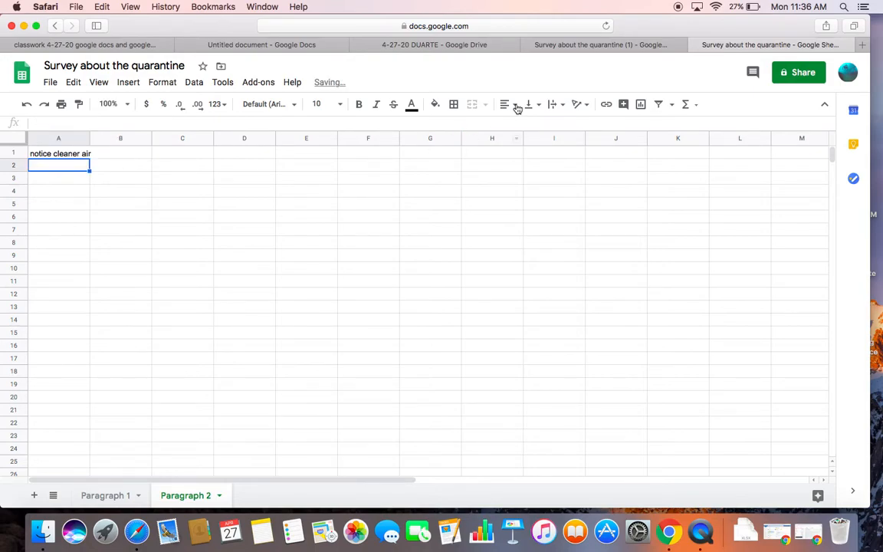
Review the survey notes again and return to the Paragraph 1 sheet.
click(601, 44)
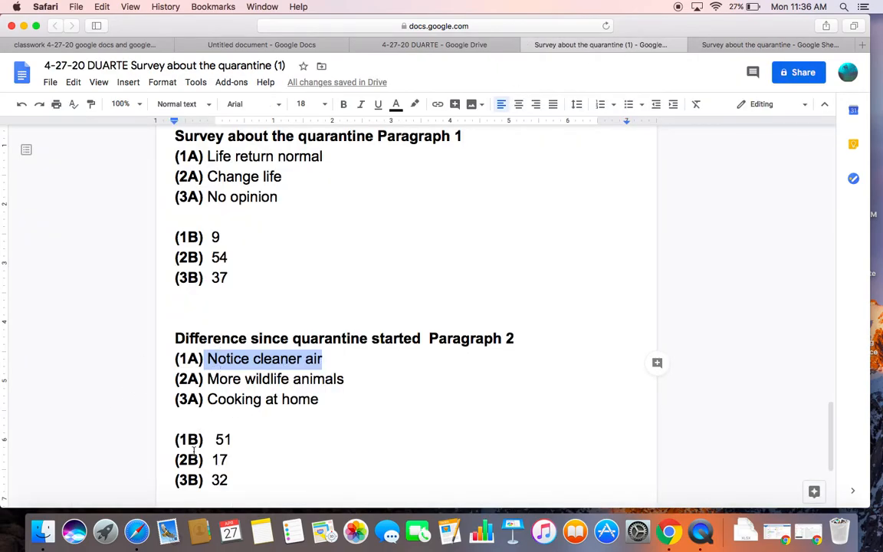
mouse_move(759, 116)
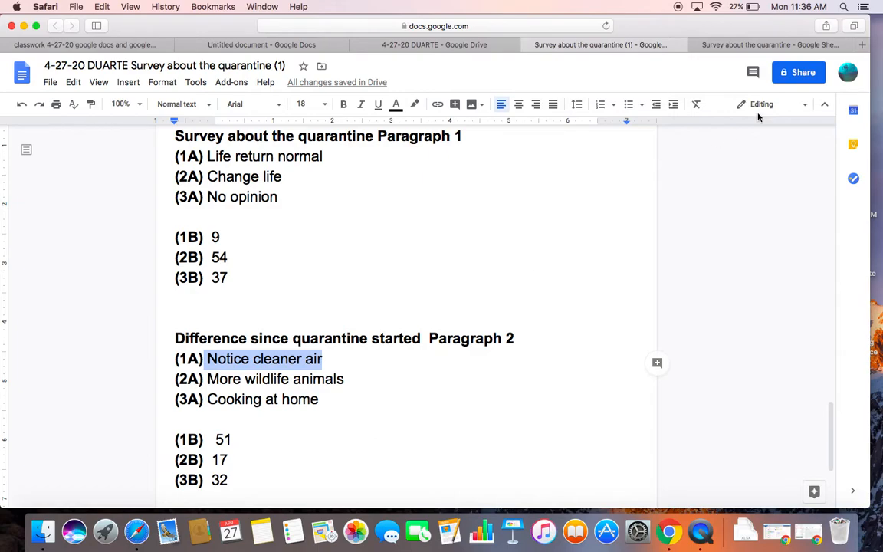
click(779, 46)
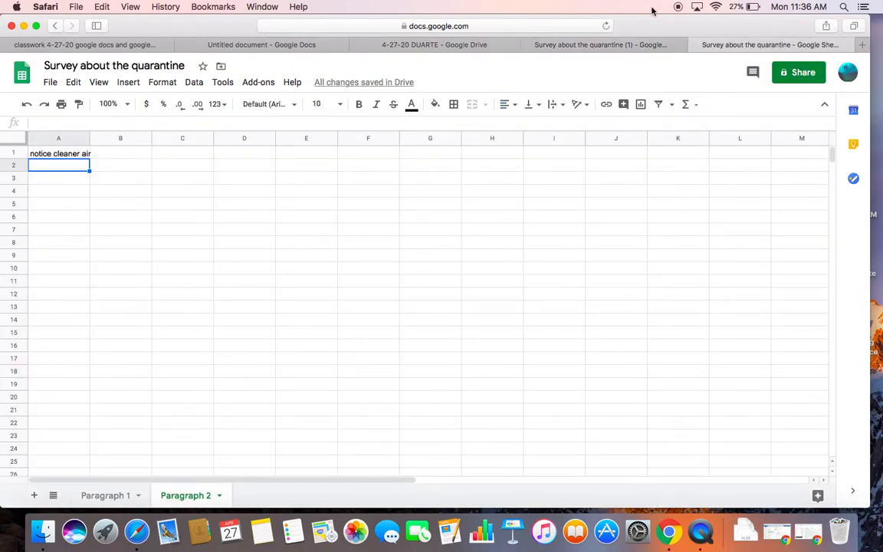
click(600, 45)
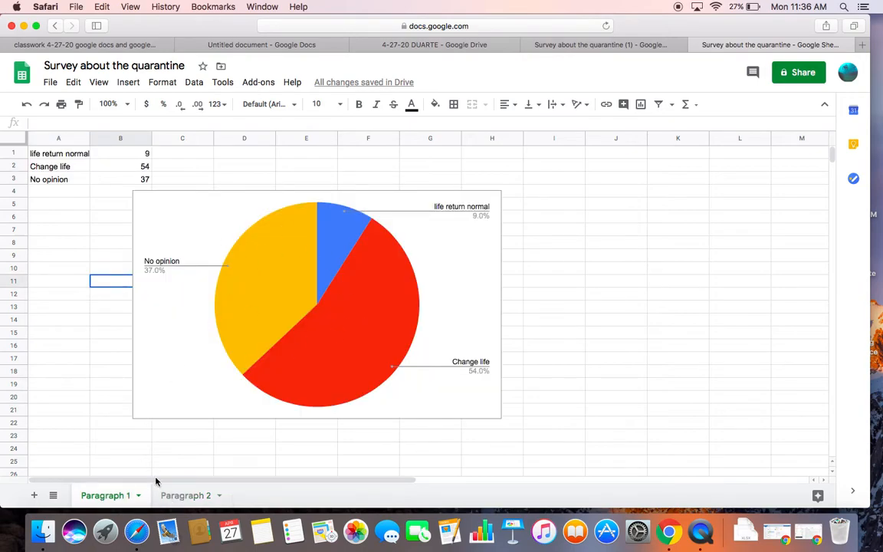
click(184, 496)
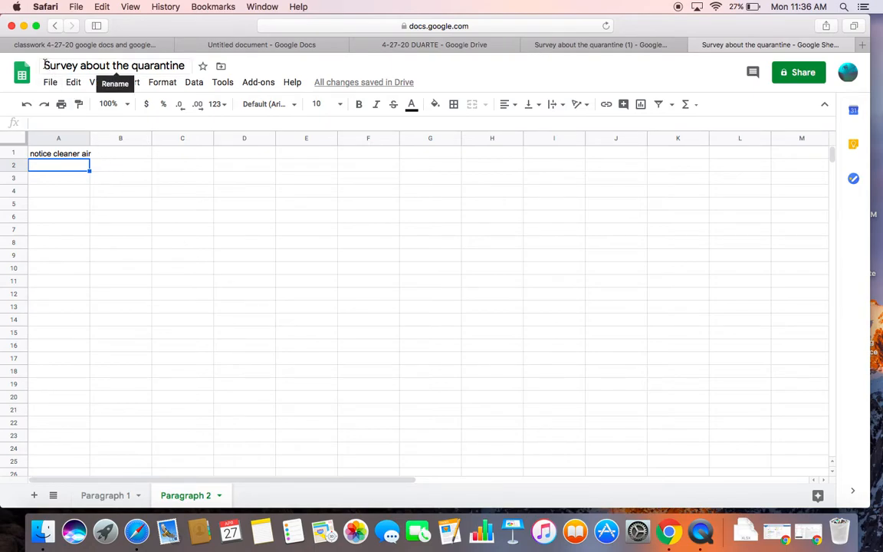
Prefix the spreadsheet title so it reads '4-27-20 DUARTE Survey about the quarantine'.
click(114, 66)
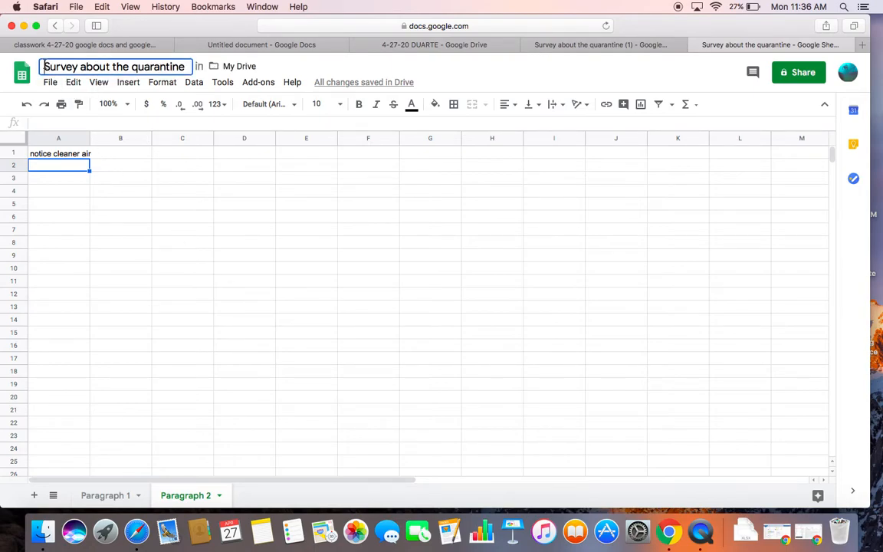
text(4-27-20 DU)
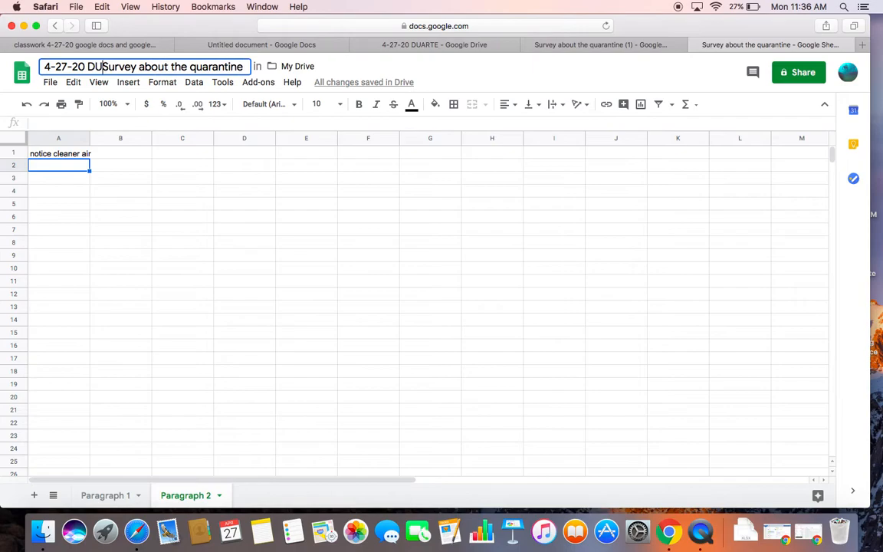
text(ARTE)
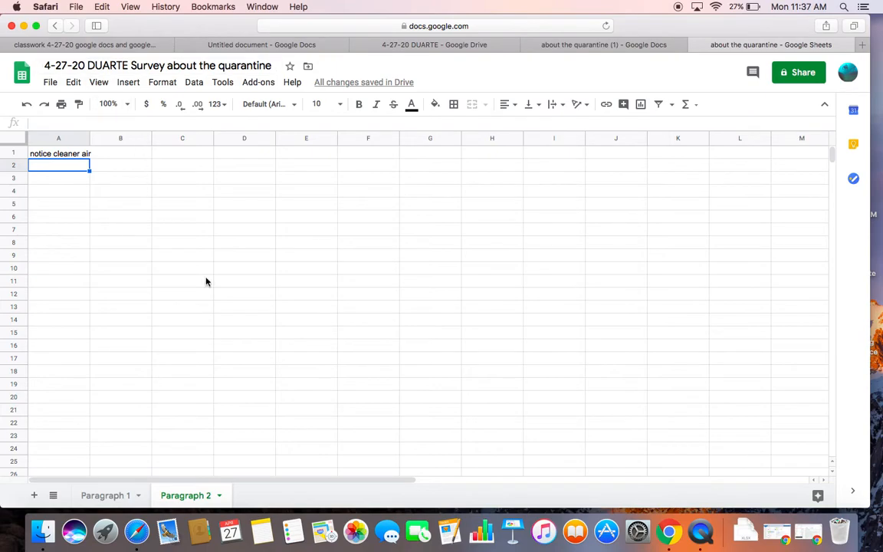
mouse_move(489, 64)
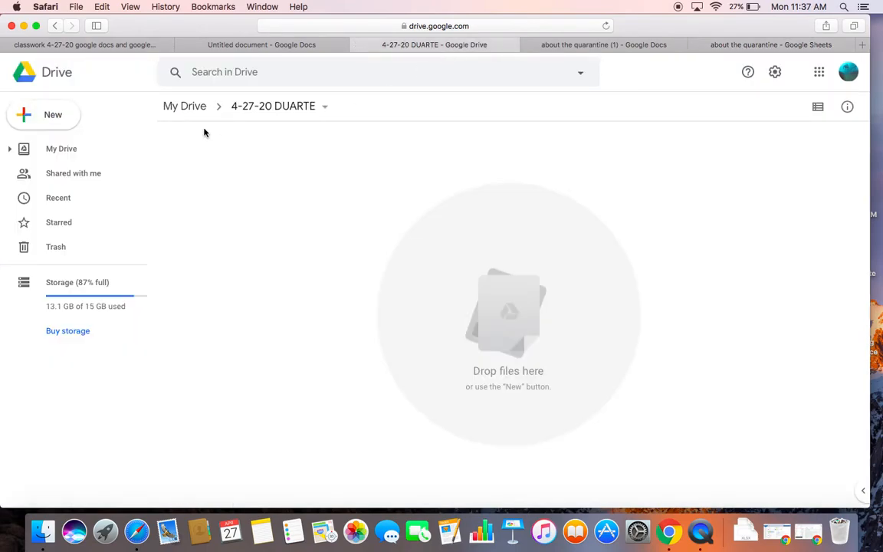
mouse_move(276, 107)
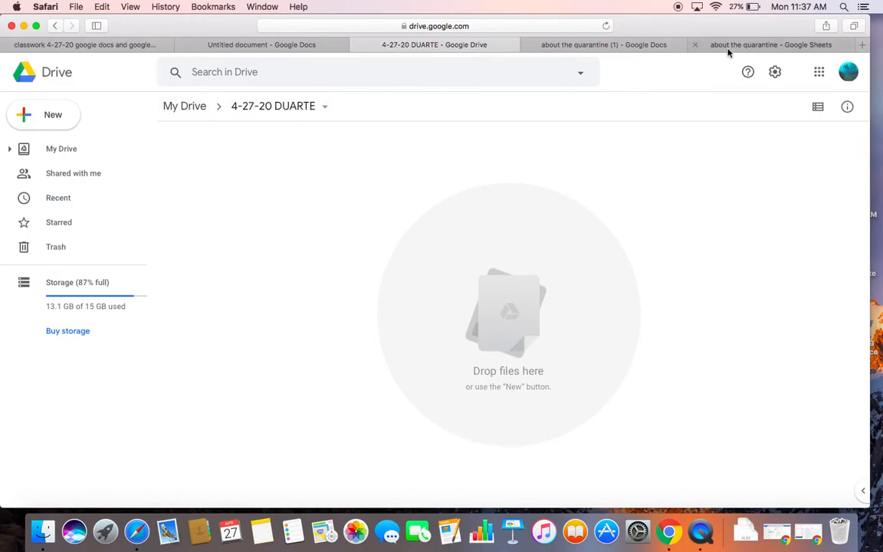
click(771, 45)
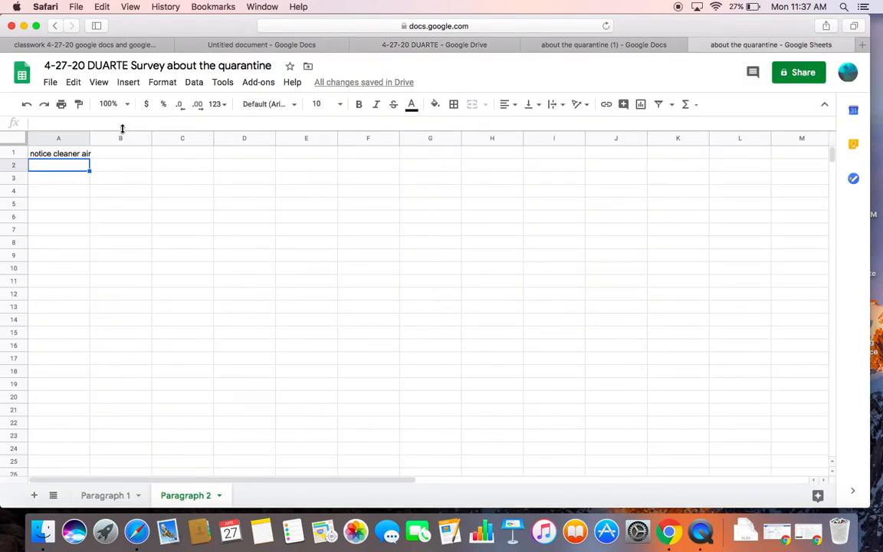
Move the survey spreadsheet via File > Move into the 4-27-20 DUARTE folder and view it in Drive.
click(51, 82)
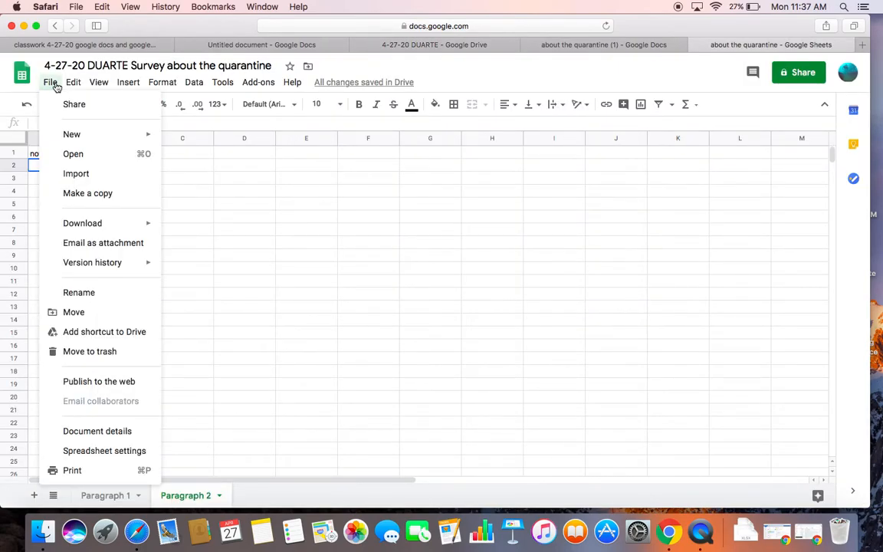
mouse_move(74, 312)
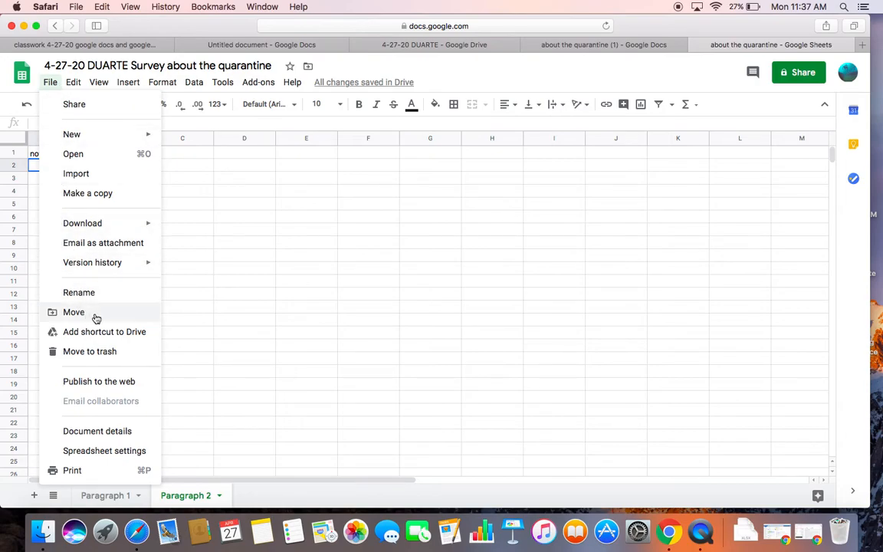
click(77, 312)
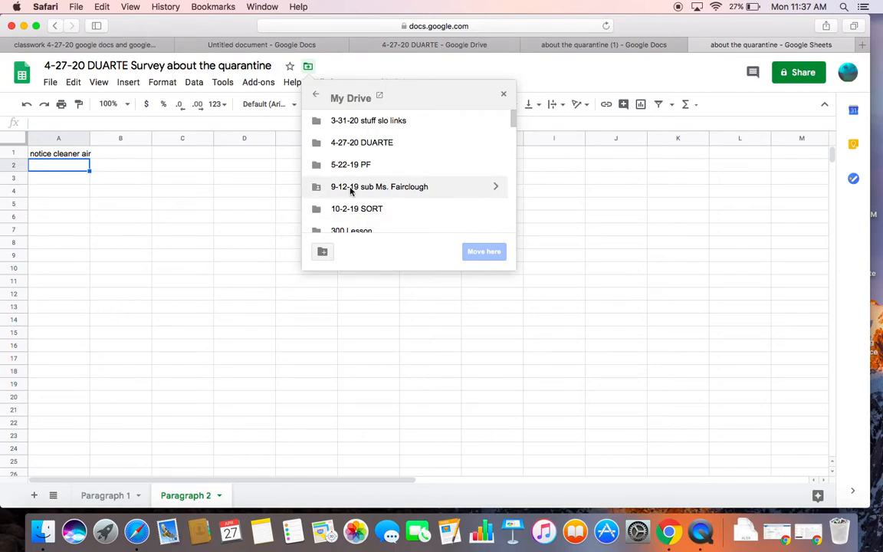
mouse_move(383, 144)
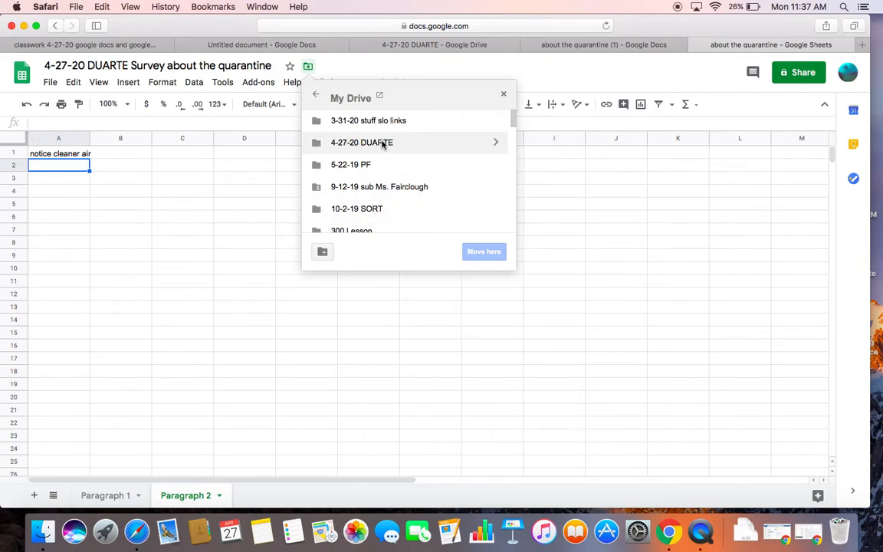
click(362, 142)
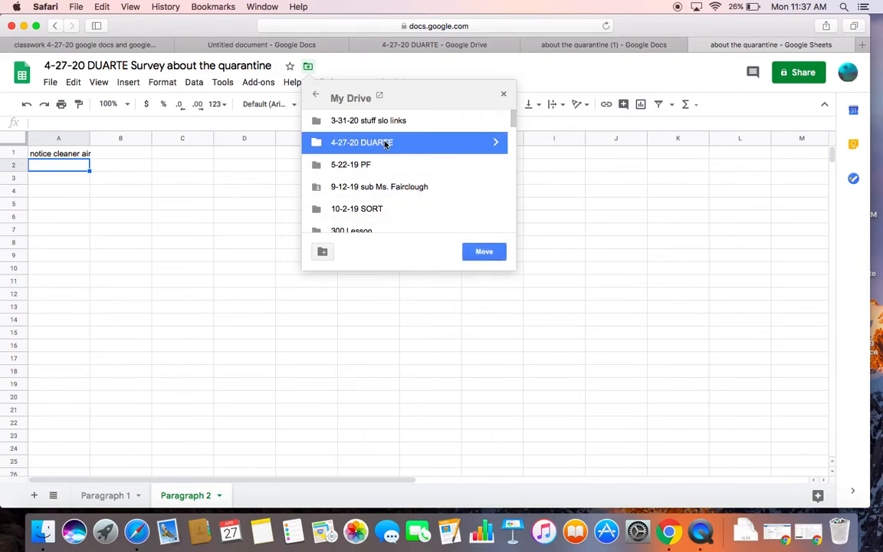
click(483, 251)
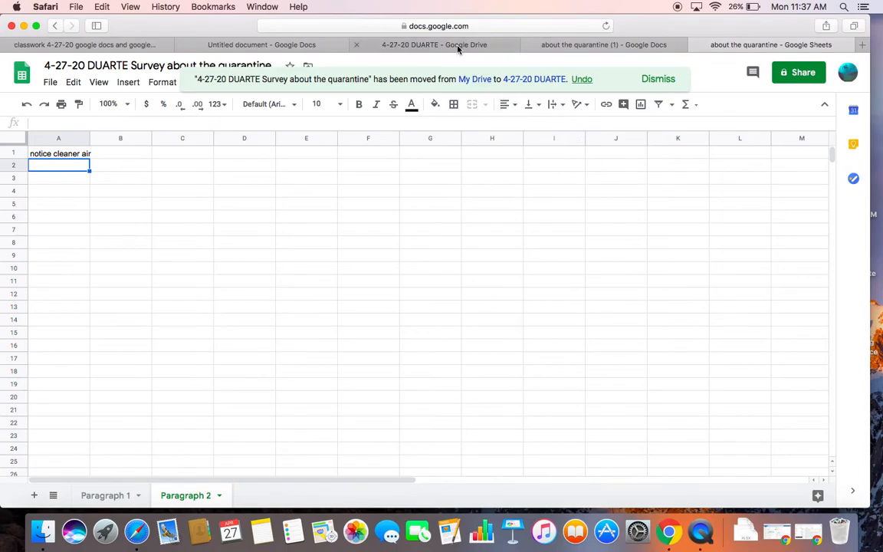
click(440, 44)
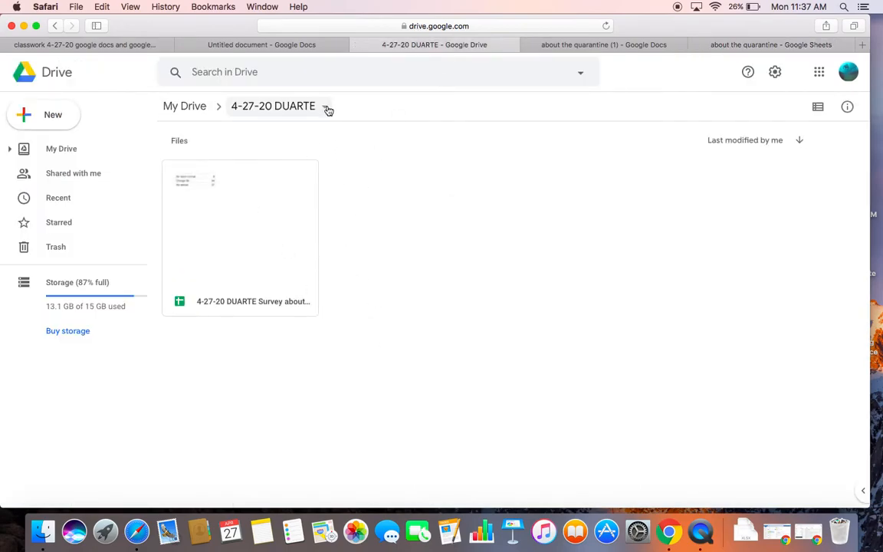
click(327, 107)
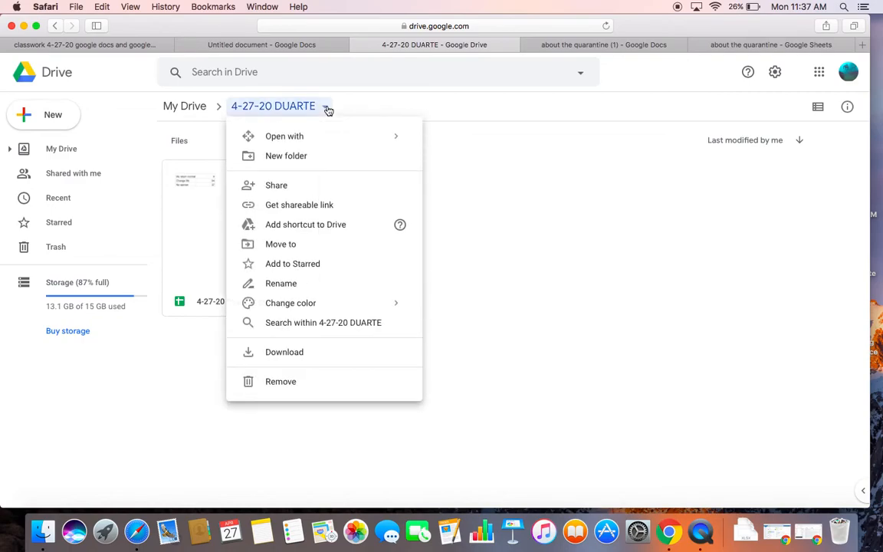
mouse_move(319, 128)
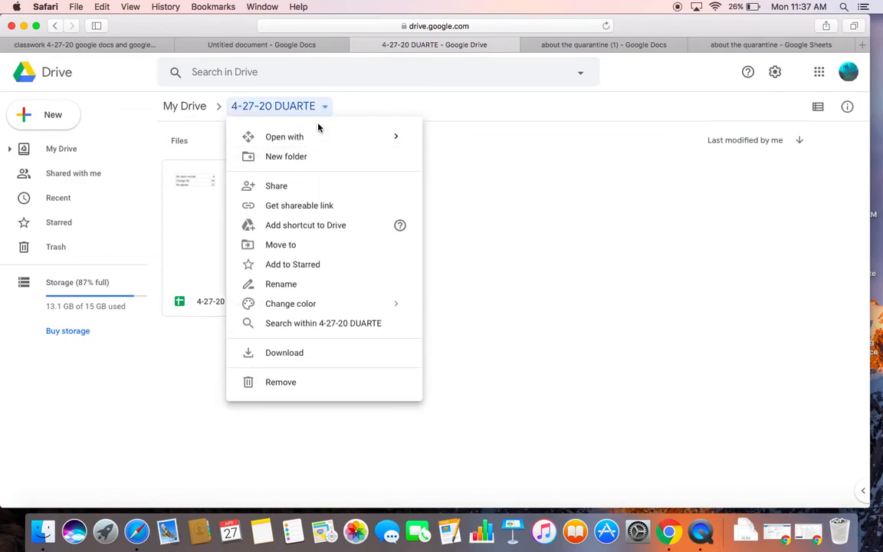
click(409, 305)
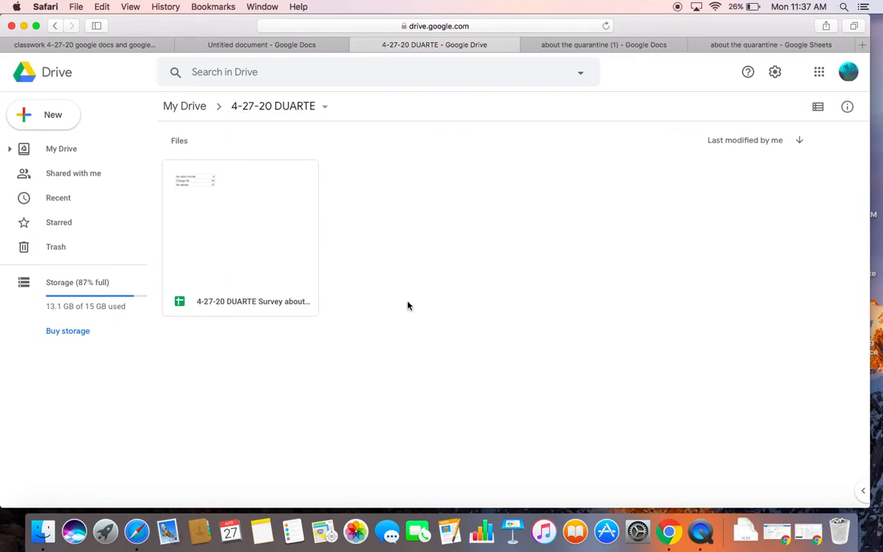
mouse_move(479, 267)
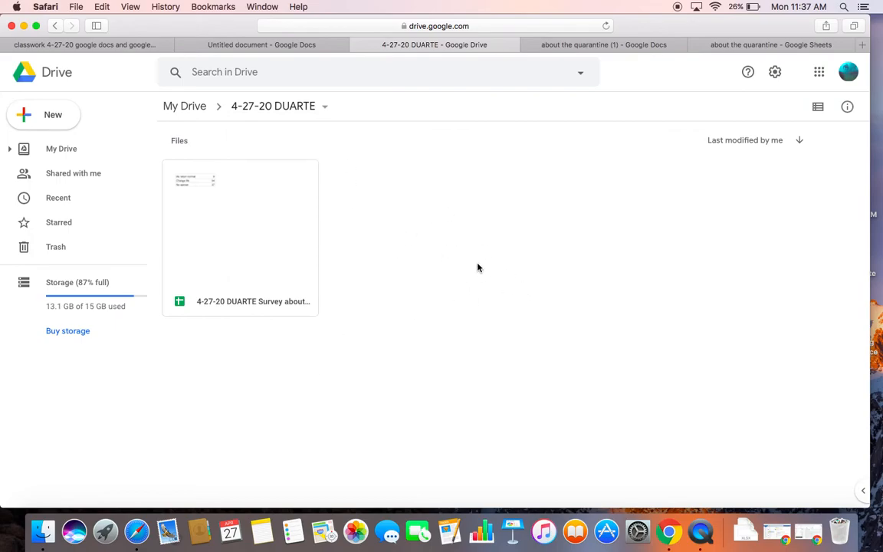
mouse_move(602, 129)
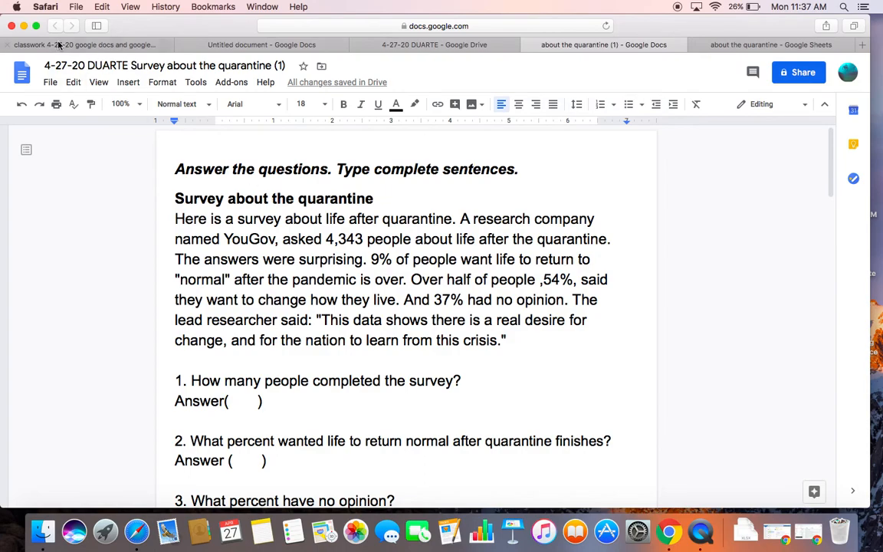
Move the survey document into the 4-27-20 DUARTE folder and view that folder in Drive.
click(50, 83)
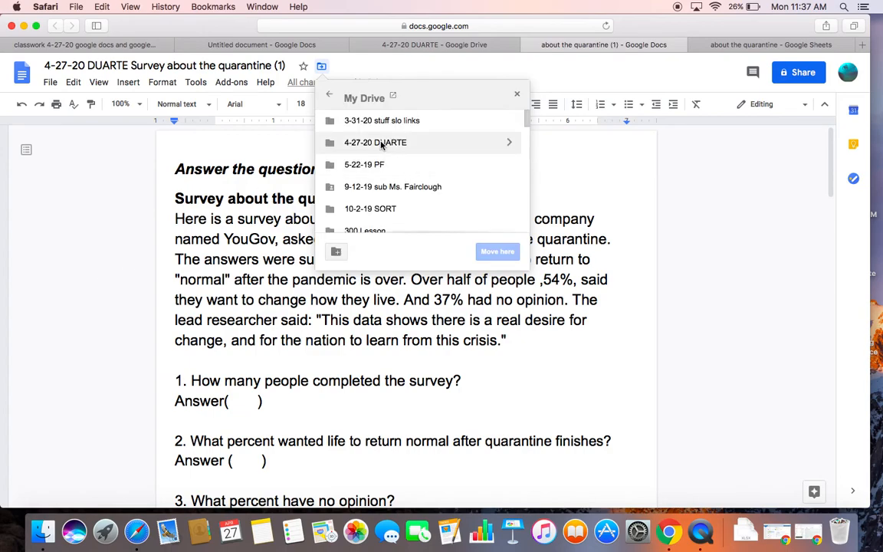
click(375, 142)
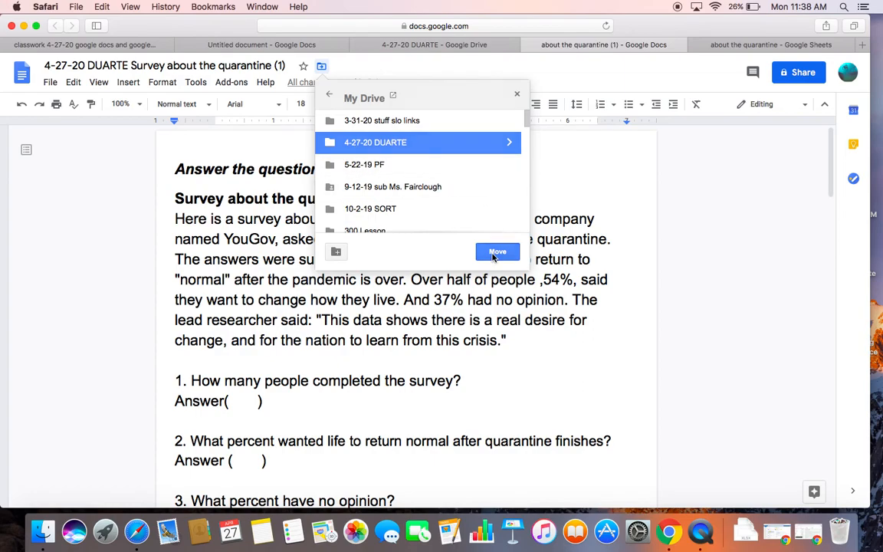
click(497, 251)
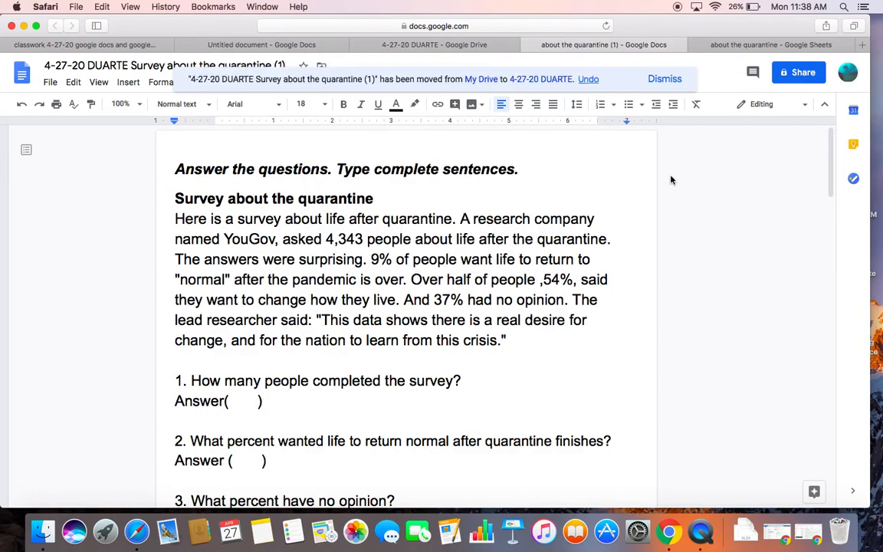
mouse_move(400, 45)
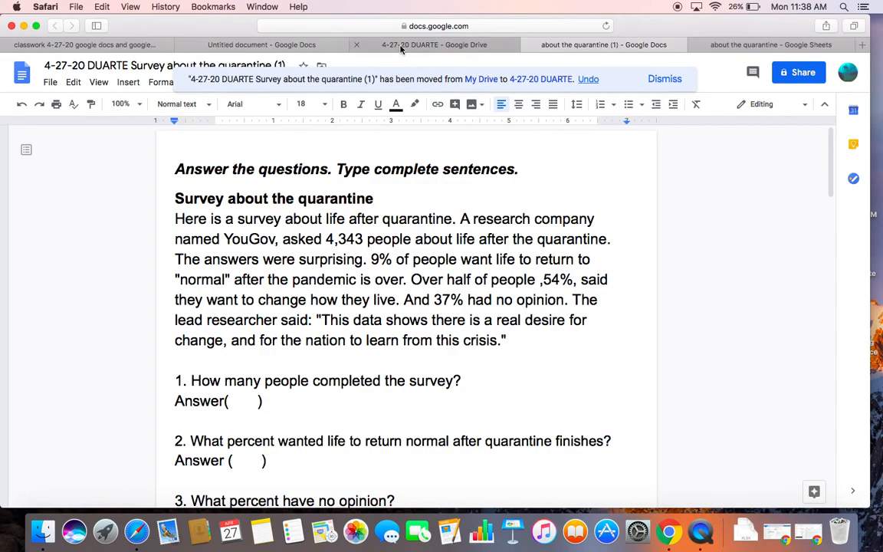
click(427, 44)
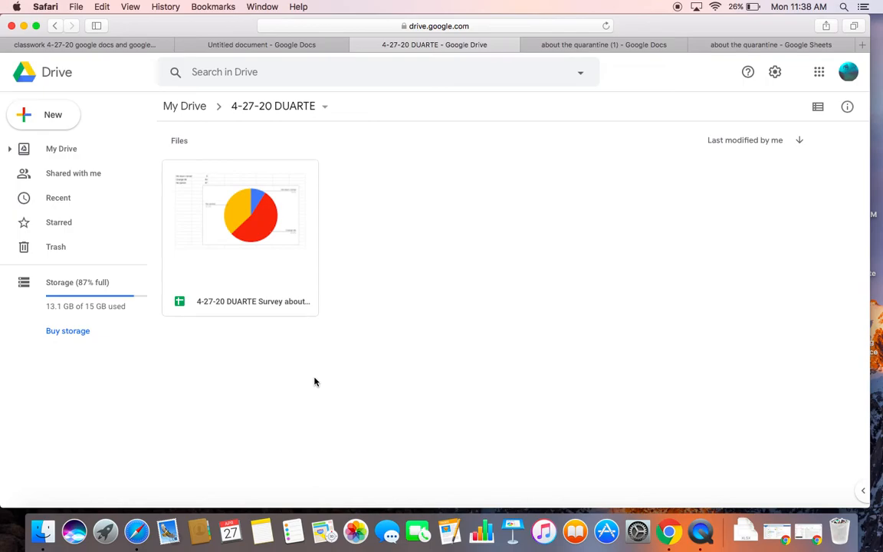
mouse_move(320, 139)
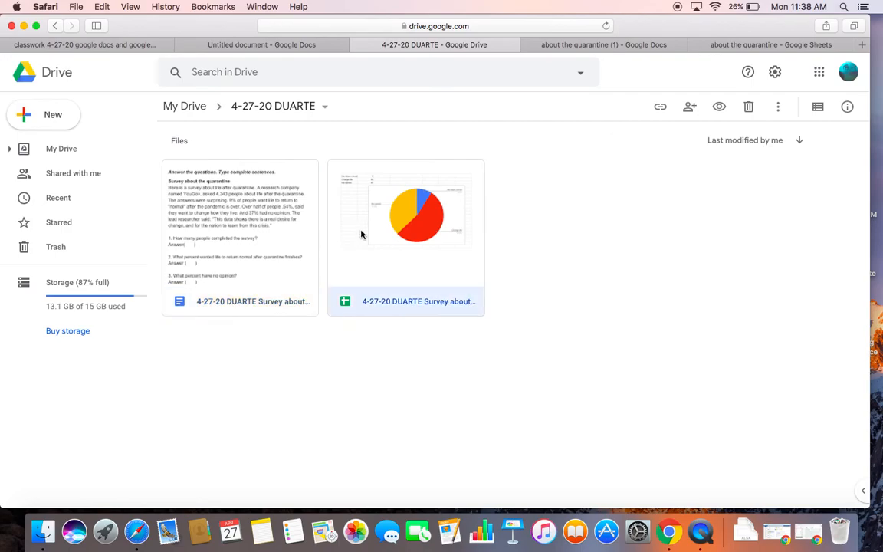
mouse_move(260, 223)
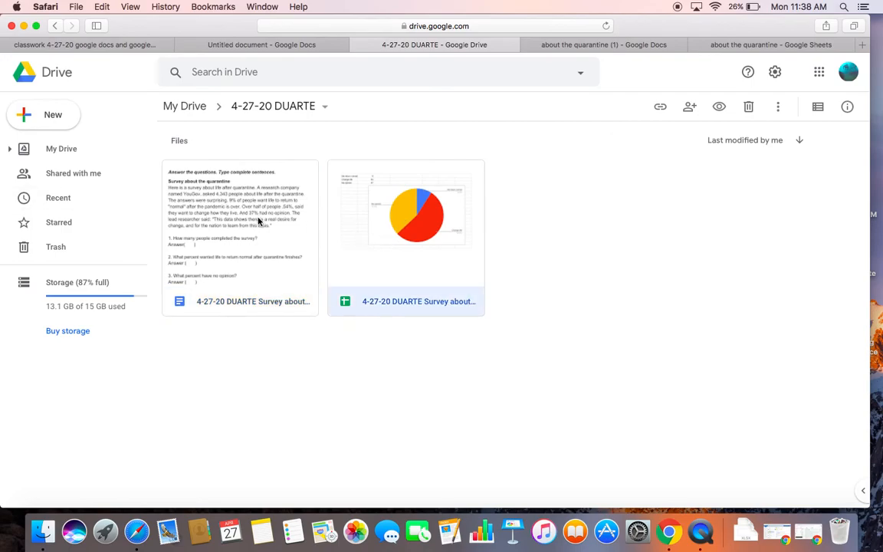
Deselect the spreadsheet to show both files in the 4-27-20 DUARTE folder.
click(317, 404)
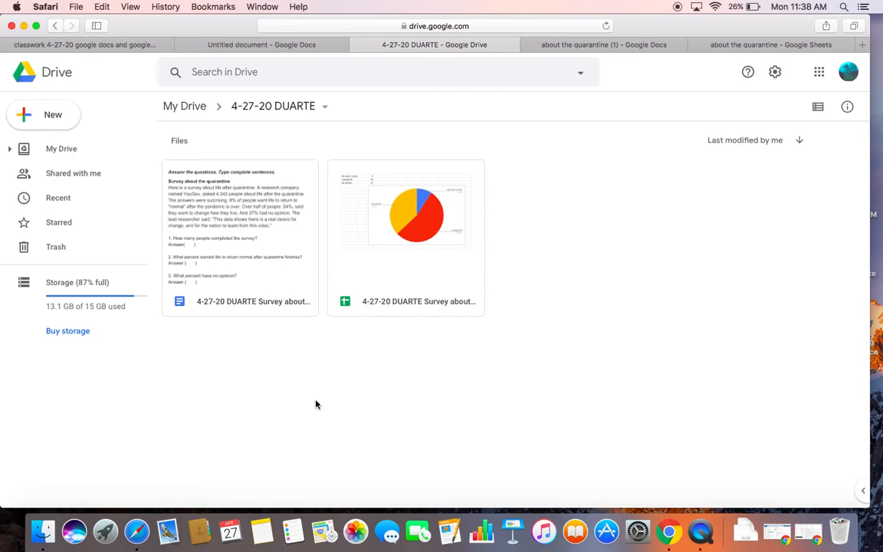
mouse_move(426, 388)
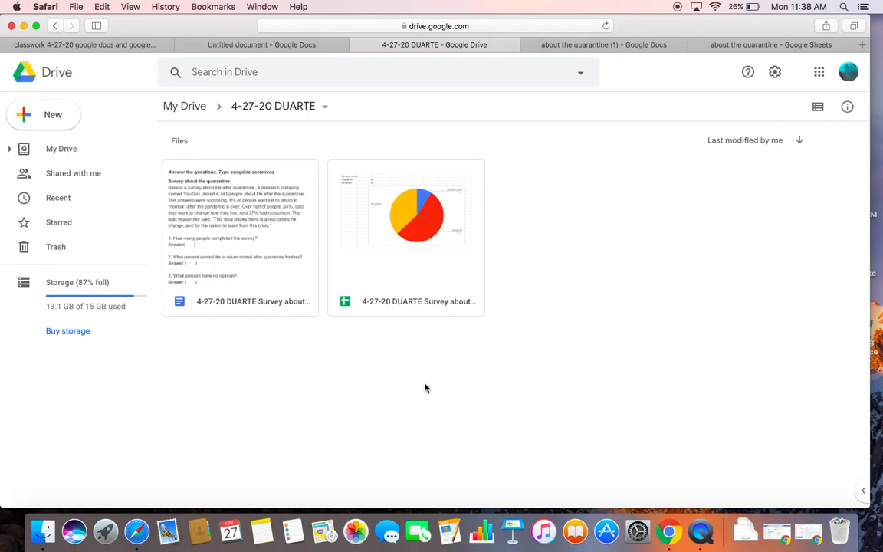
mouse_move(606, 380)
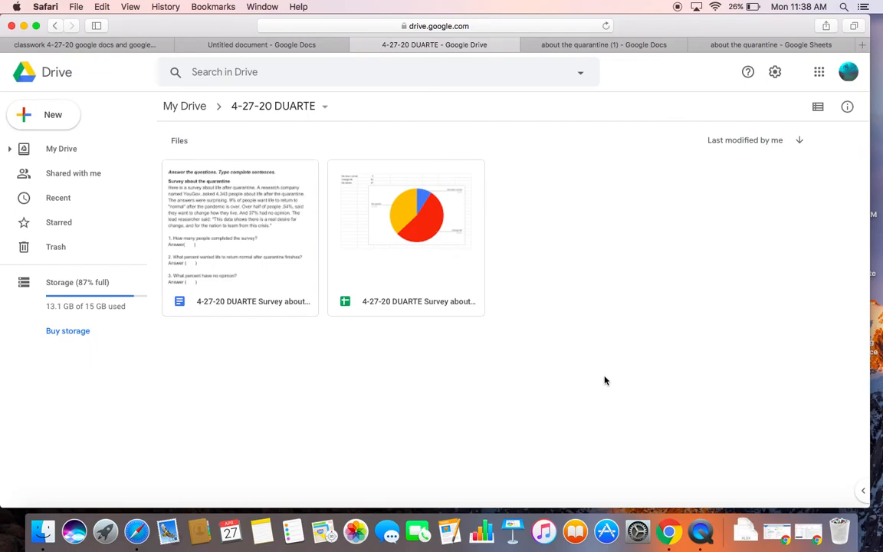